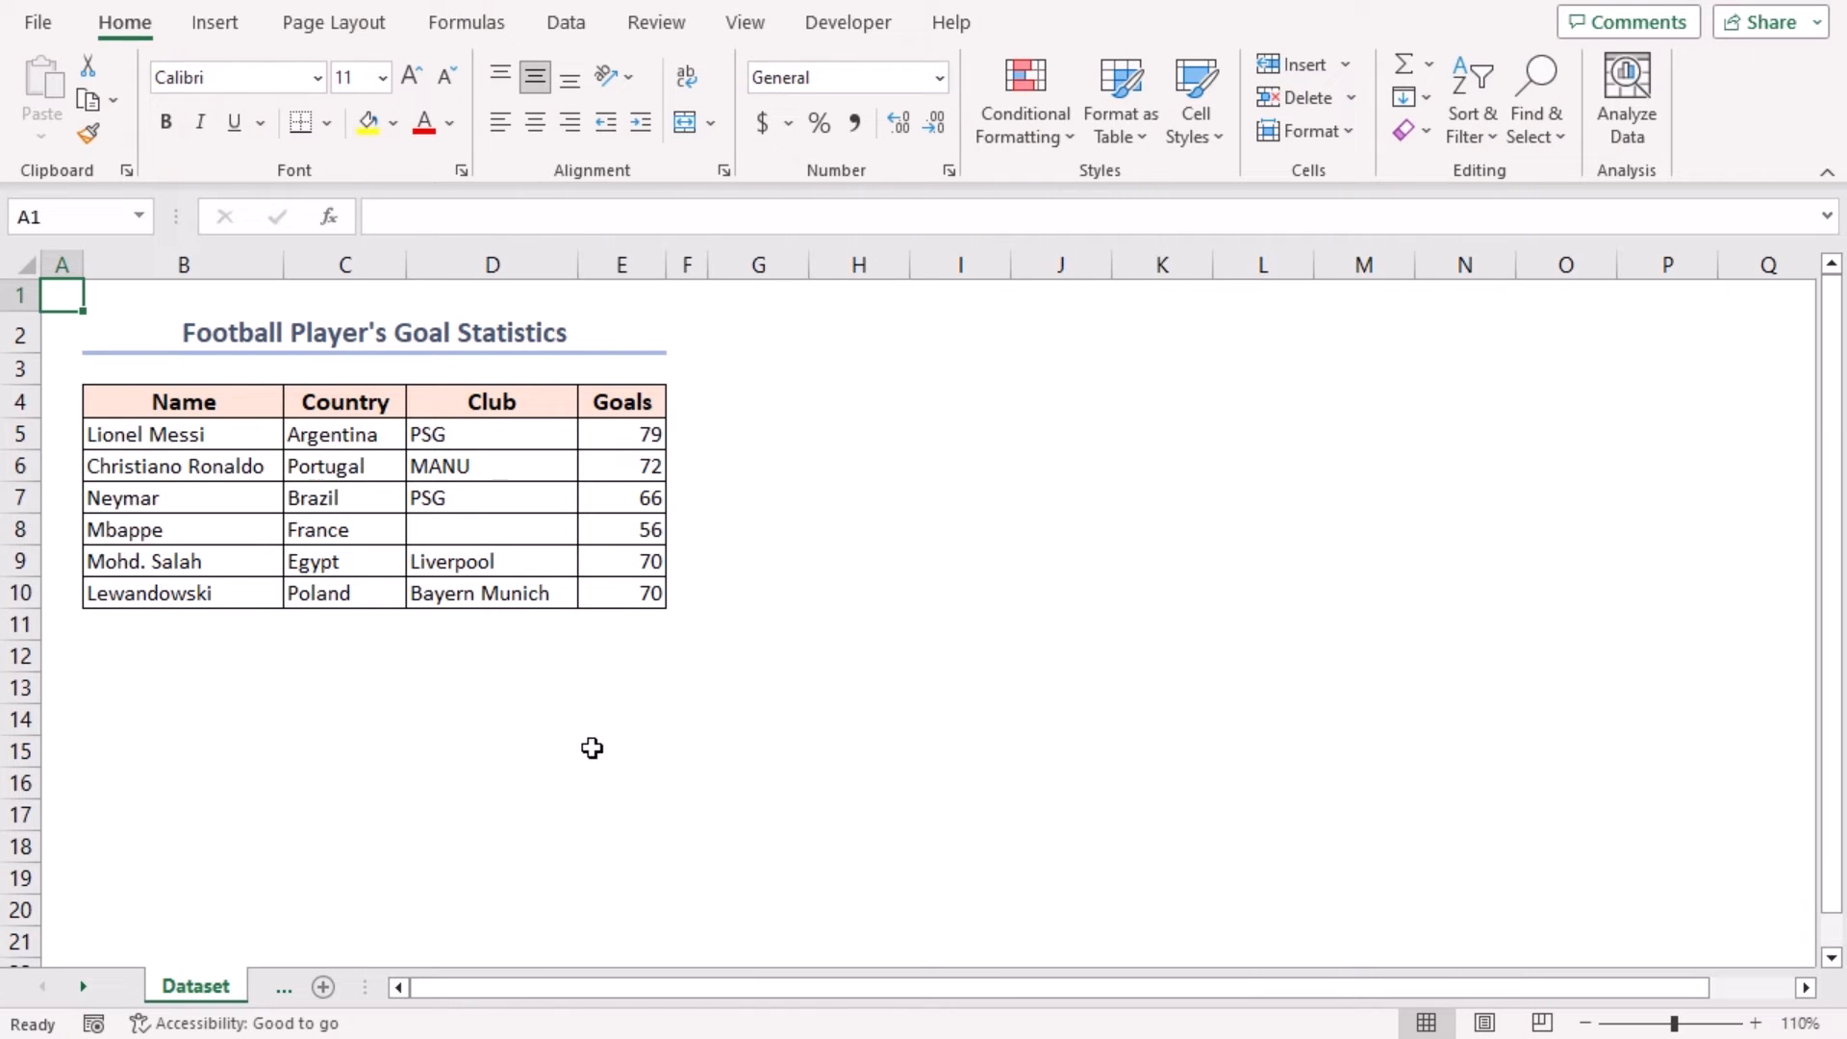
mouse_move(301, 618)
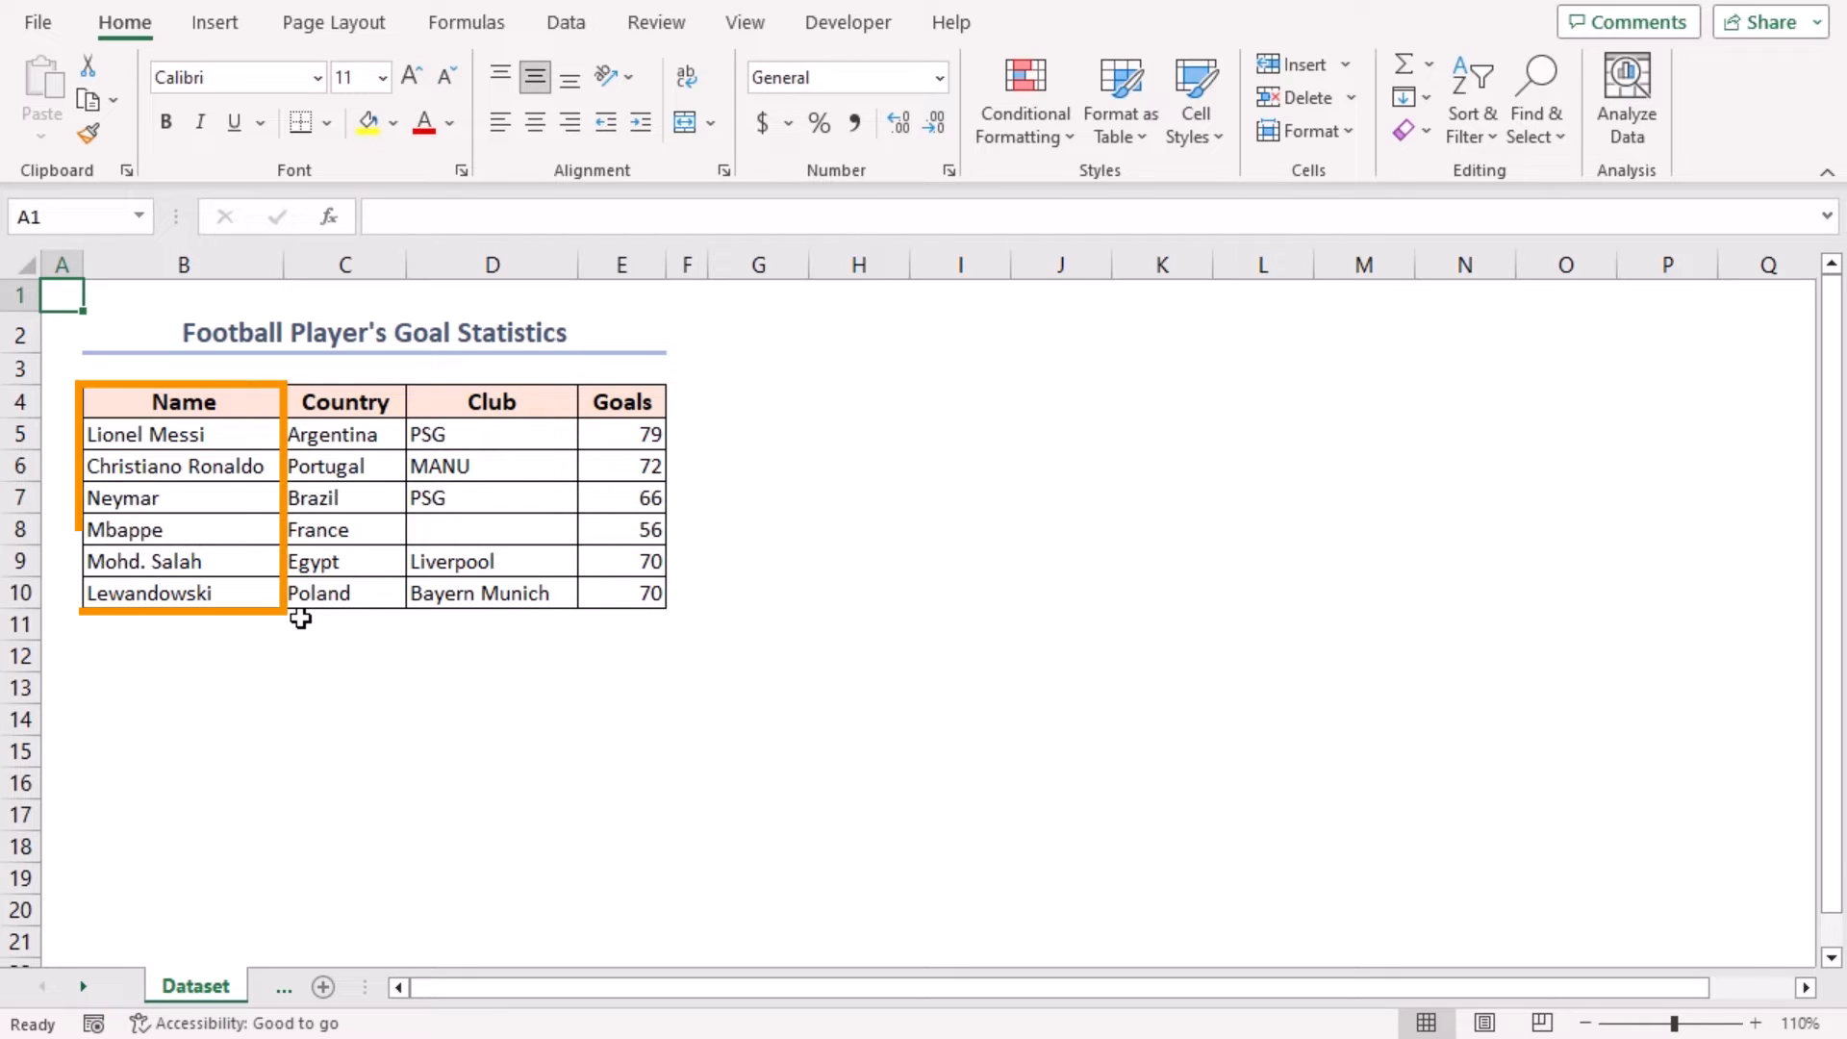
- On the Sequential Rows sheet, select and delete rows 7–9 (Neymar, Mbappe, Mohd. Salah)
click(346, 403)
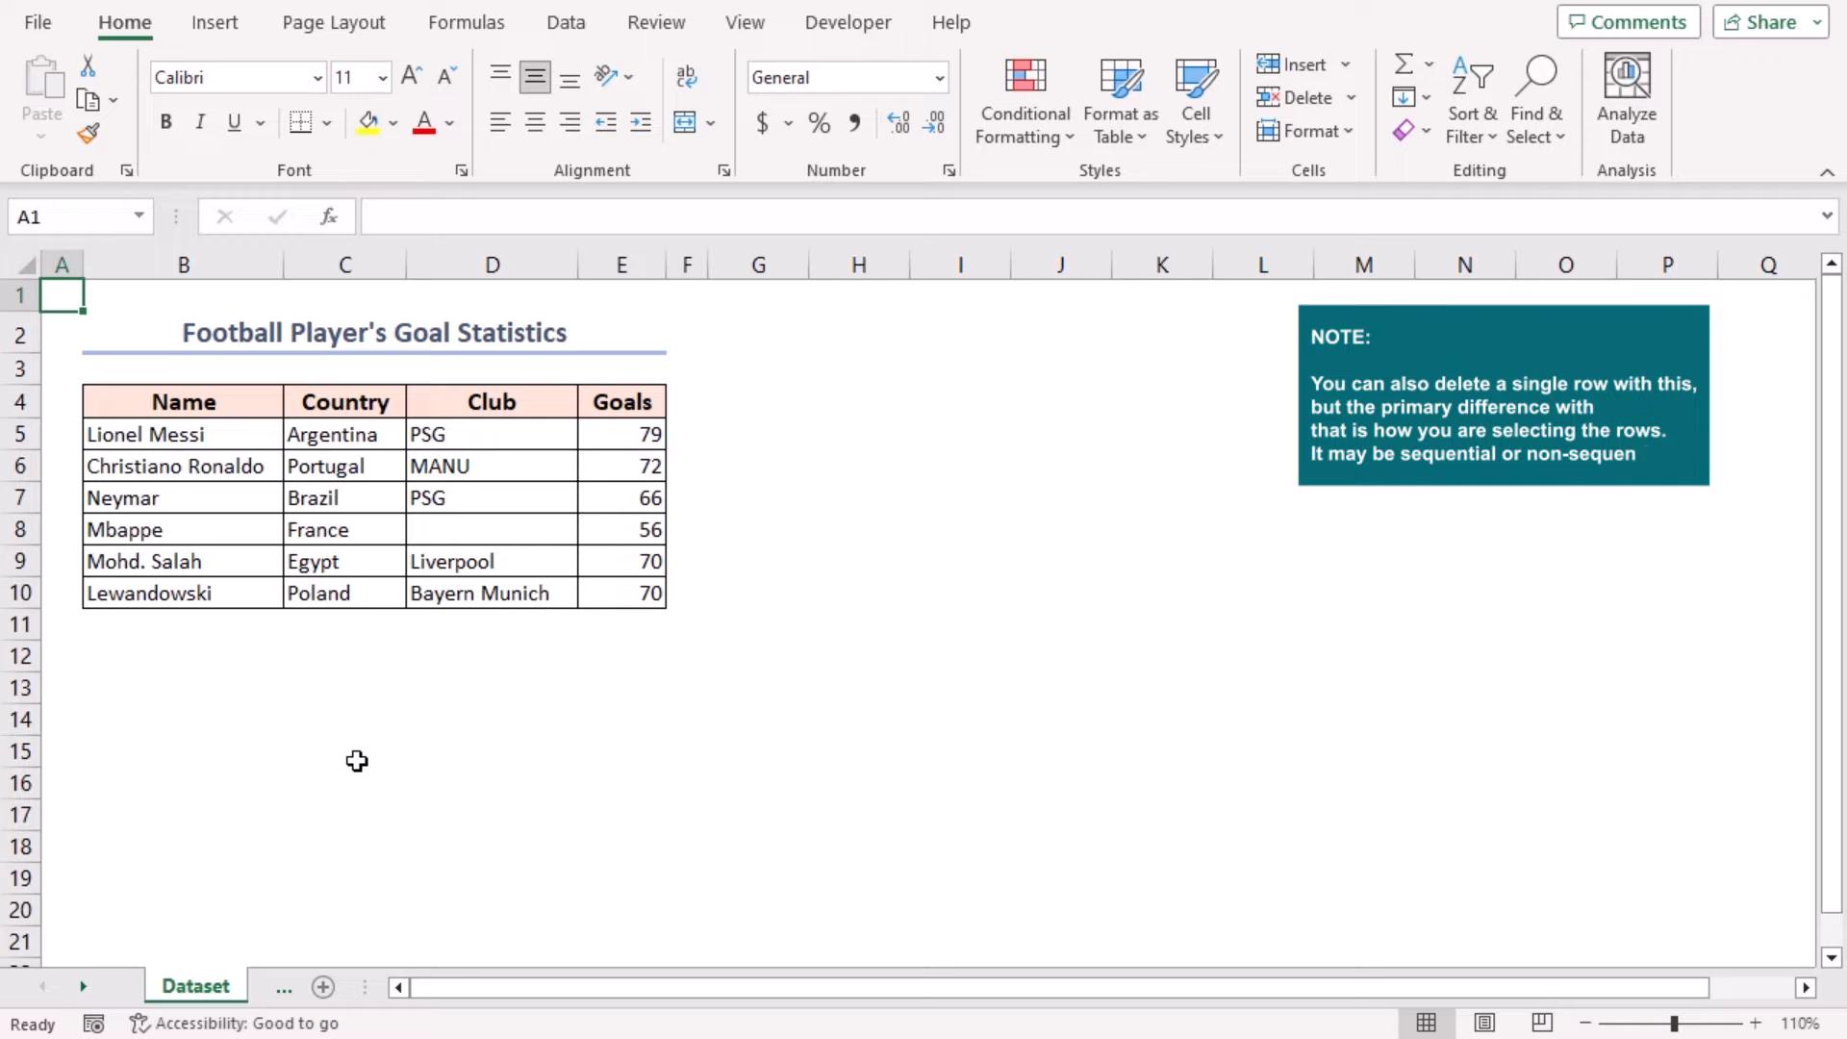
click(234, 986)
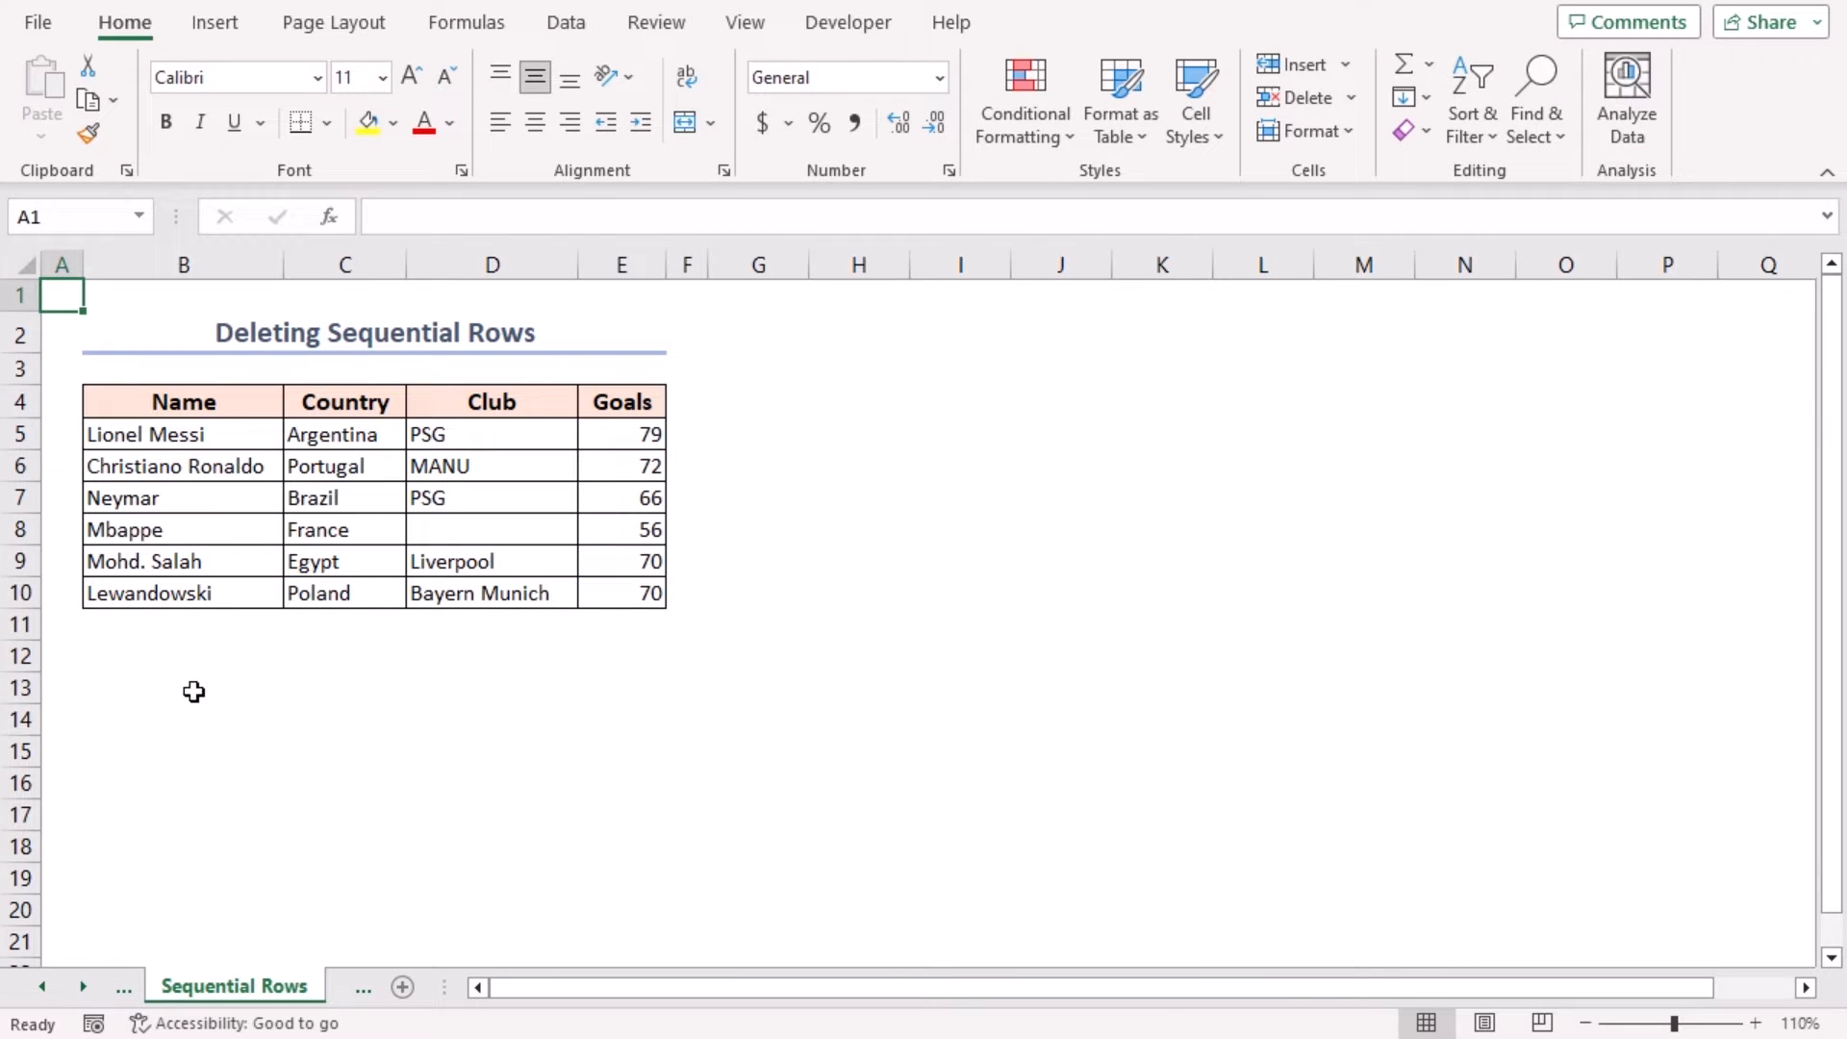
mouse_move(319, 668)
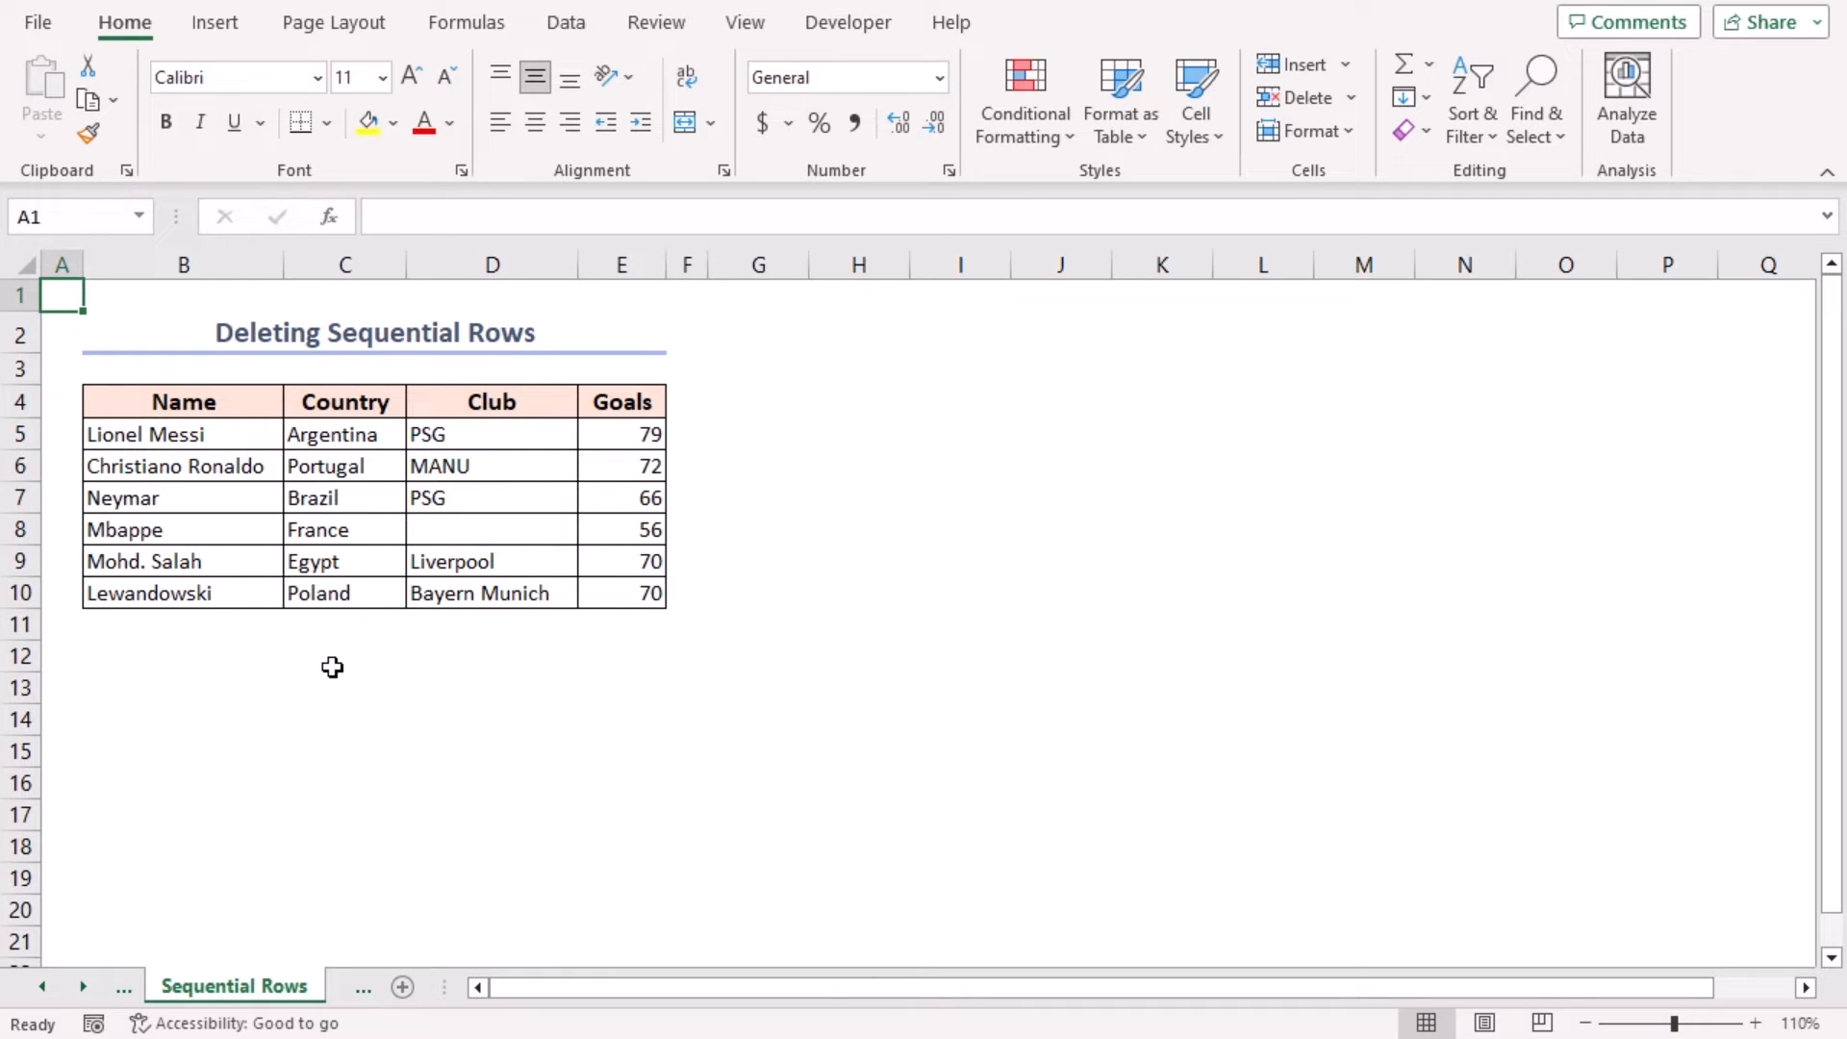
mouse_move(435, 693)
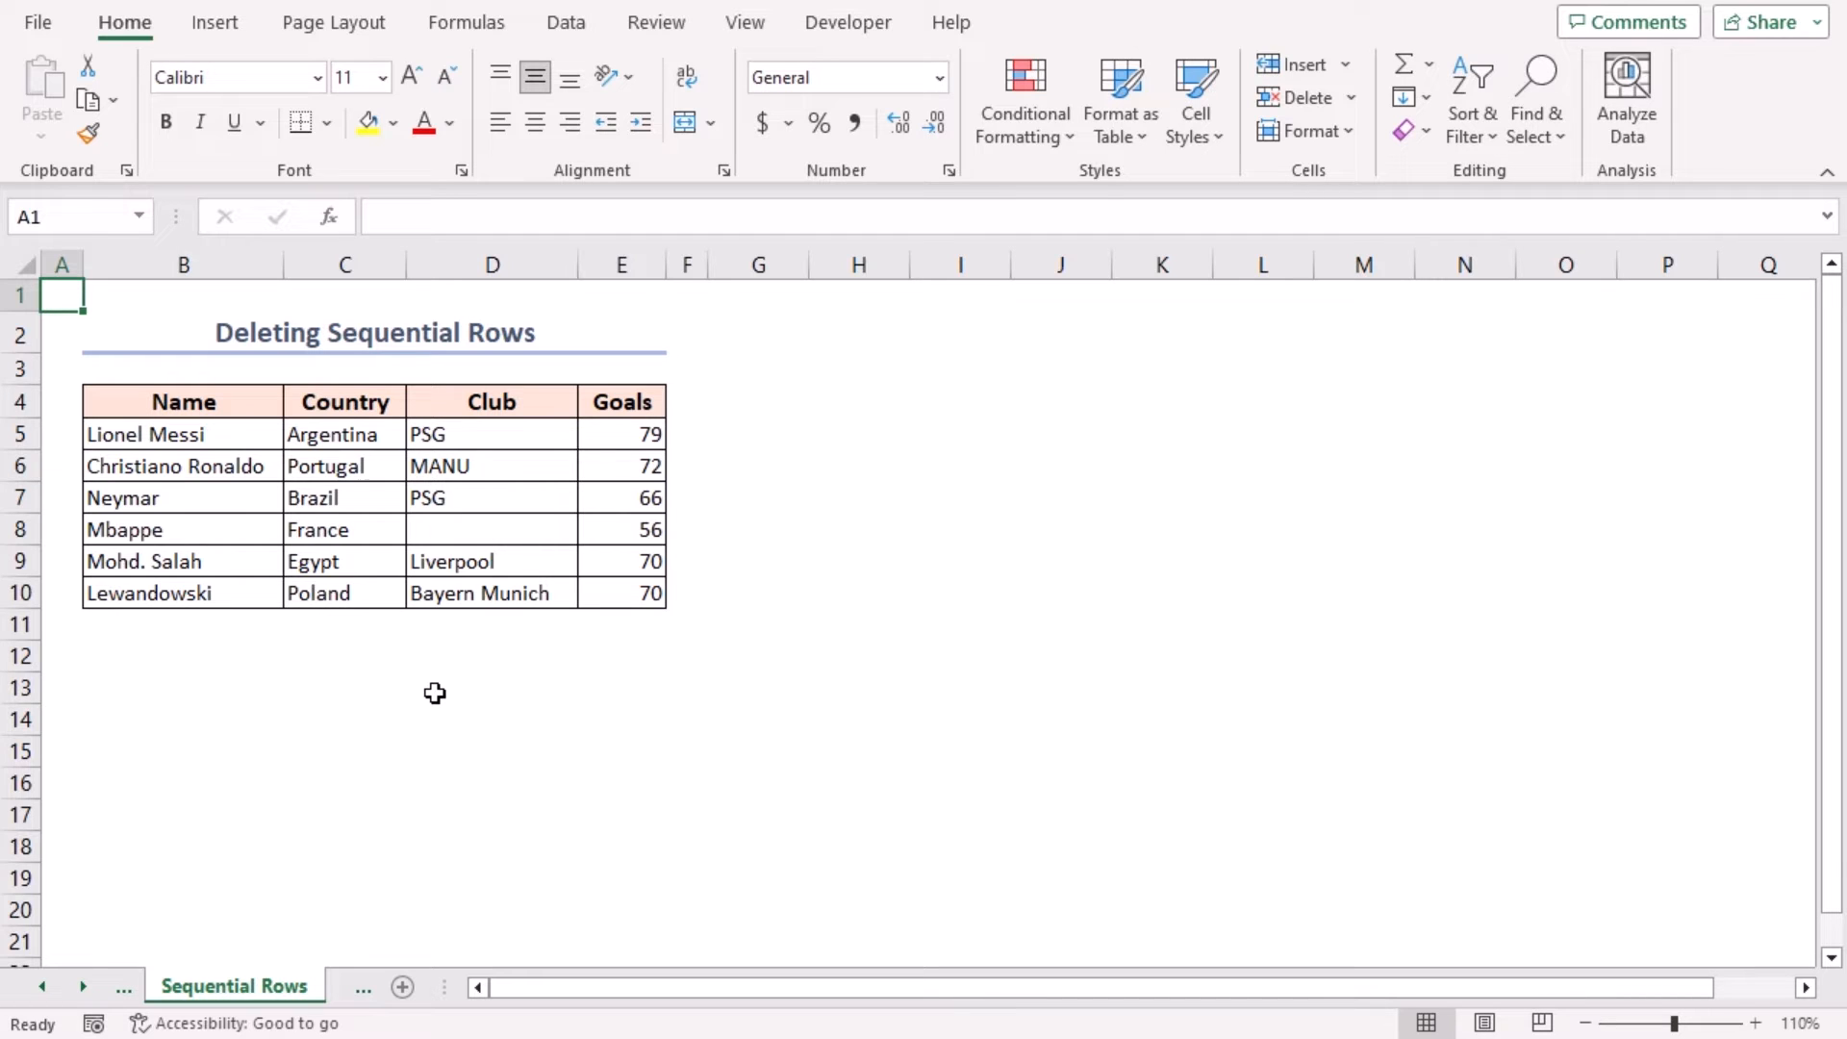
click(492, 497)
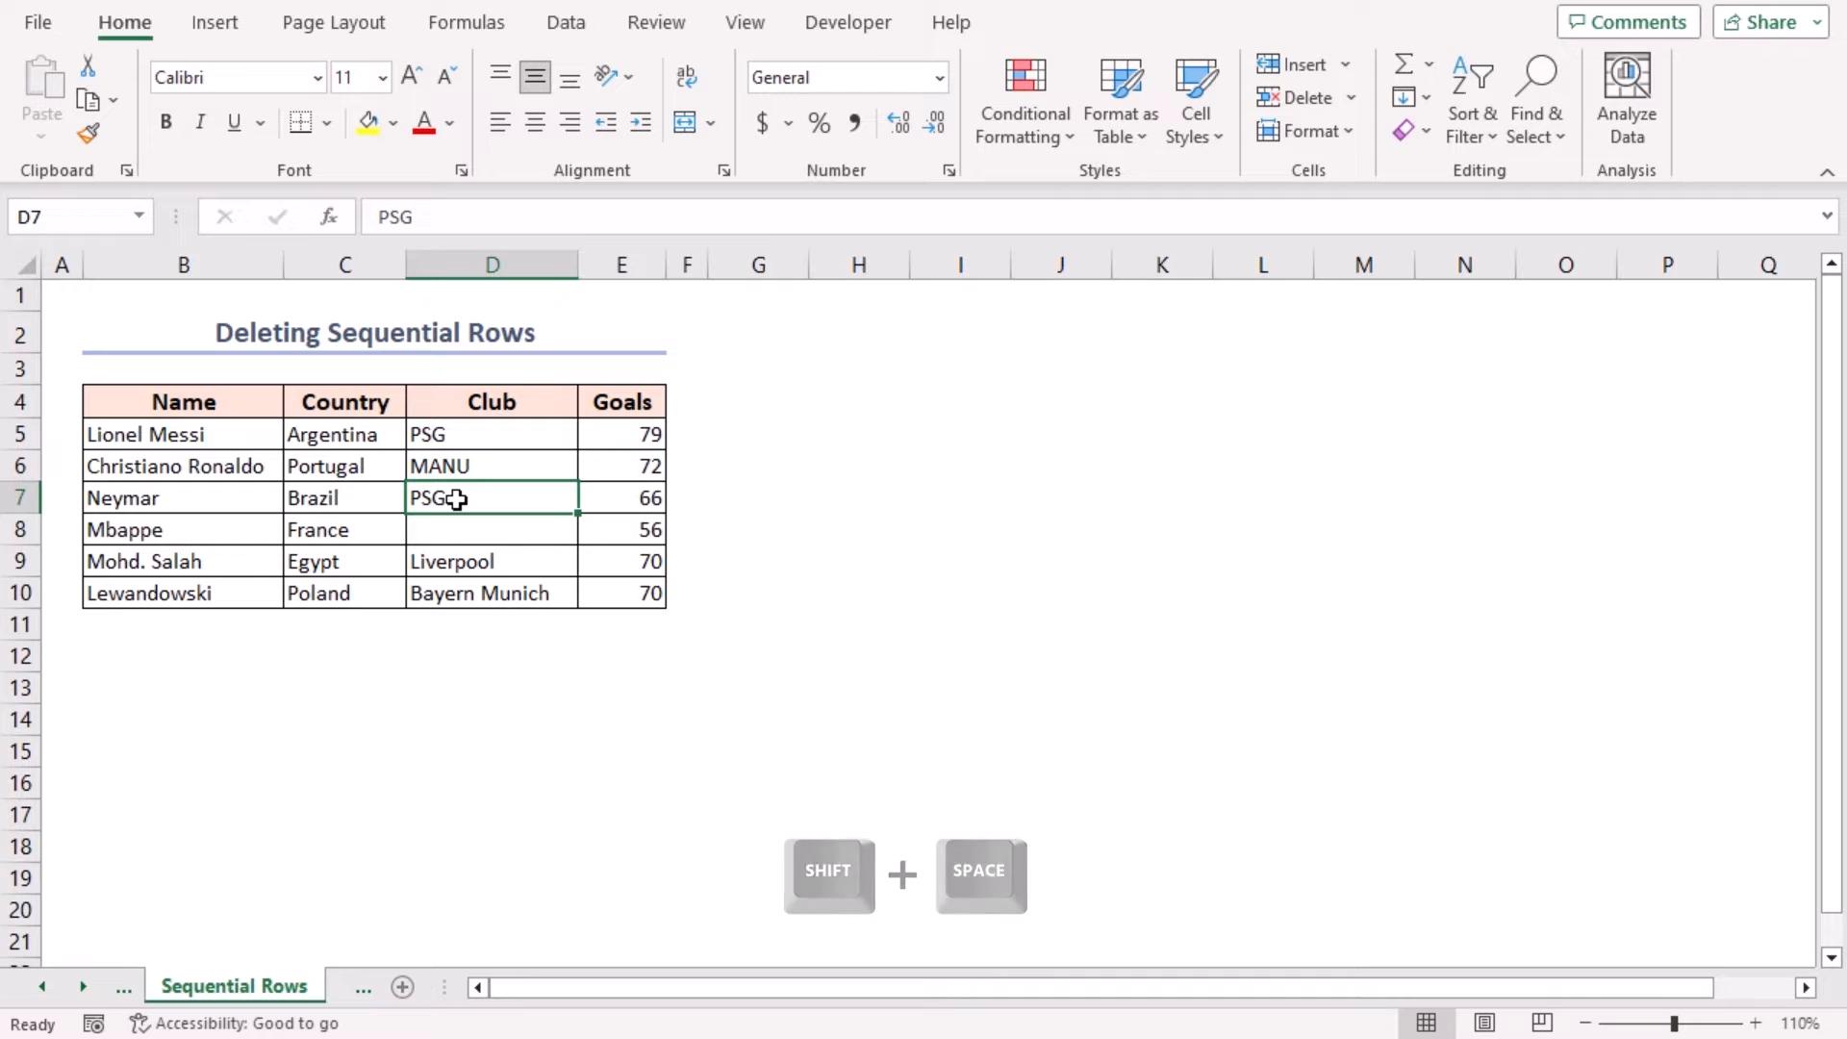
key(shift+space)
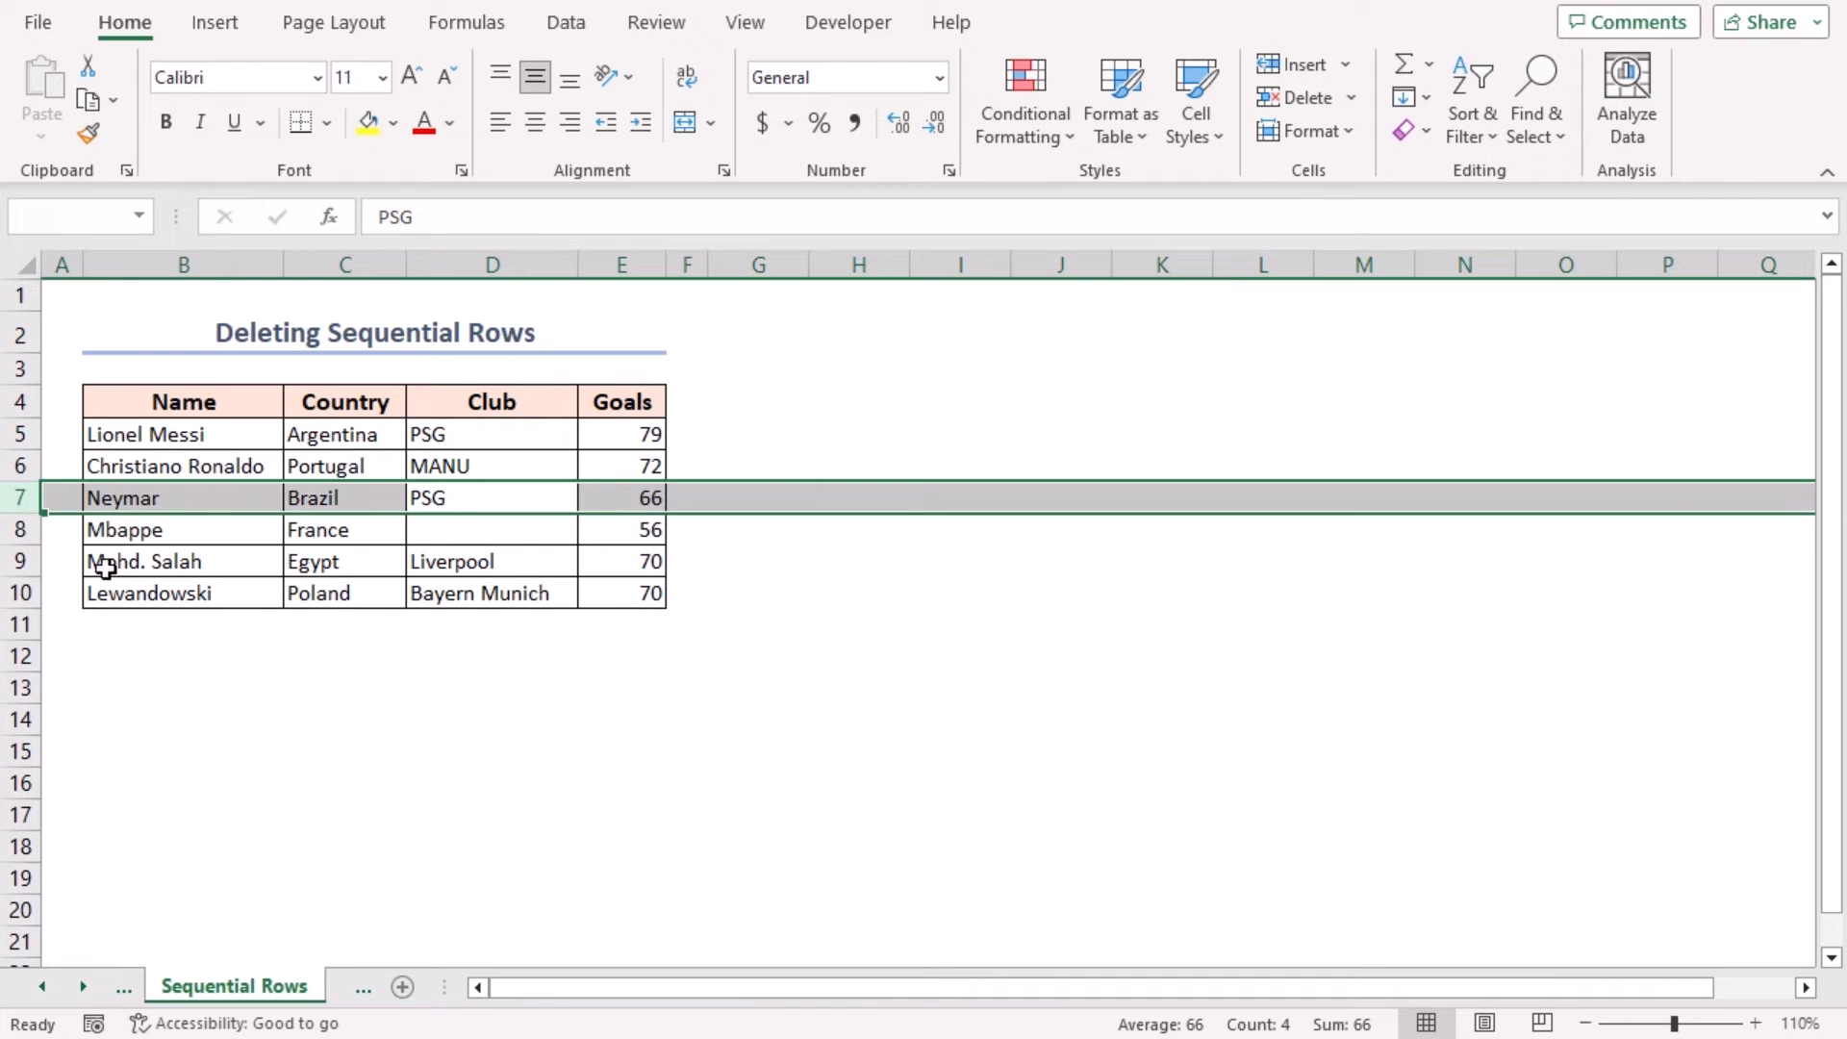
key(shift)
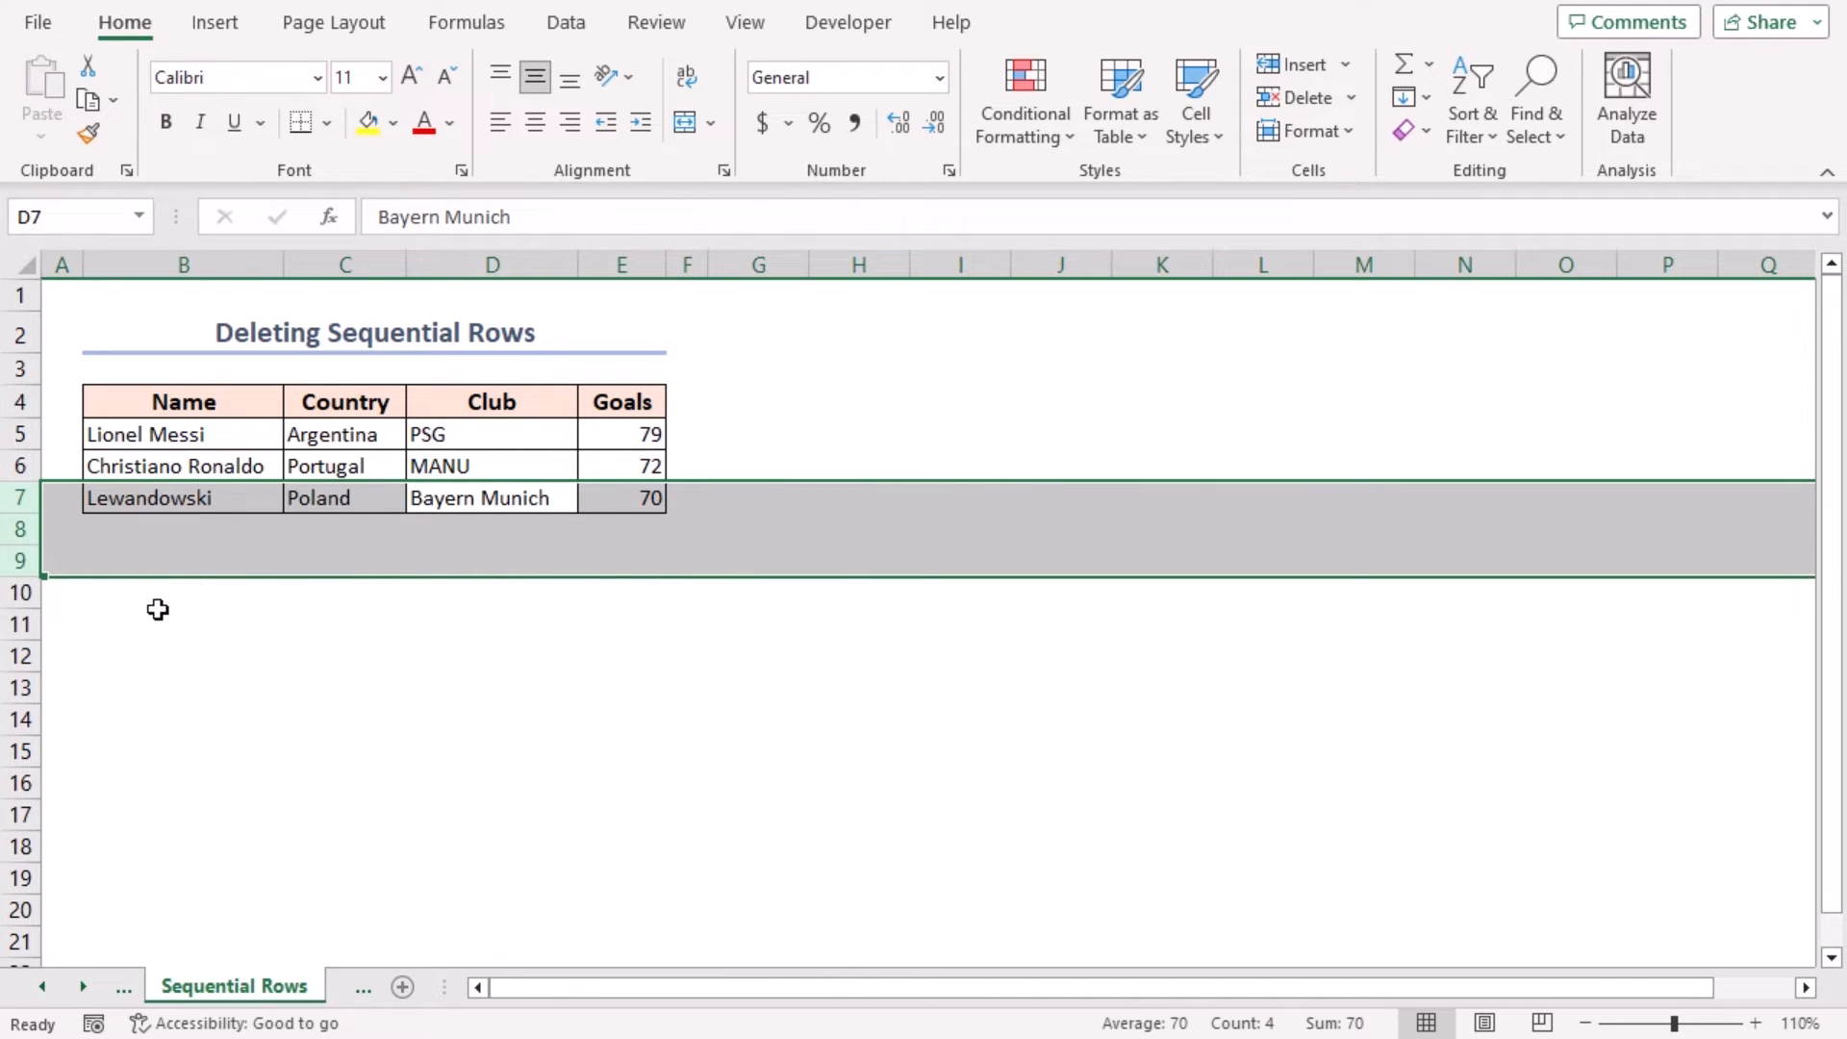
- Deselect the rows and undo the deletion to restore Neymar, Mbappe and Mohd. Salah
click(183, 593)
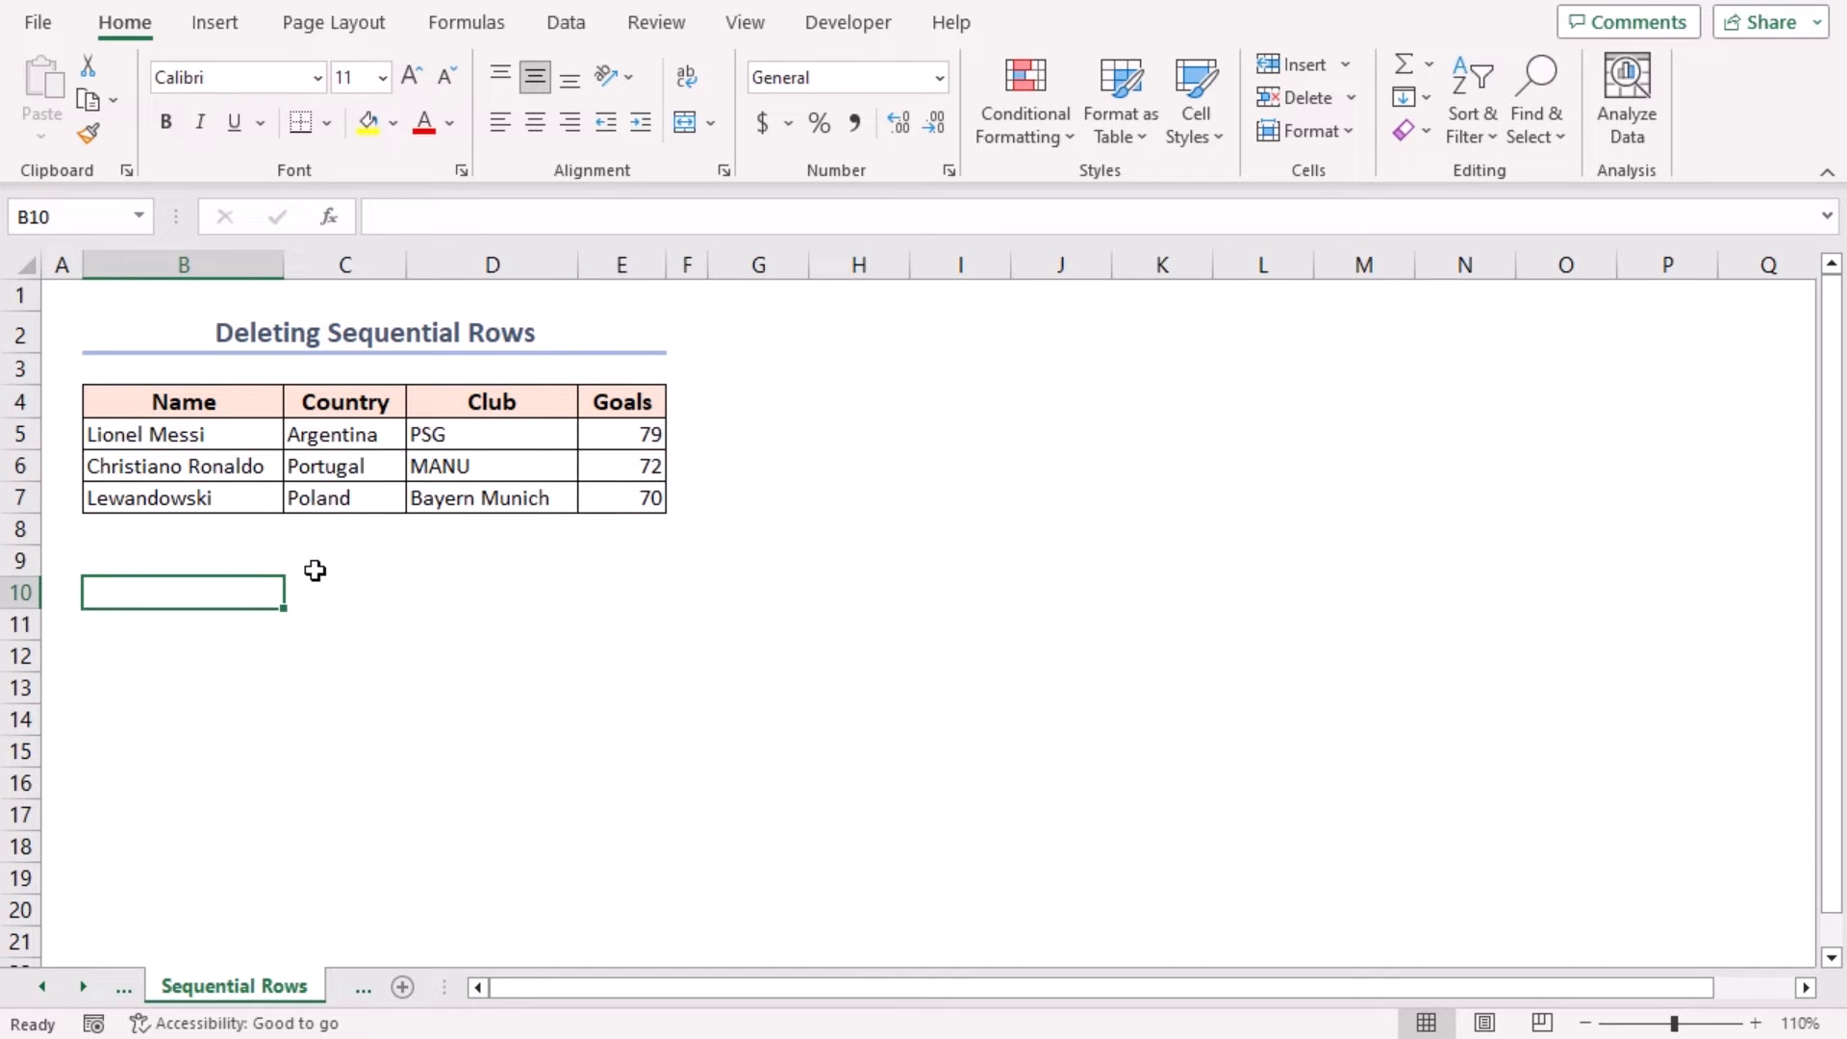
mouse_move(319, 661)
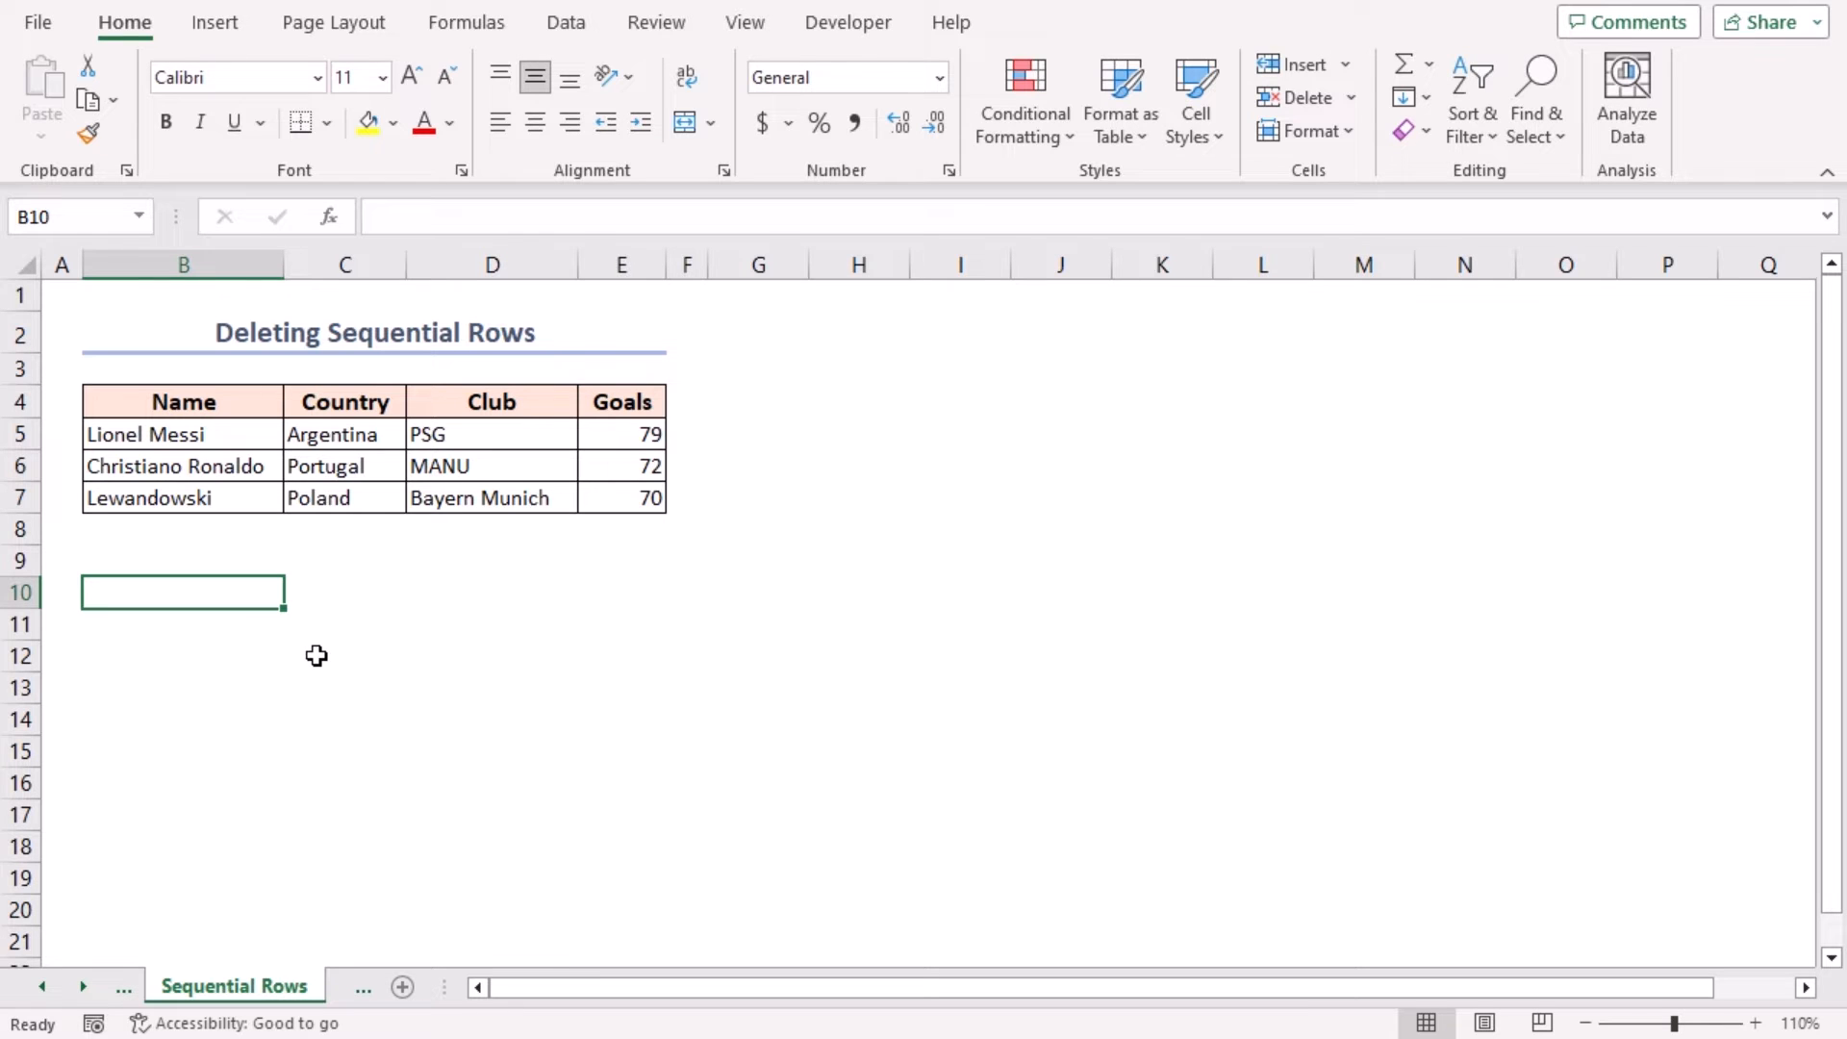
key(ctrl+z)
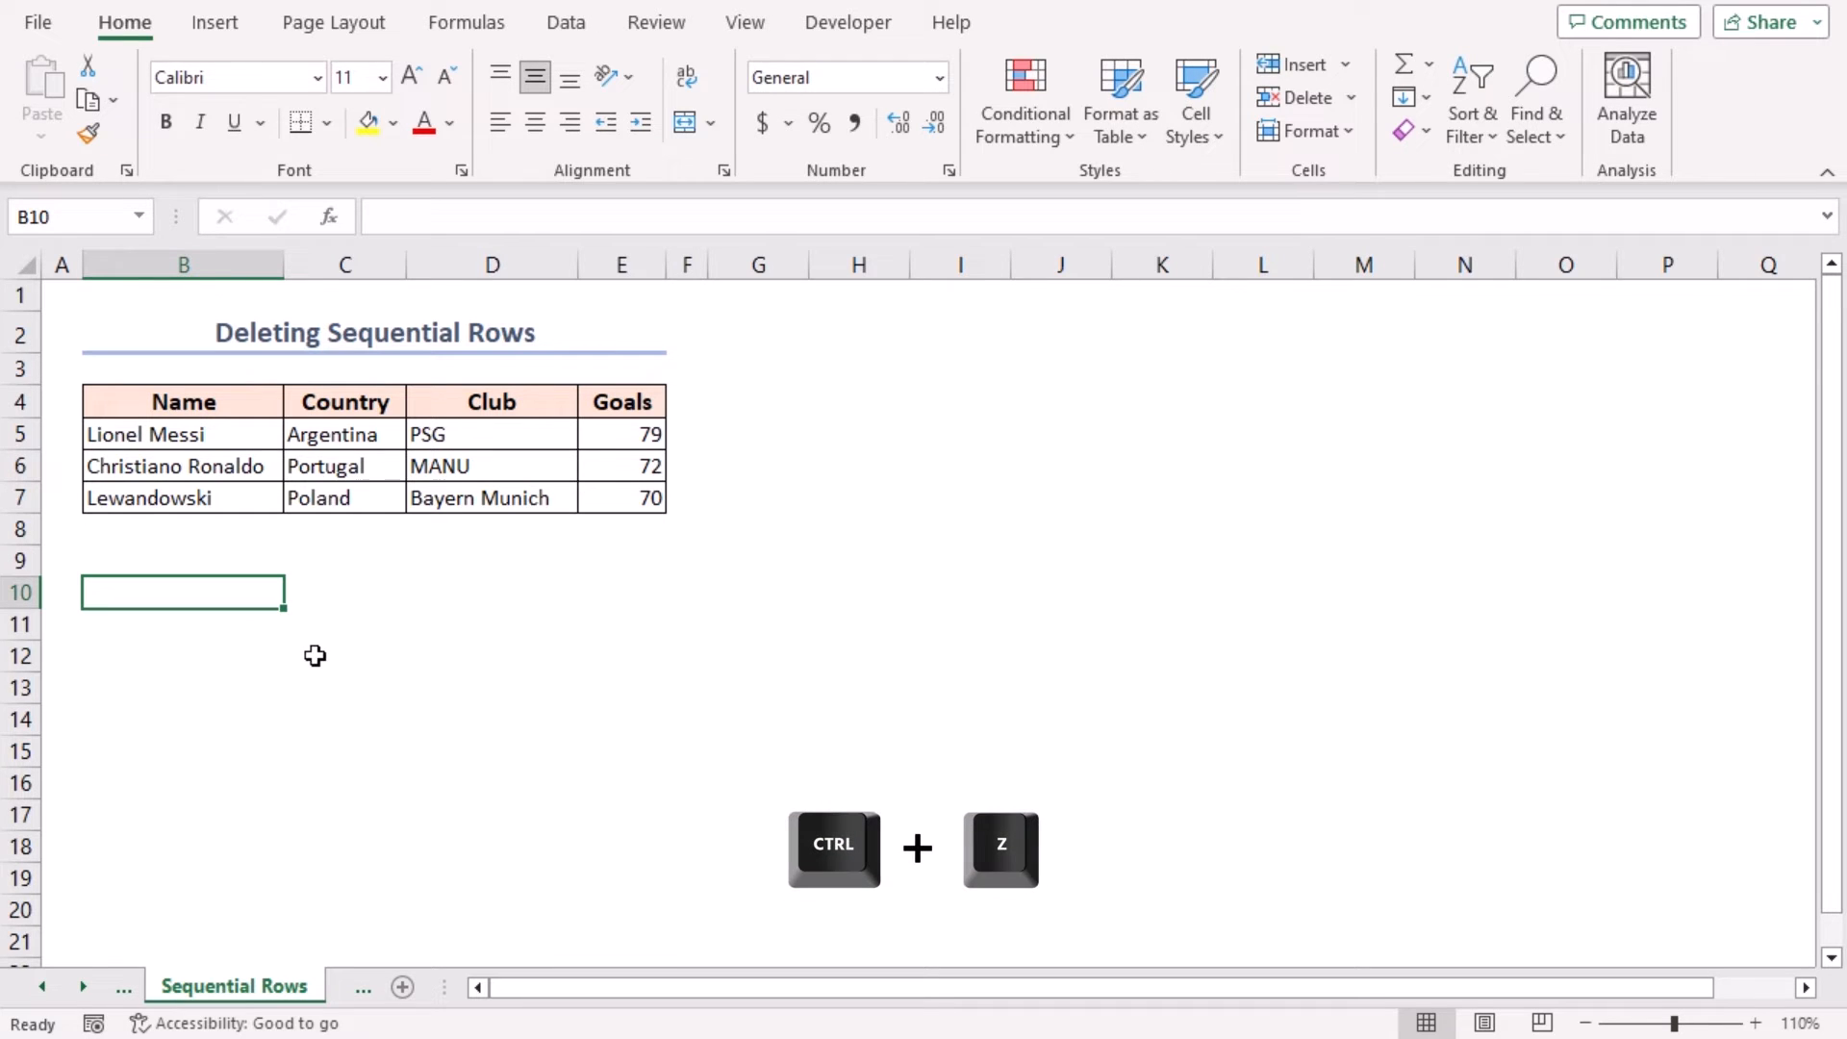
key(ctrl+z)
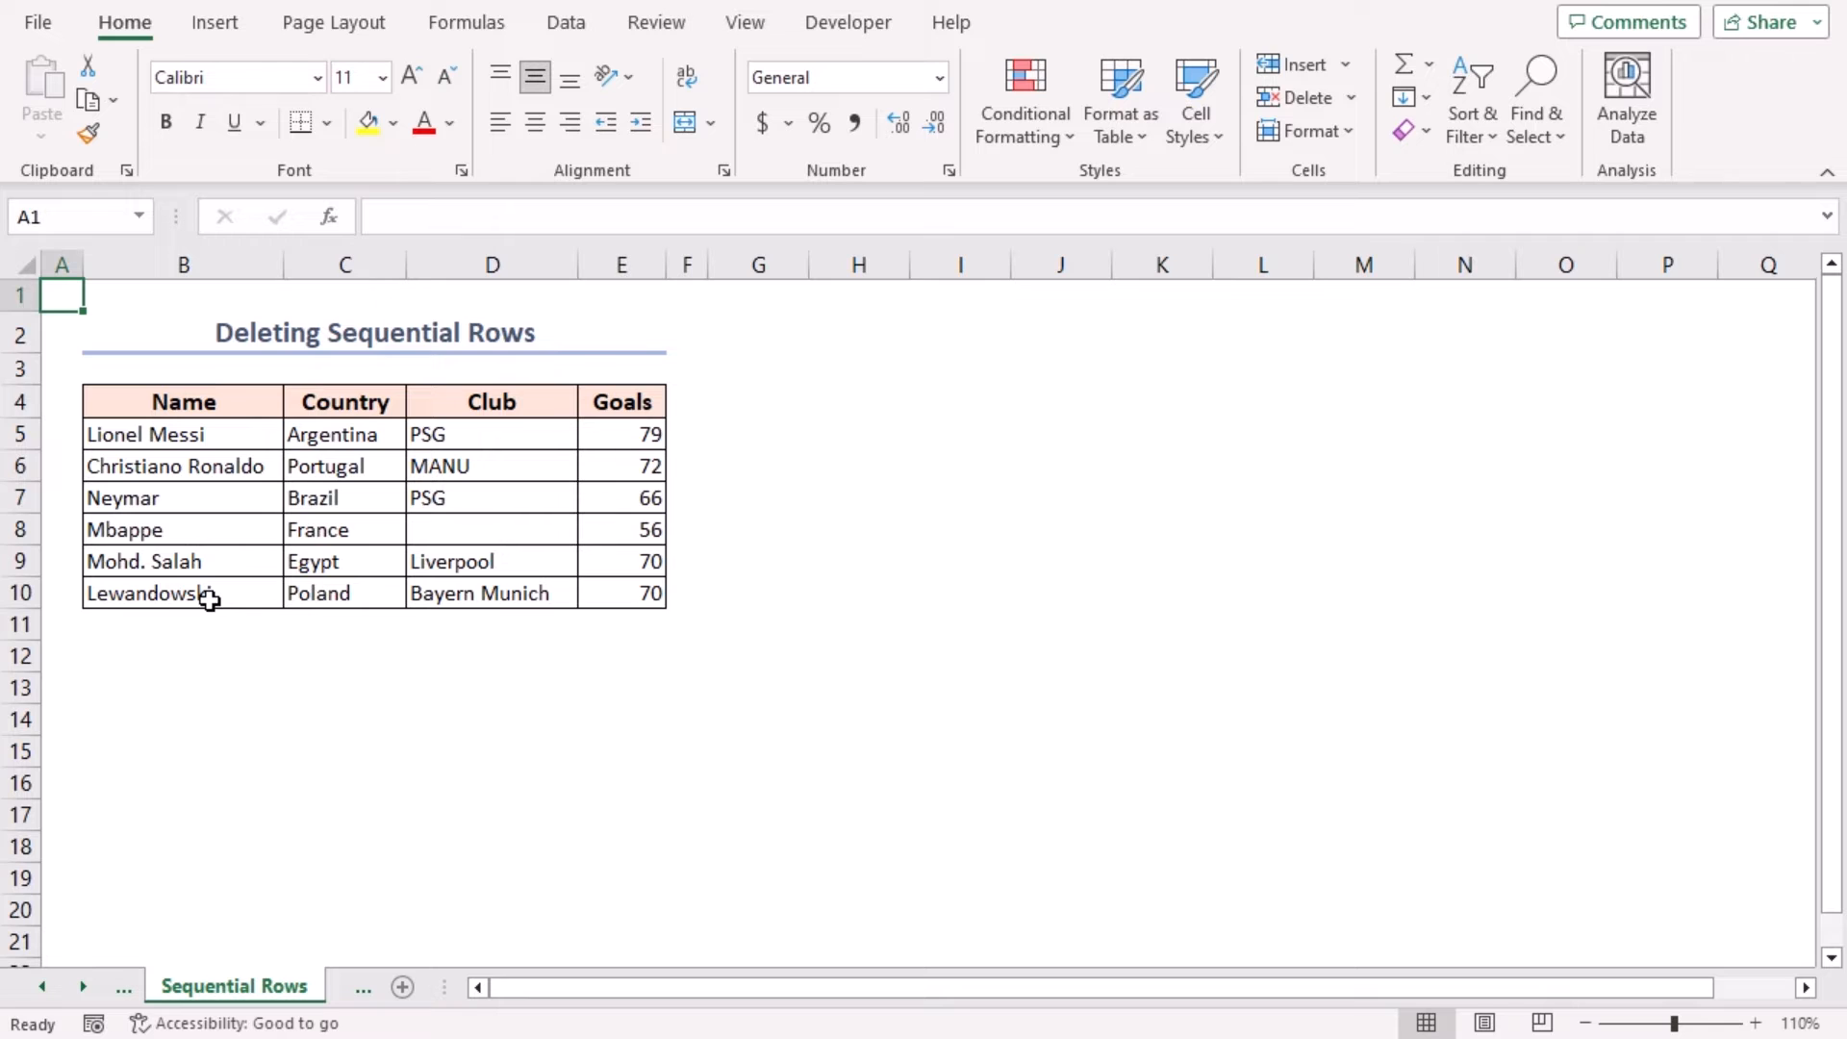
- Delete Mbappe's row 8 with Shift+Space and Ctrl+-, then go to Non-Sequential Rows-1
click(492, 529)
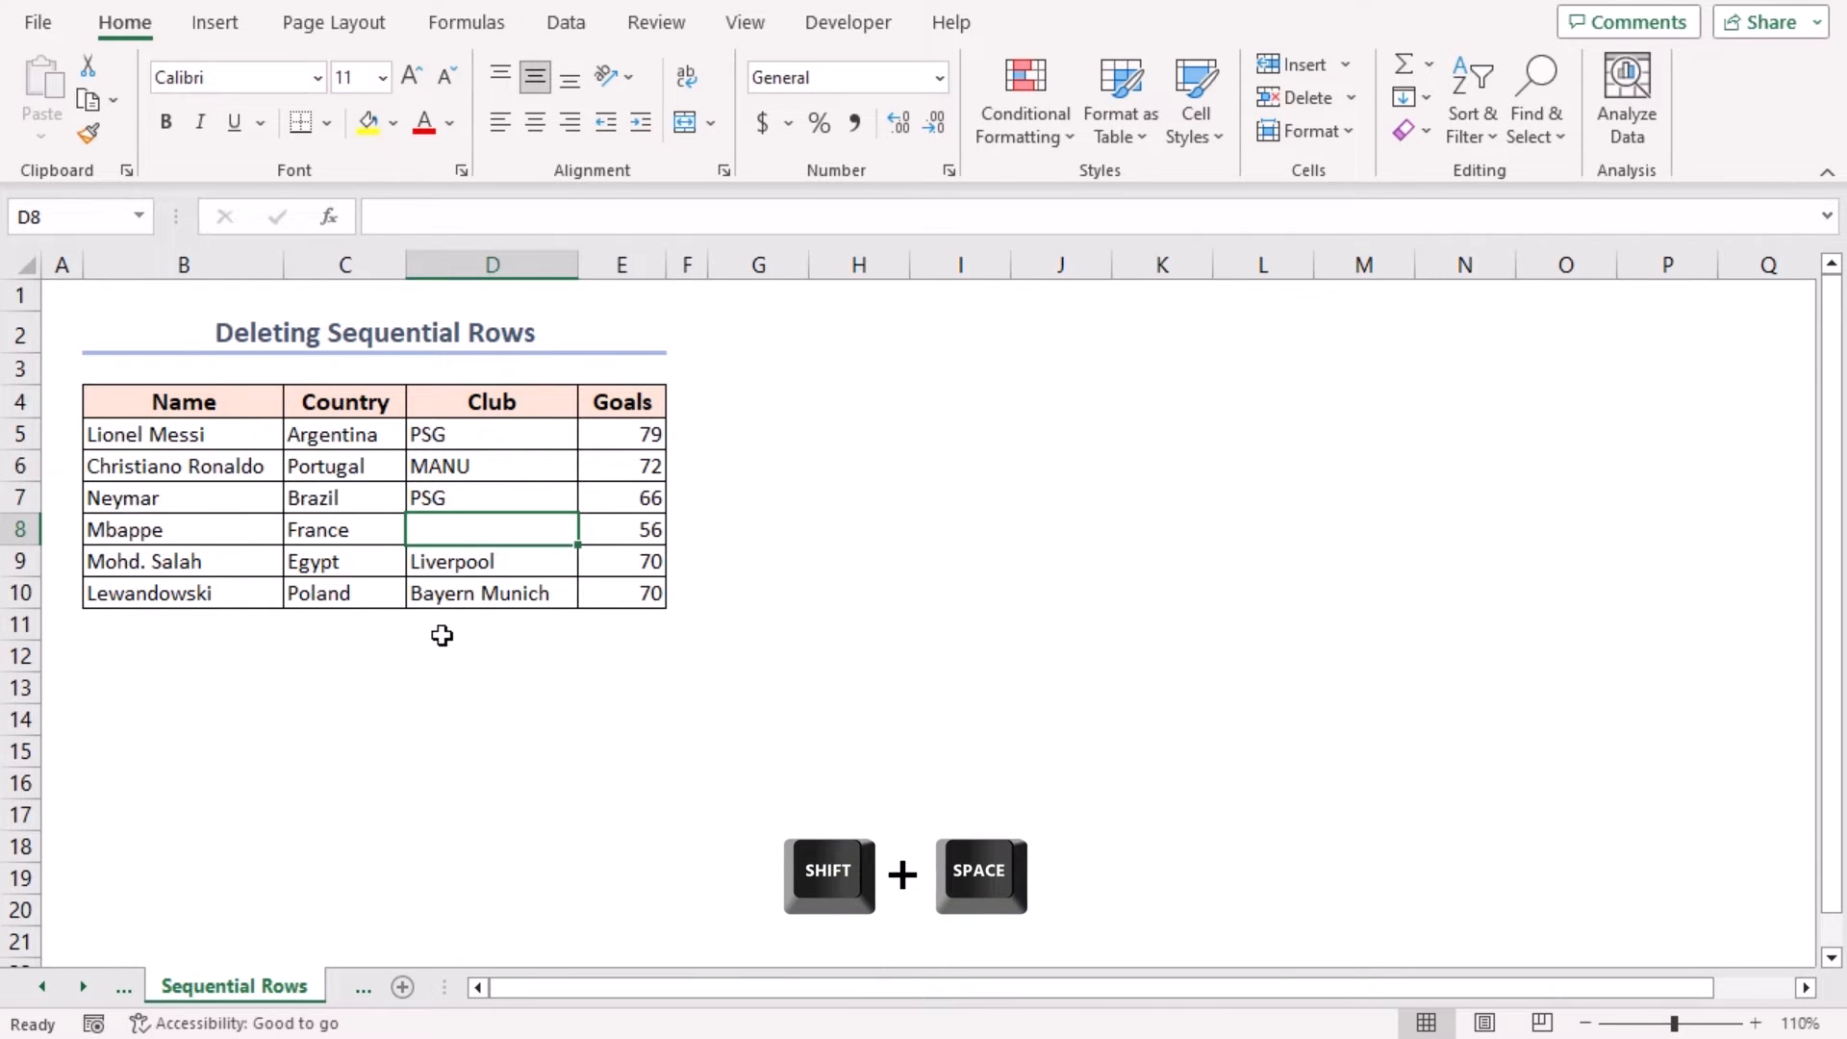
key(shift+space)
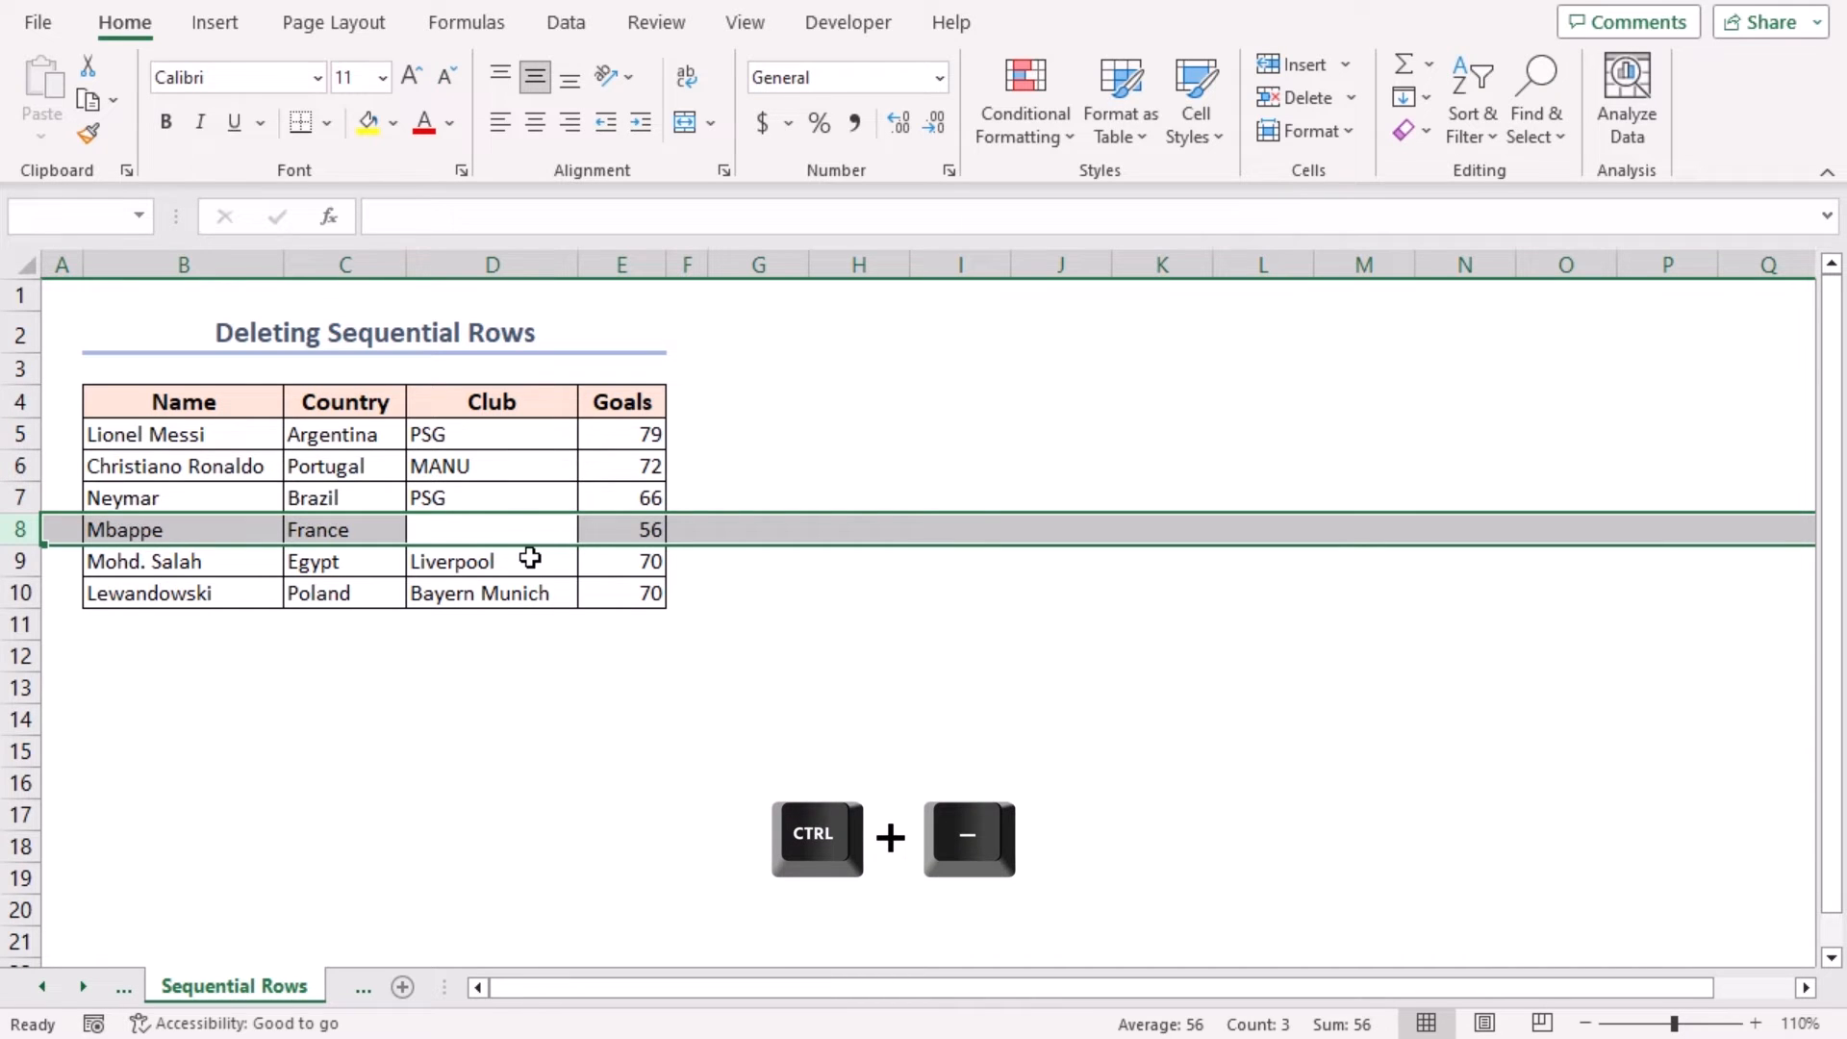
key(ctrl+minus)
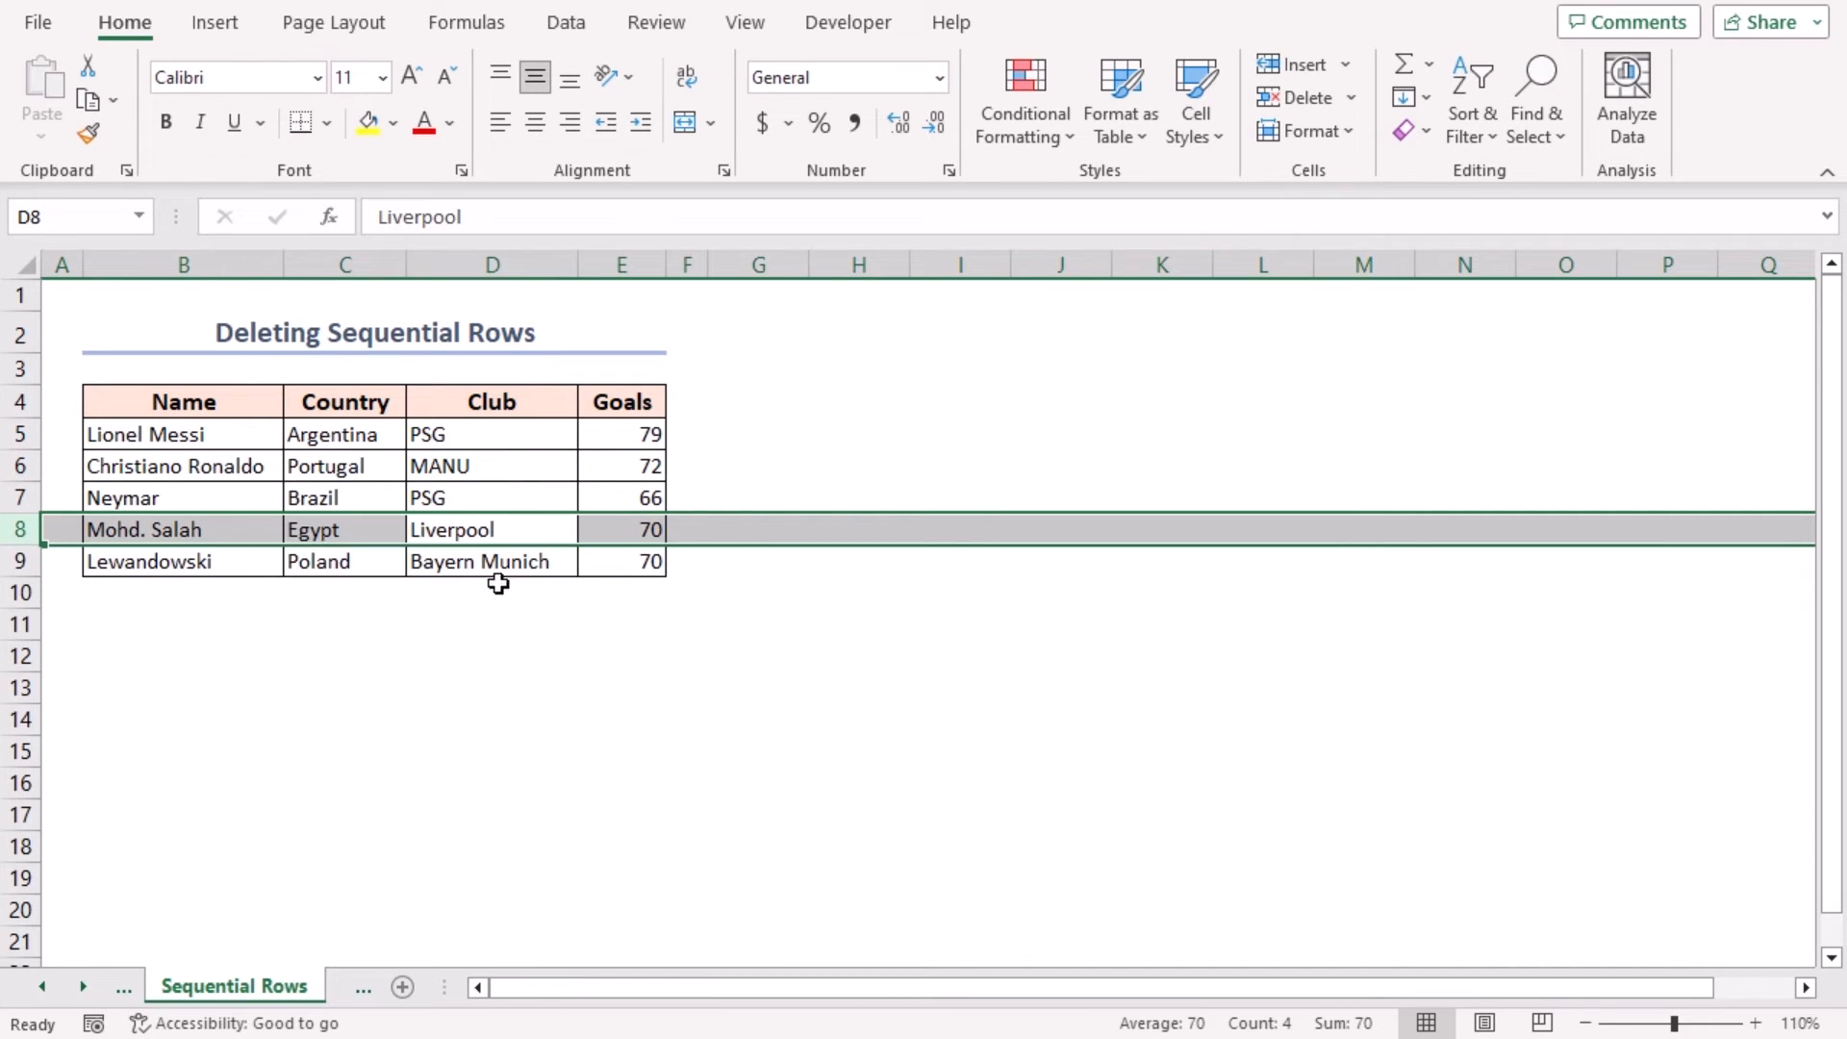
mouse_move(497, 577)
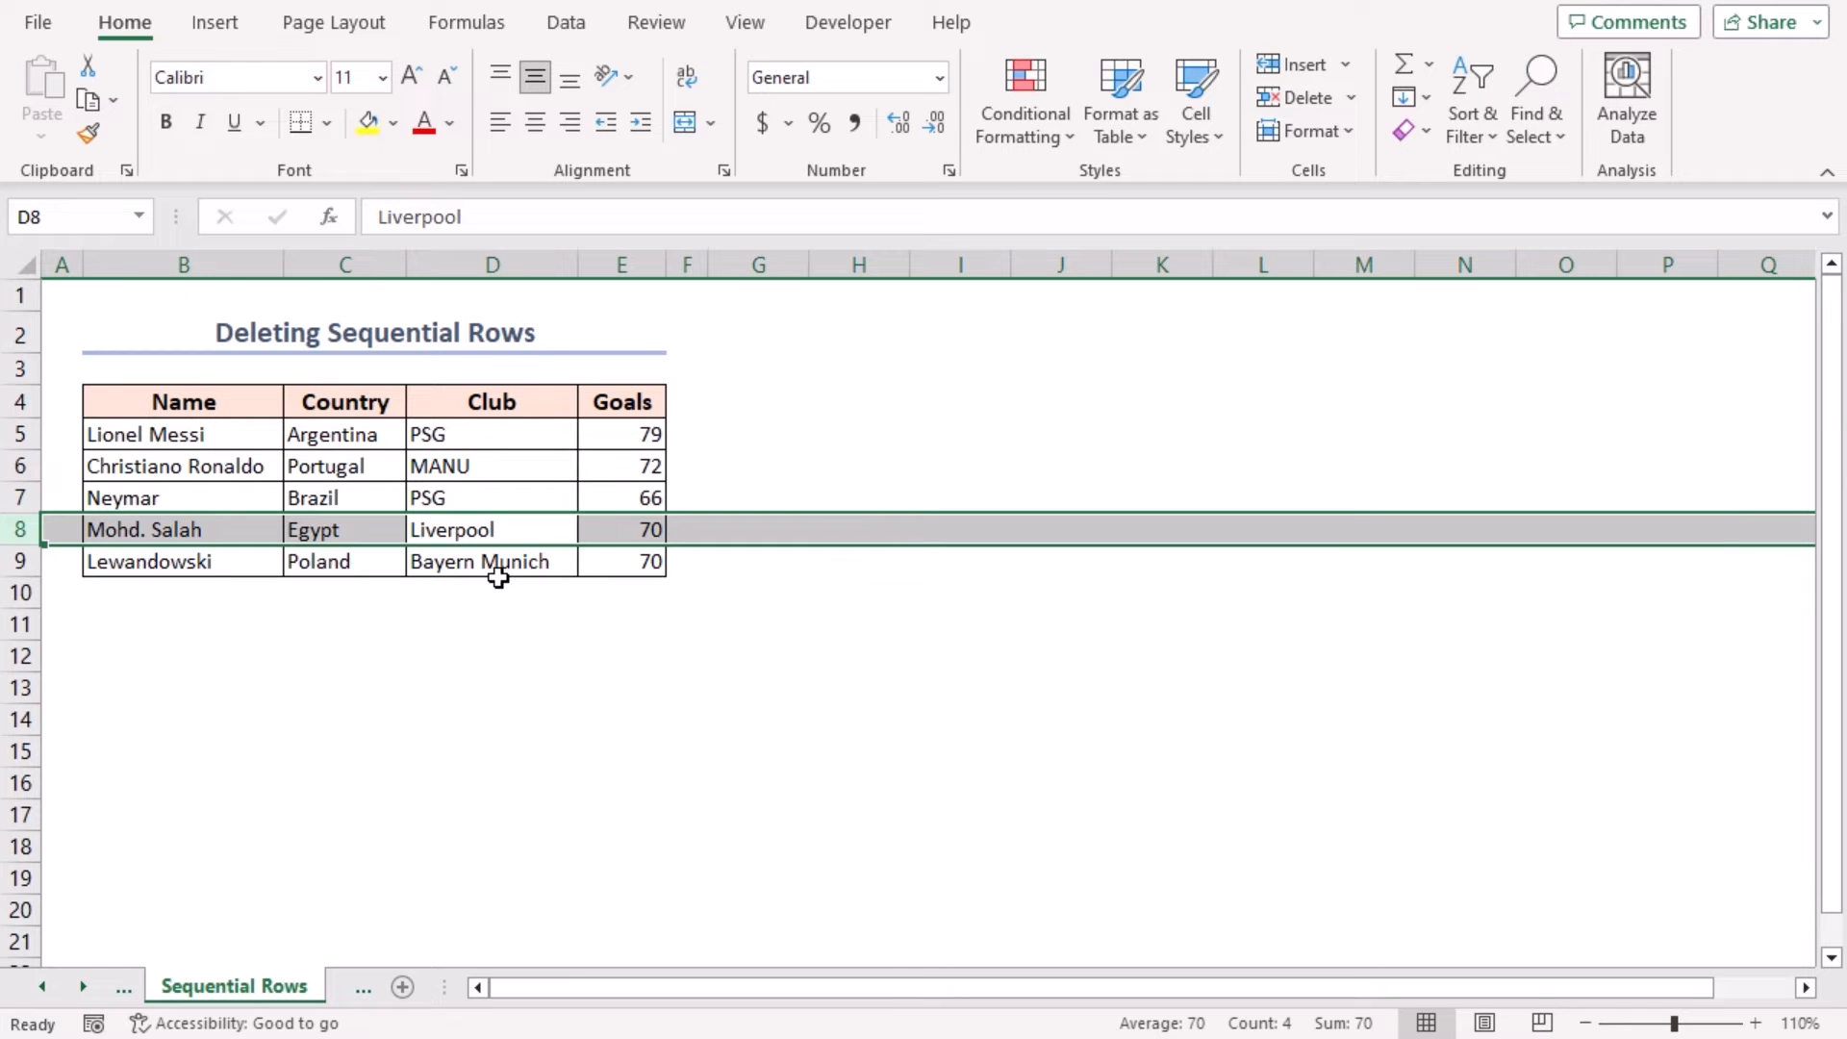
click(264, 986)
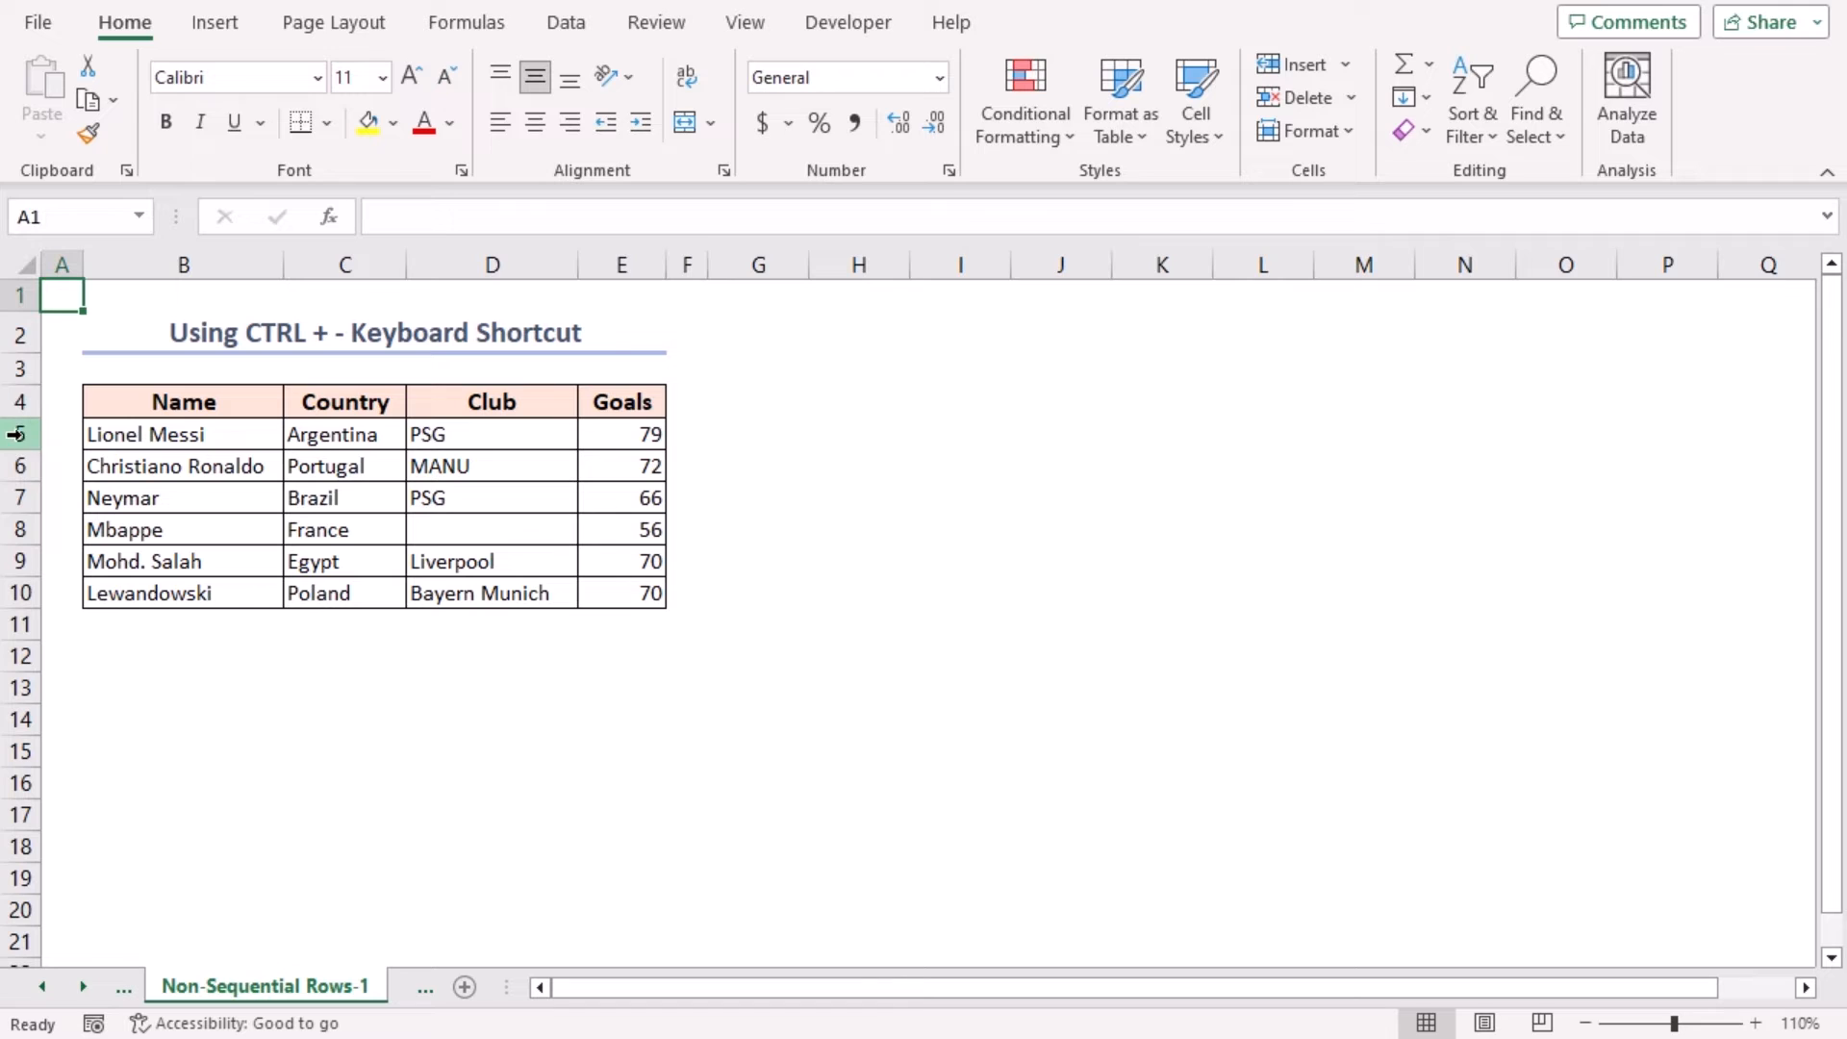
- Select cells in Messi's, Neymar's and Mohd. Salah's rows together (B5, C7, E9)
click(20, 498)
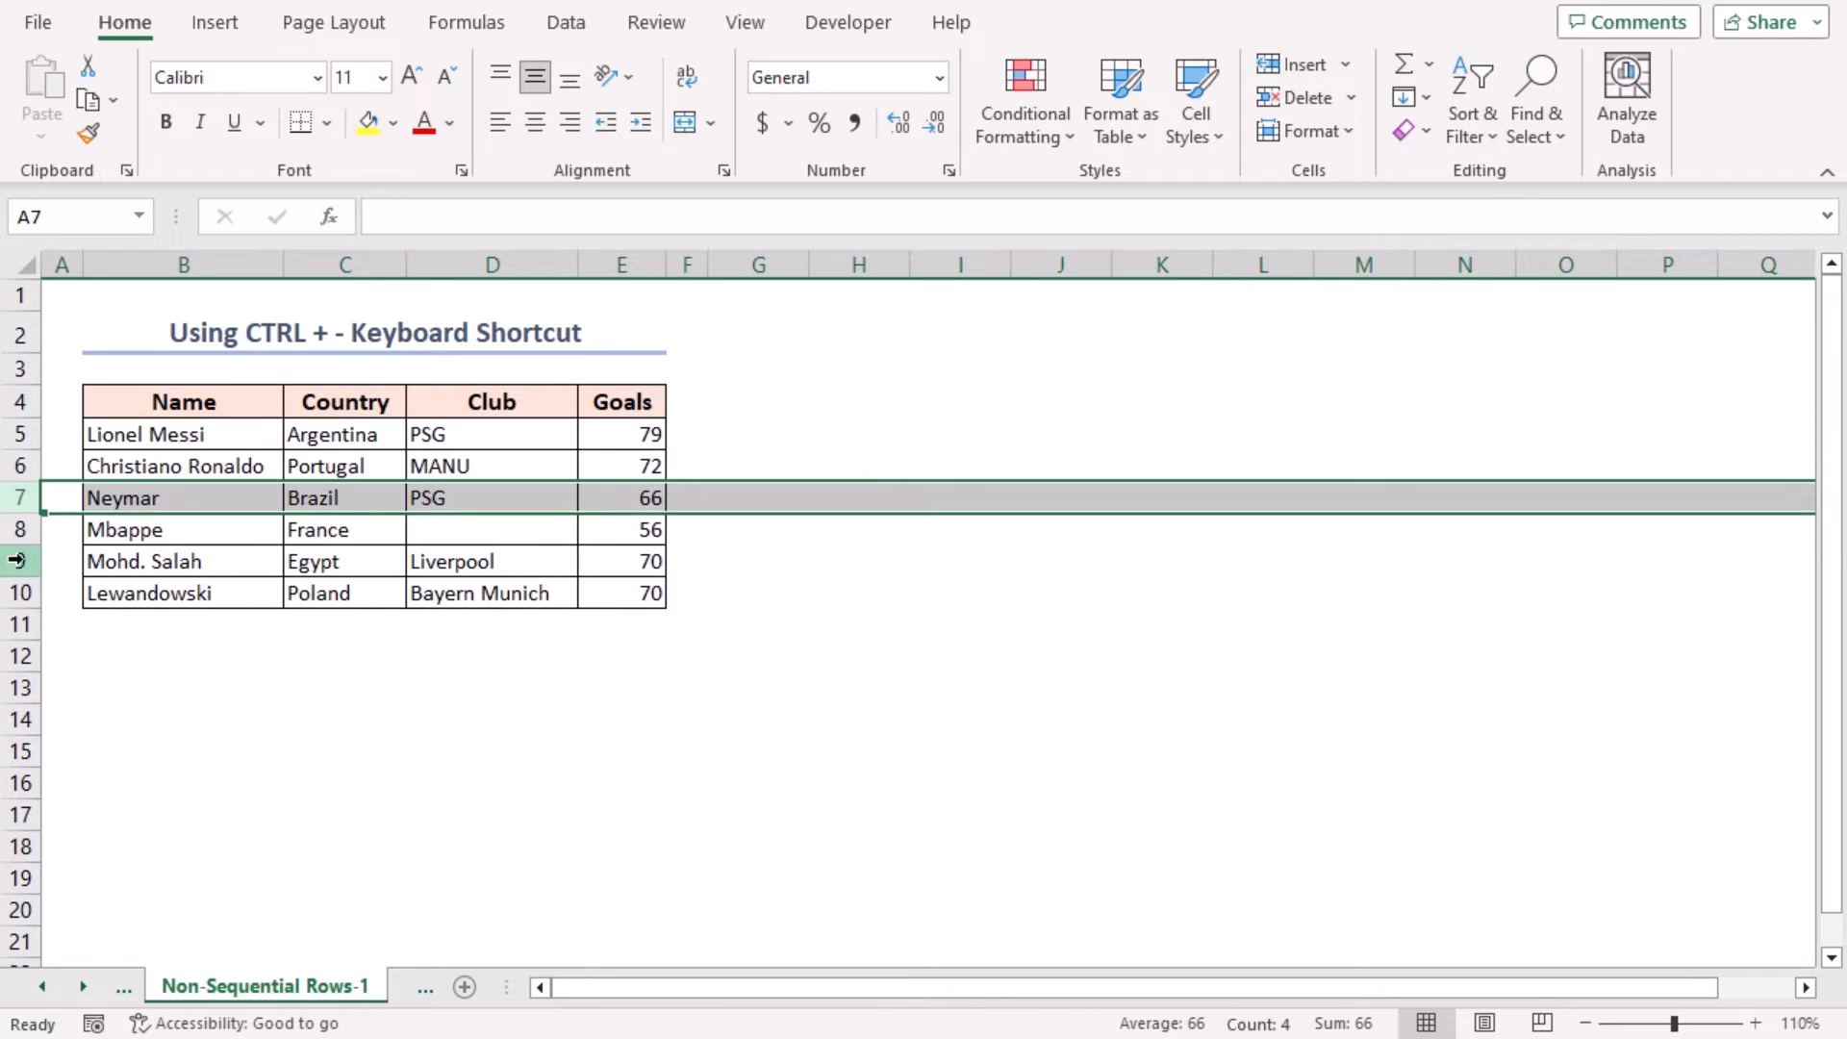
click(61, 561)
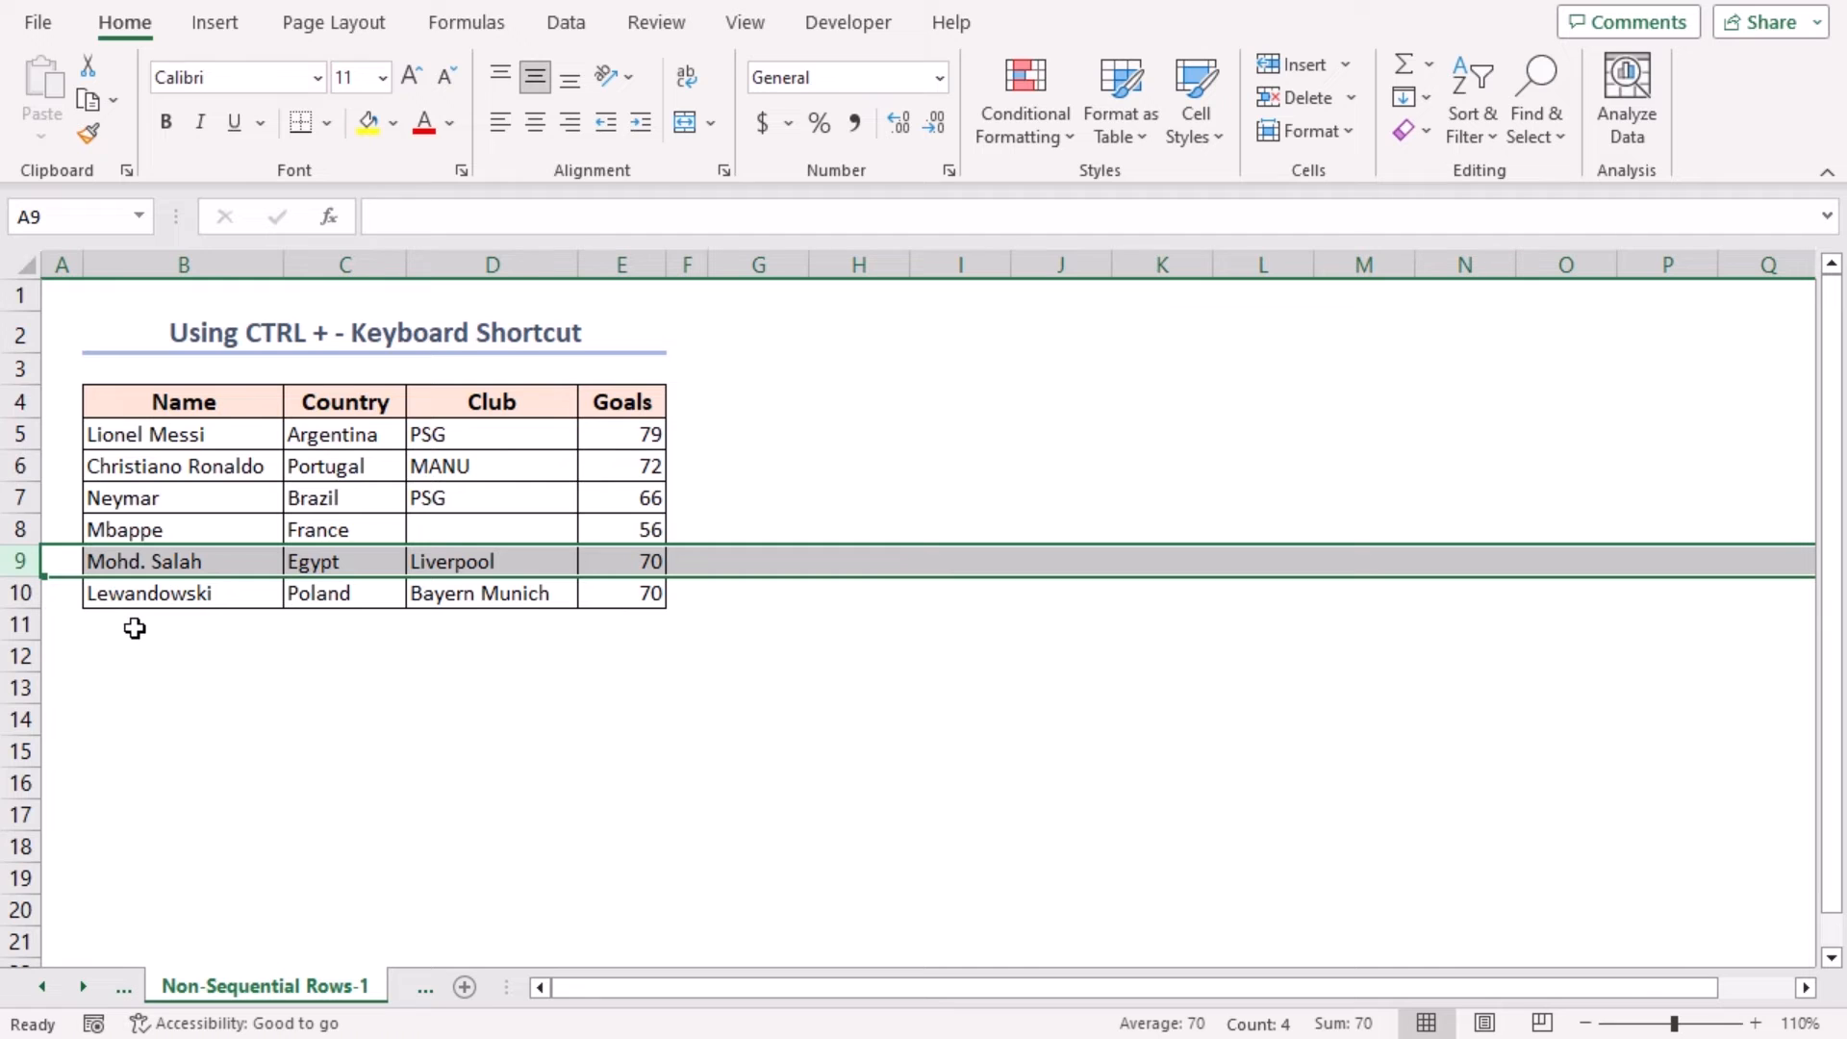
click(183, 434)
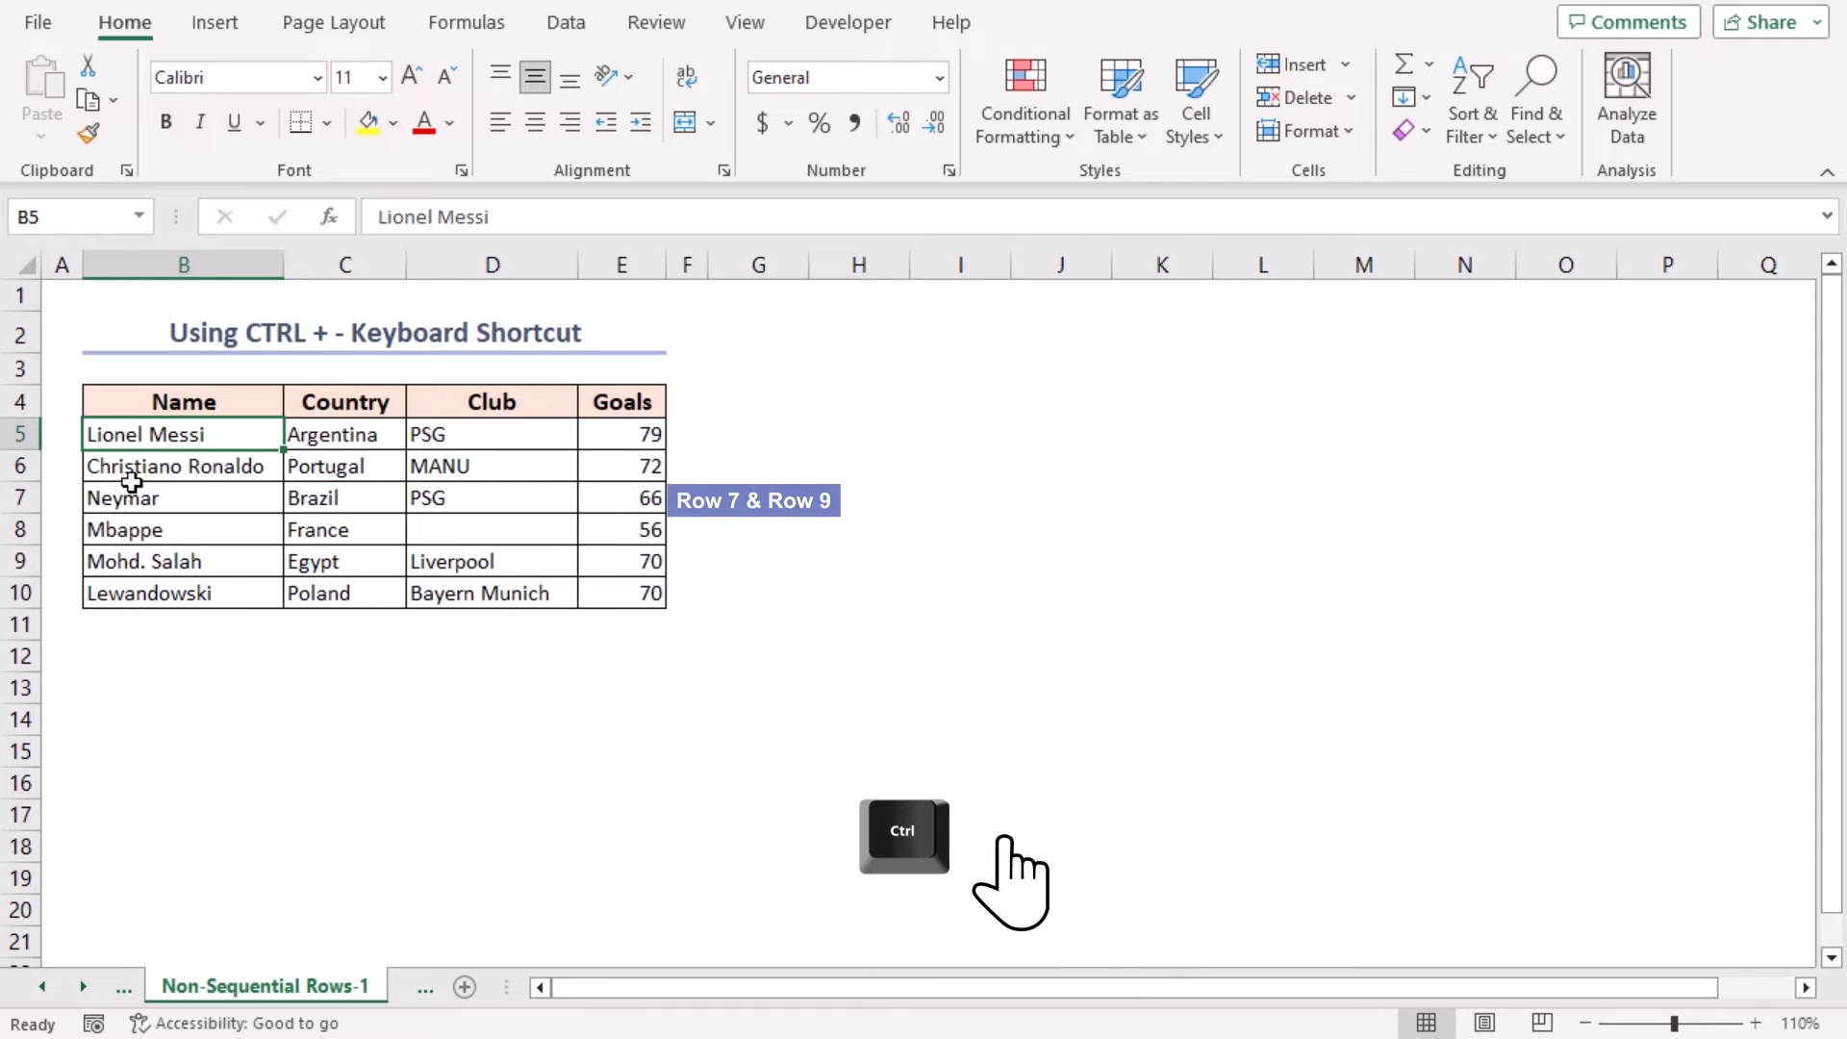
click(621, 560)
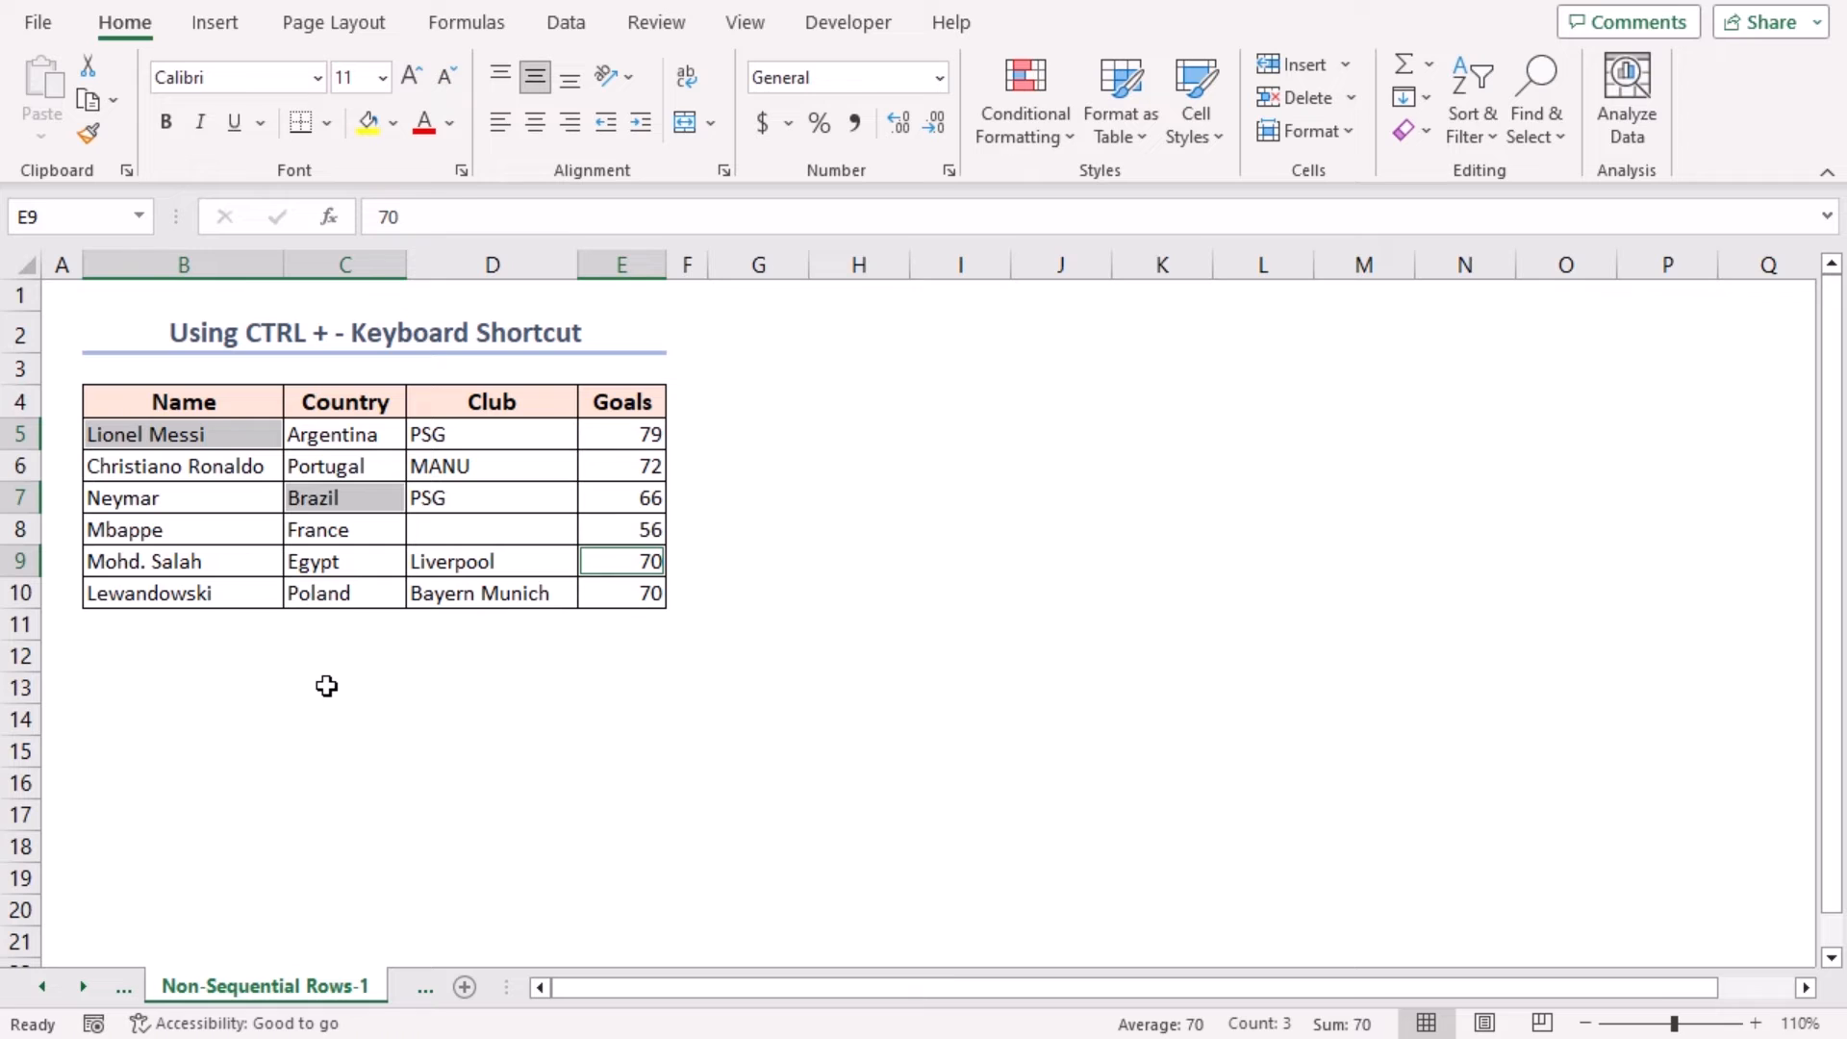
- Delete the Messi, Neymar and Salah rows via Ctrl+- with Entire row, then undo
key(Ctrl+-)
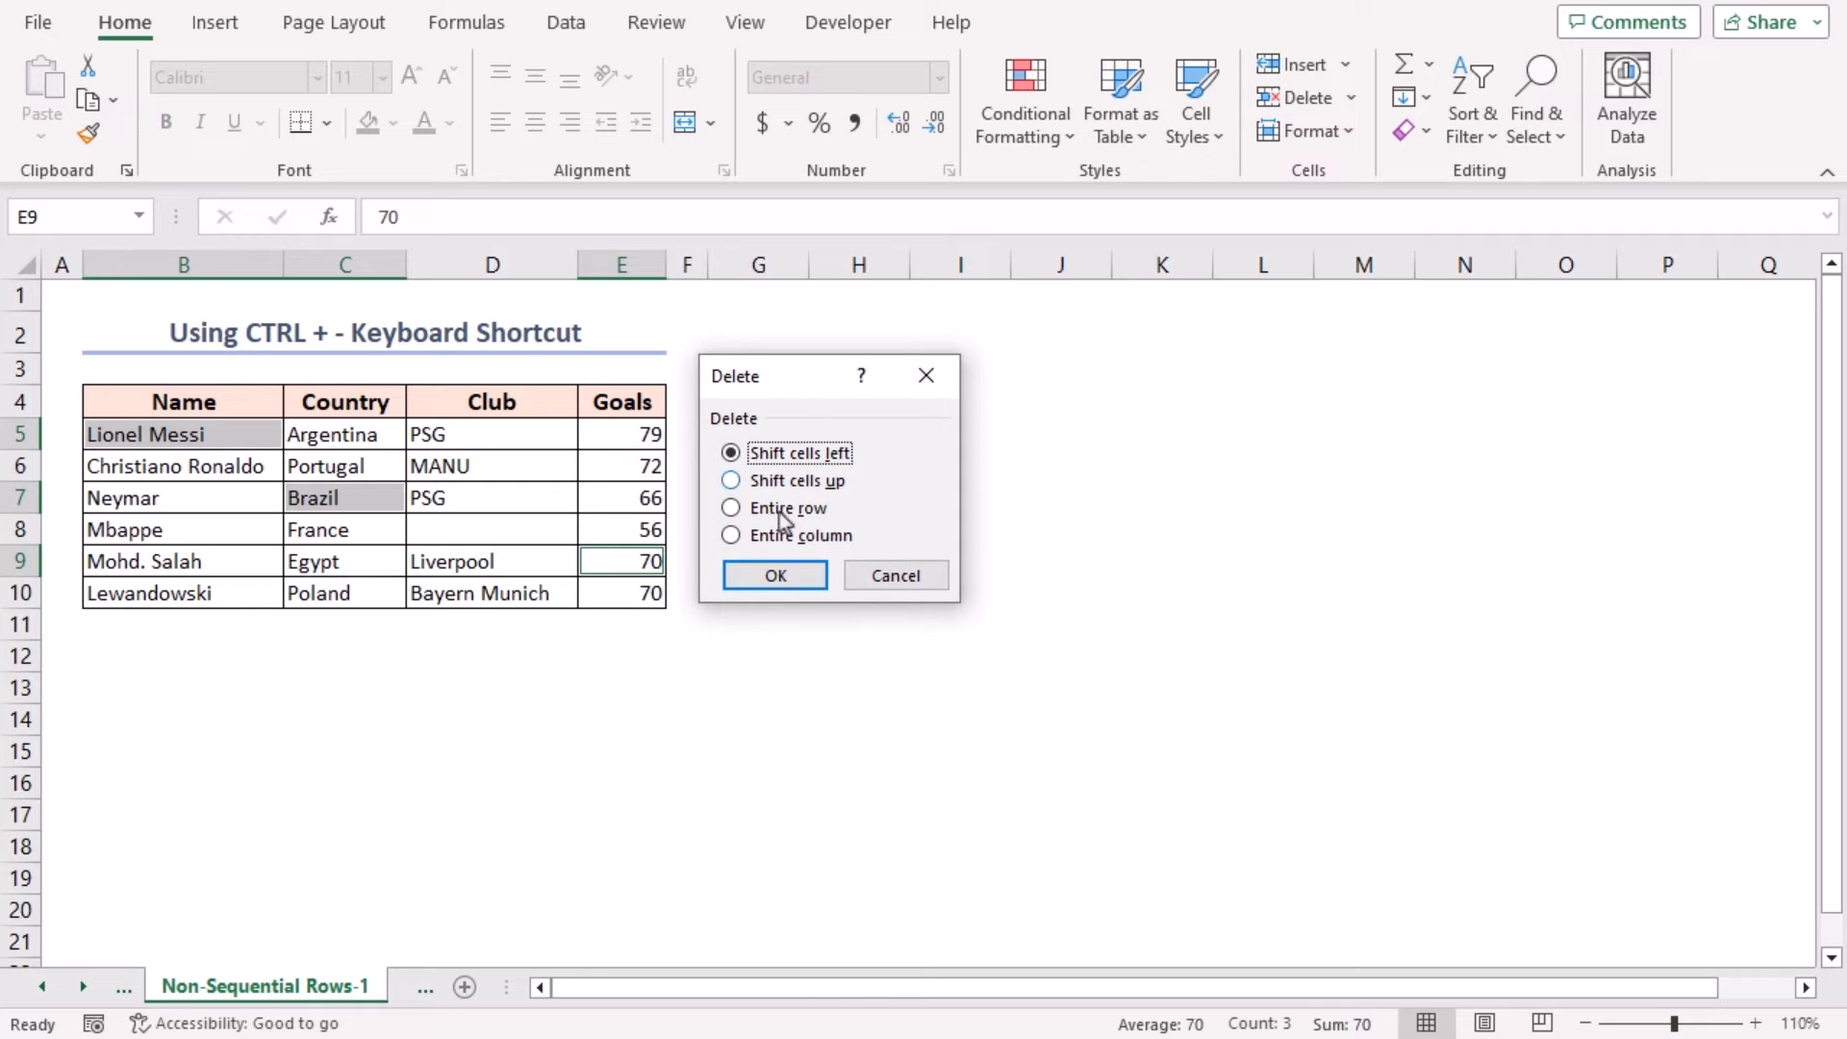
click(731, 508)
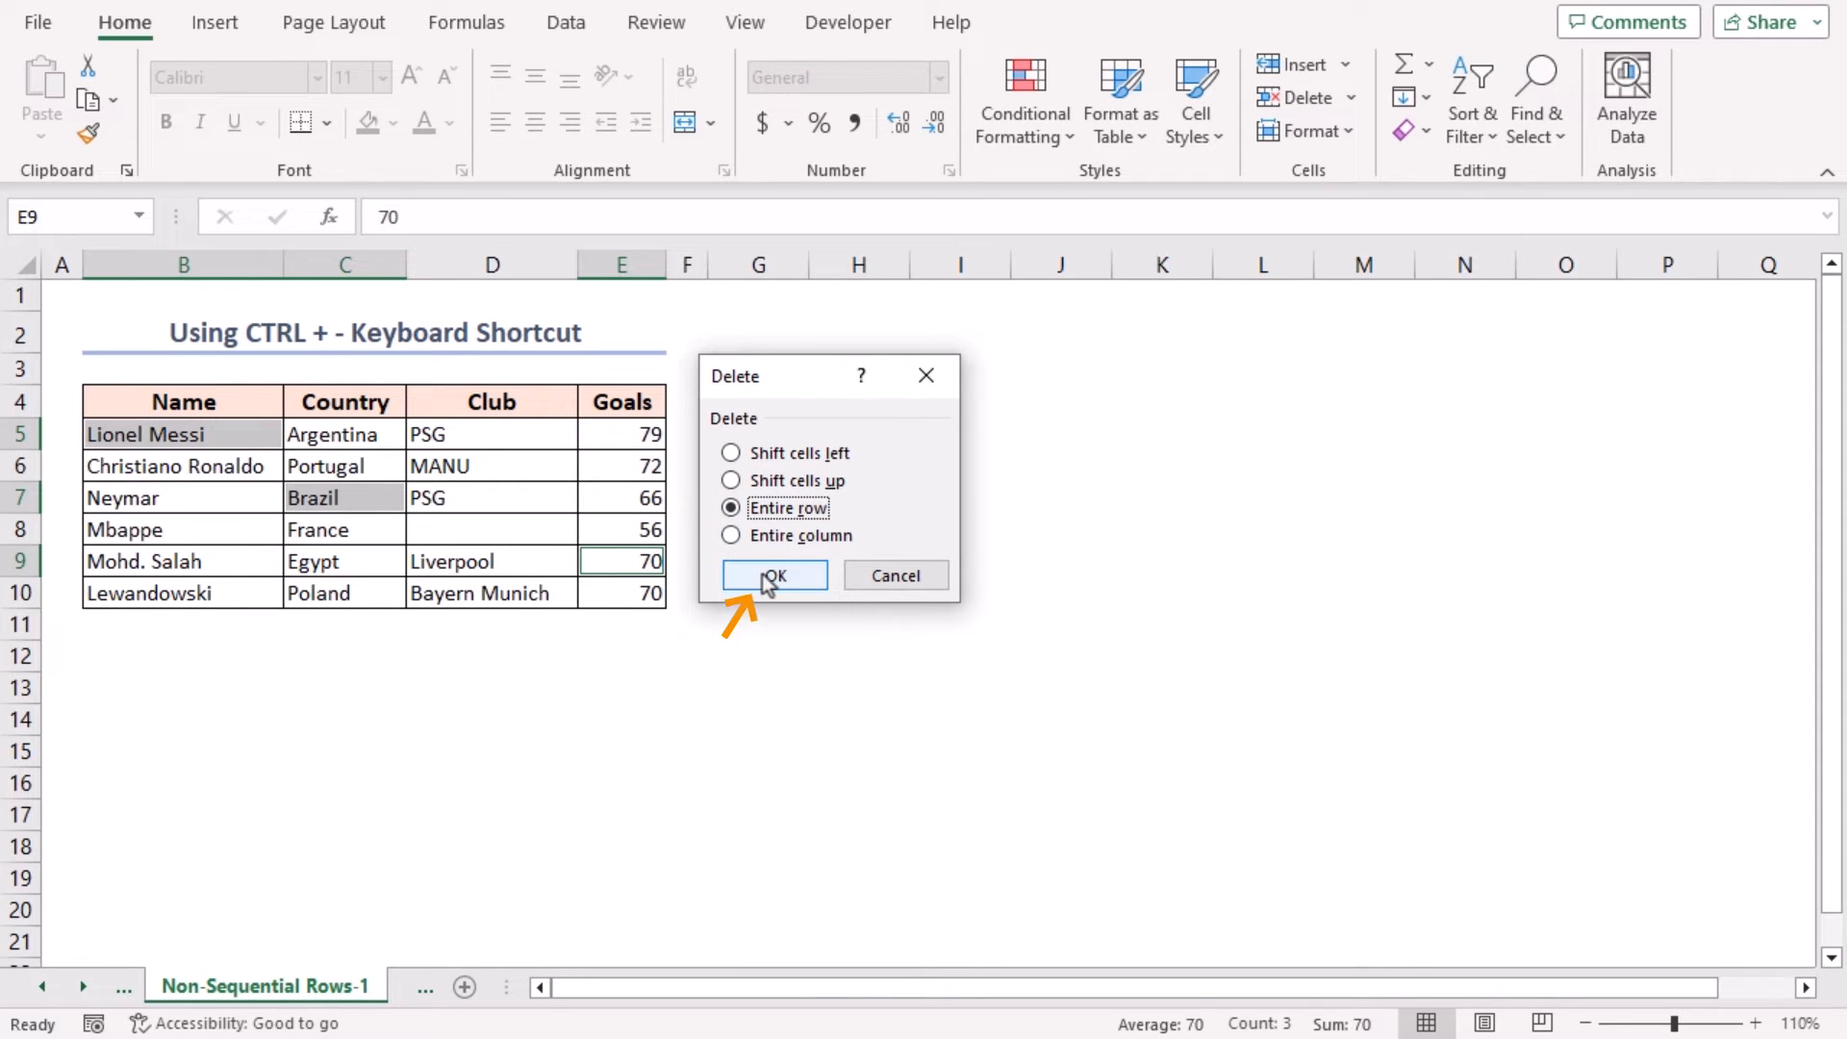
click(773, 576)
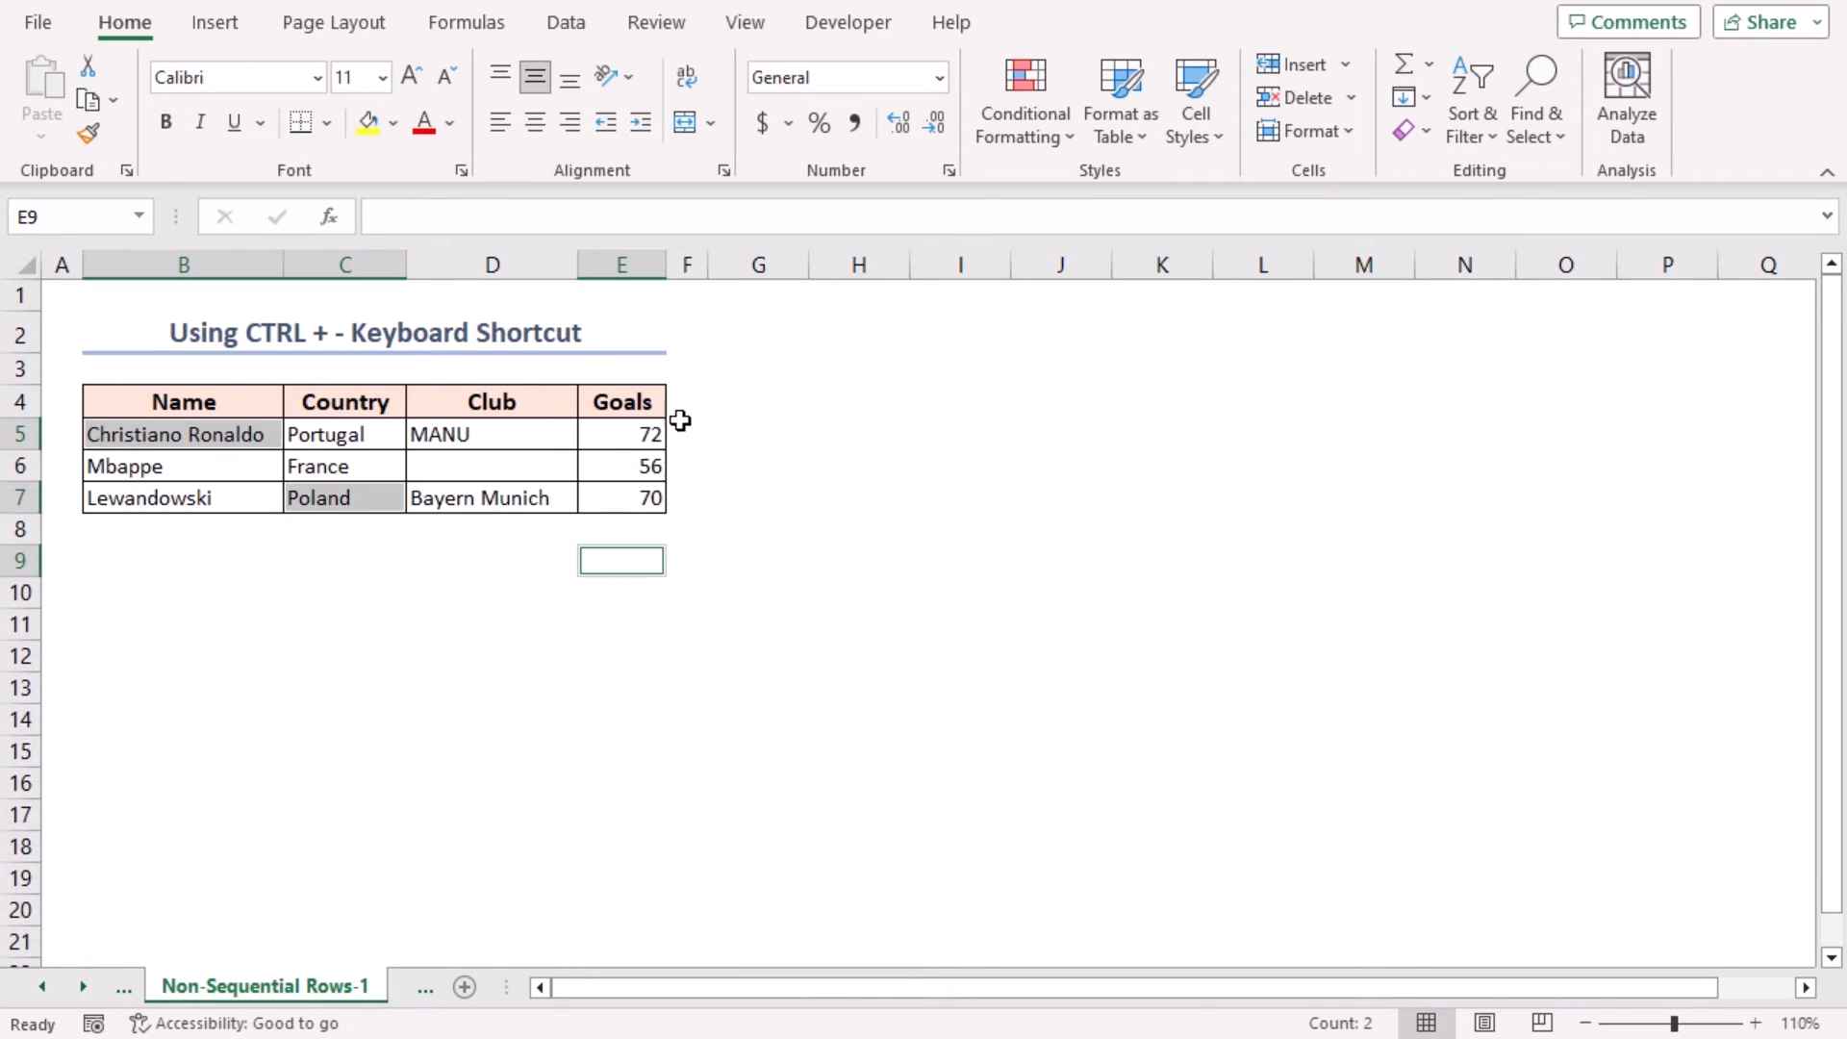
mouse_move(528, 560)
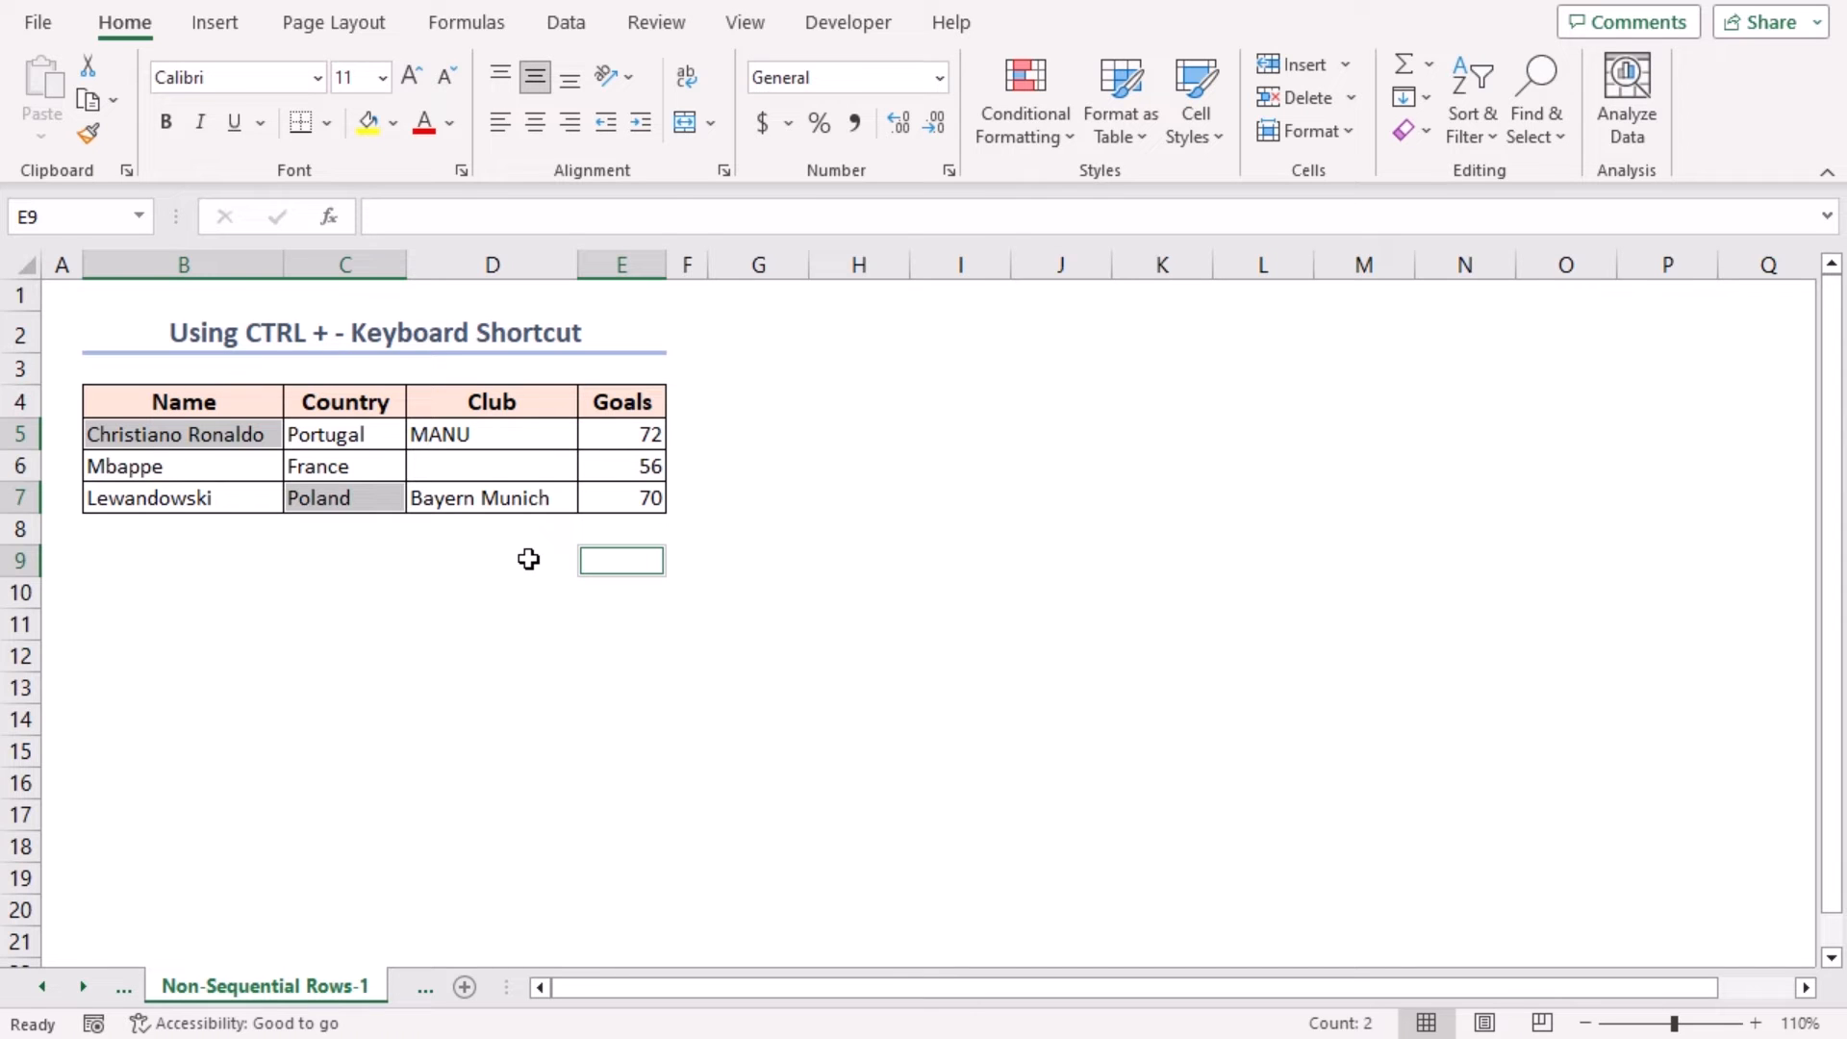
mouse_move(592, 561)
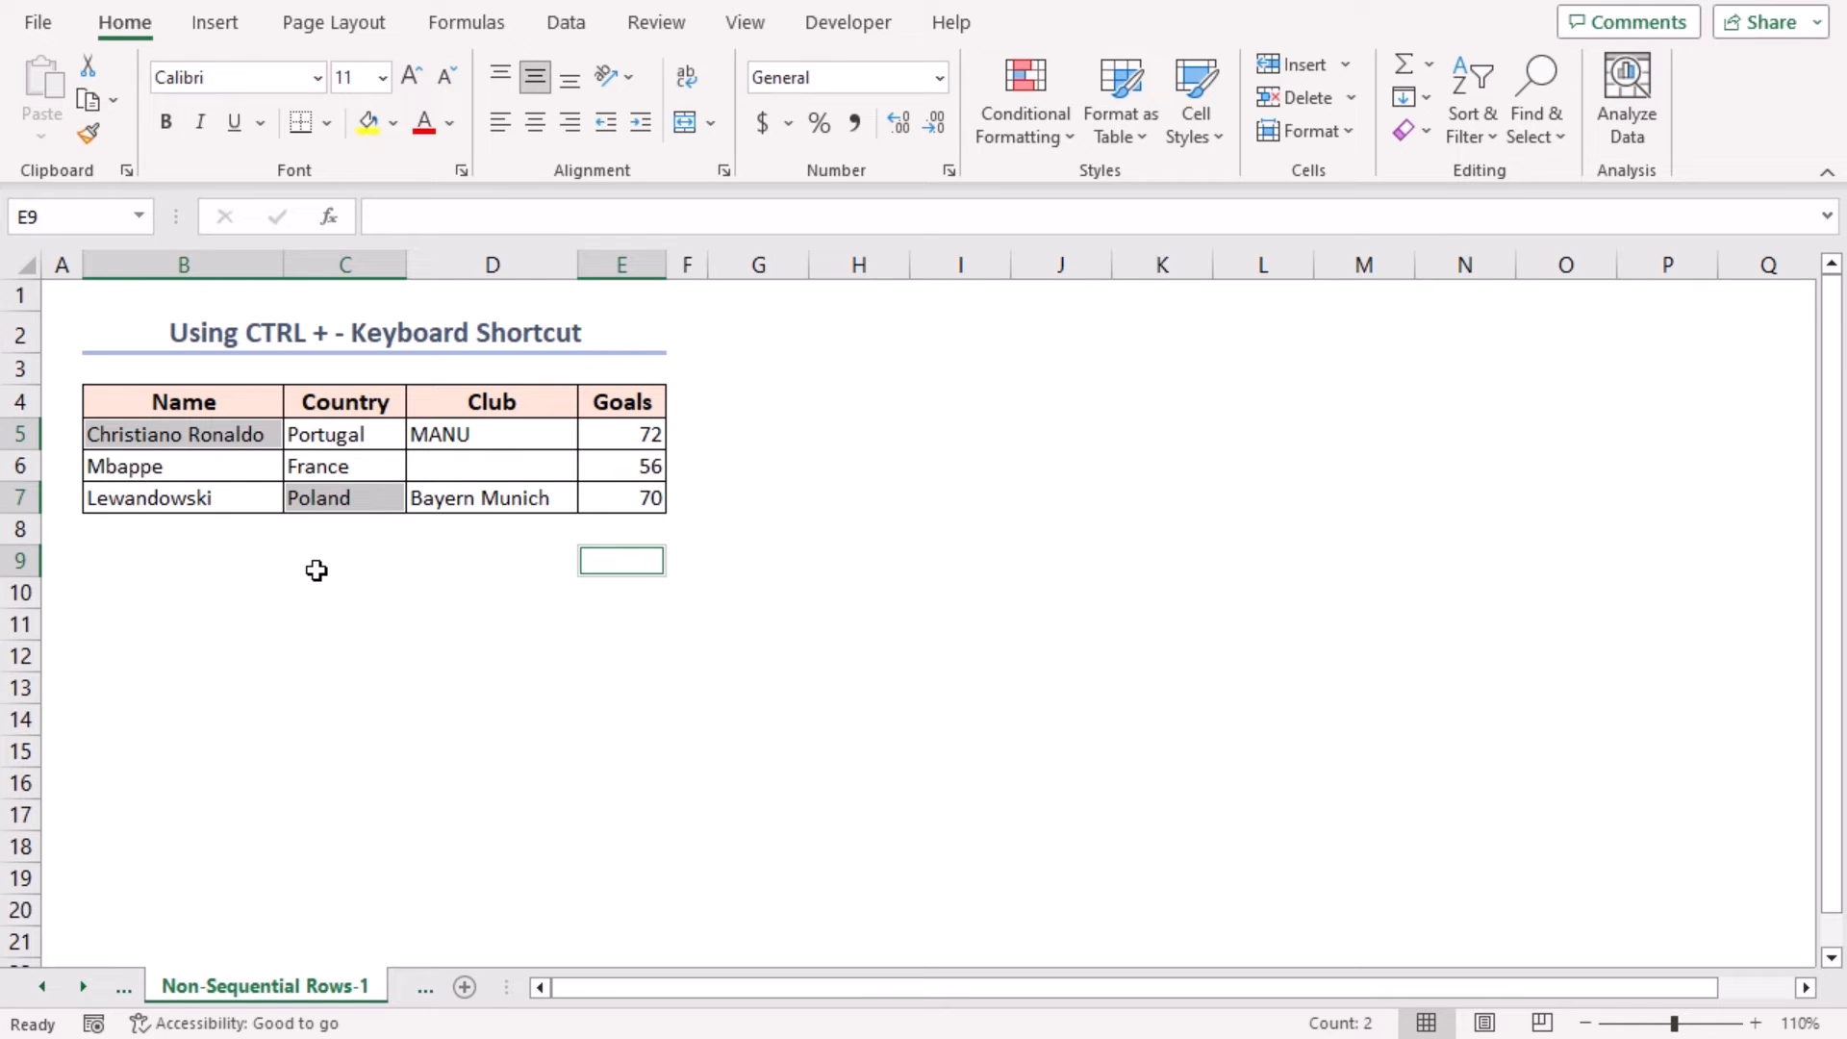
key(ctrl+z)
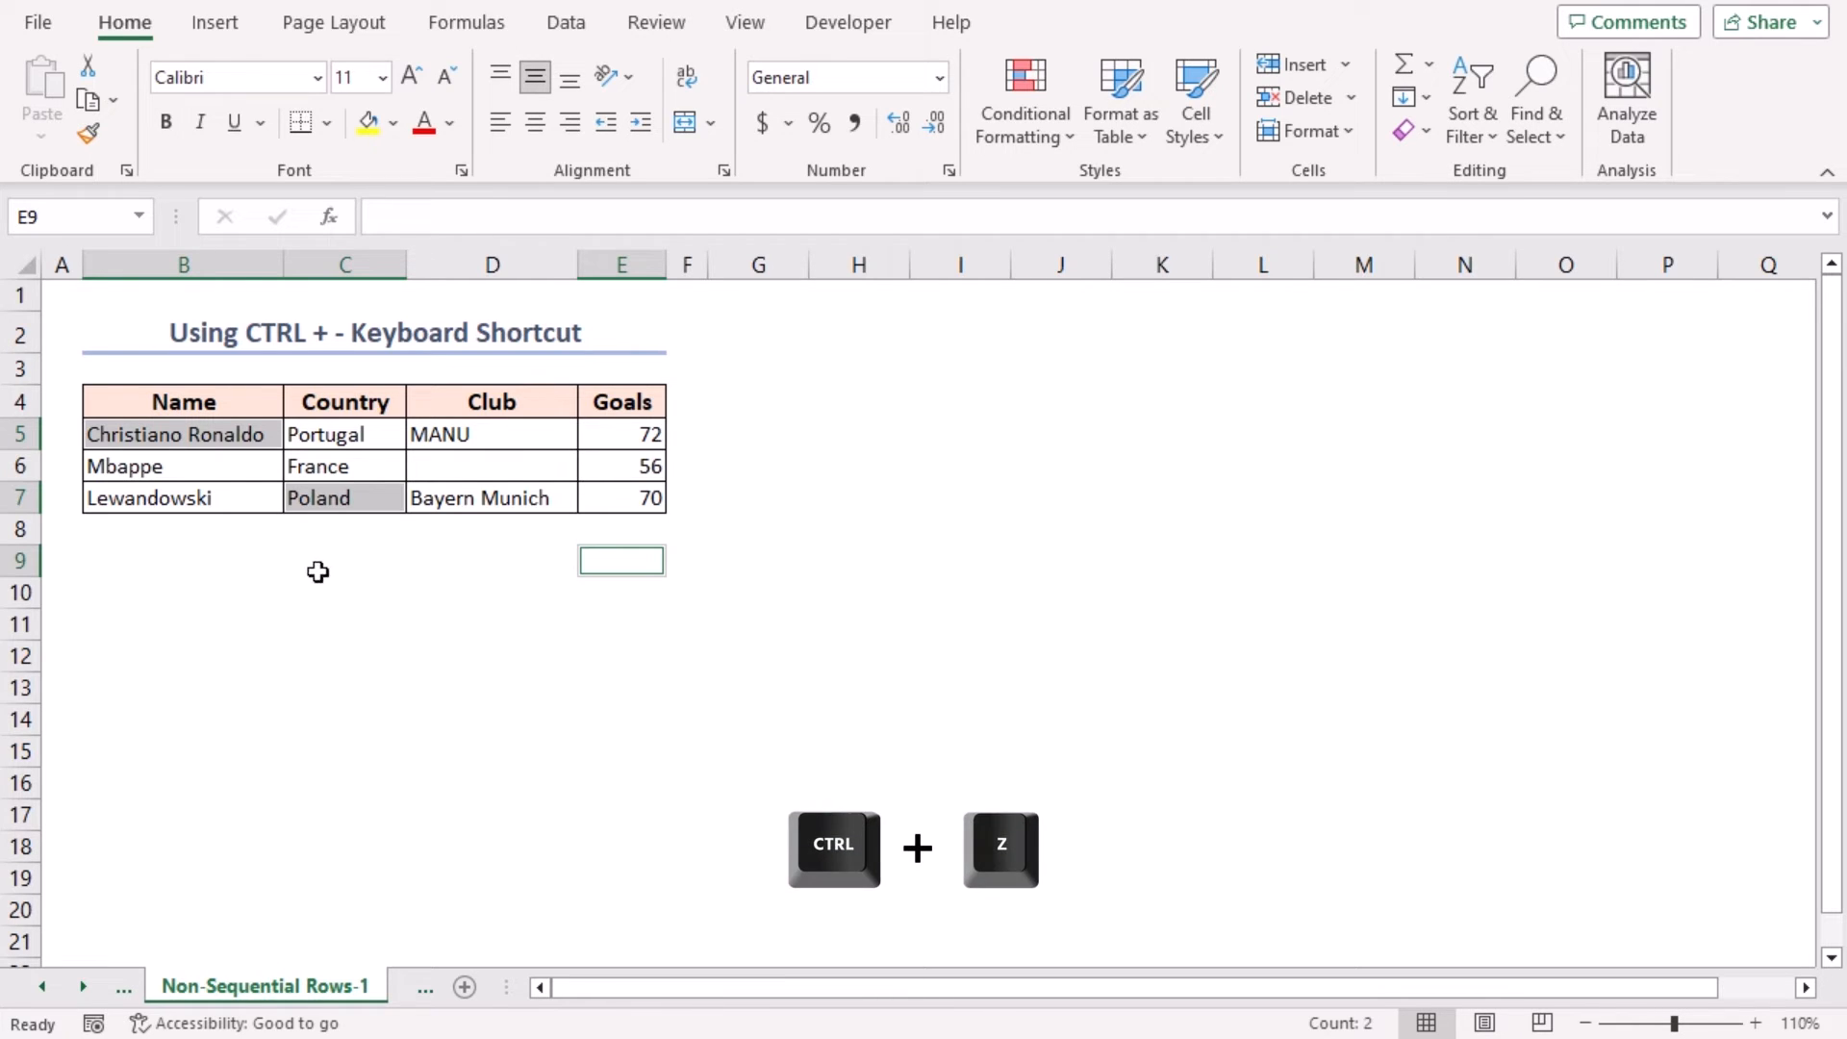
- Undo the three-row deletion, then delete Mbappe's entire row through the Delete dialog
key(ctrl+z)
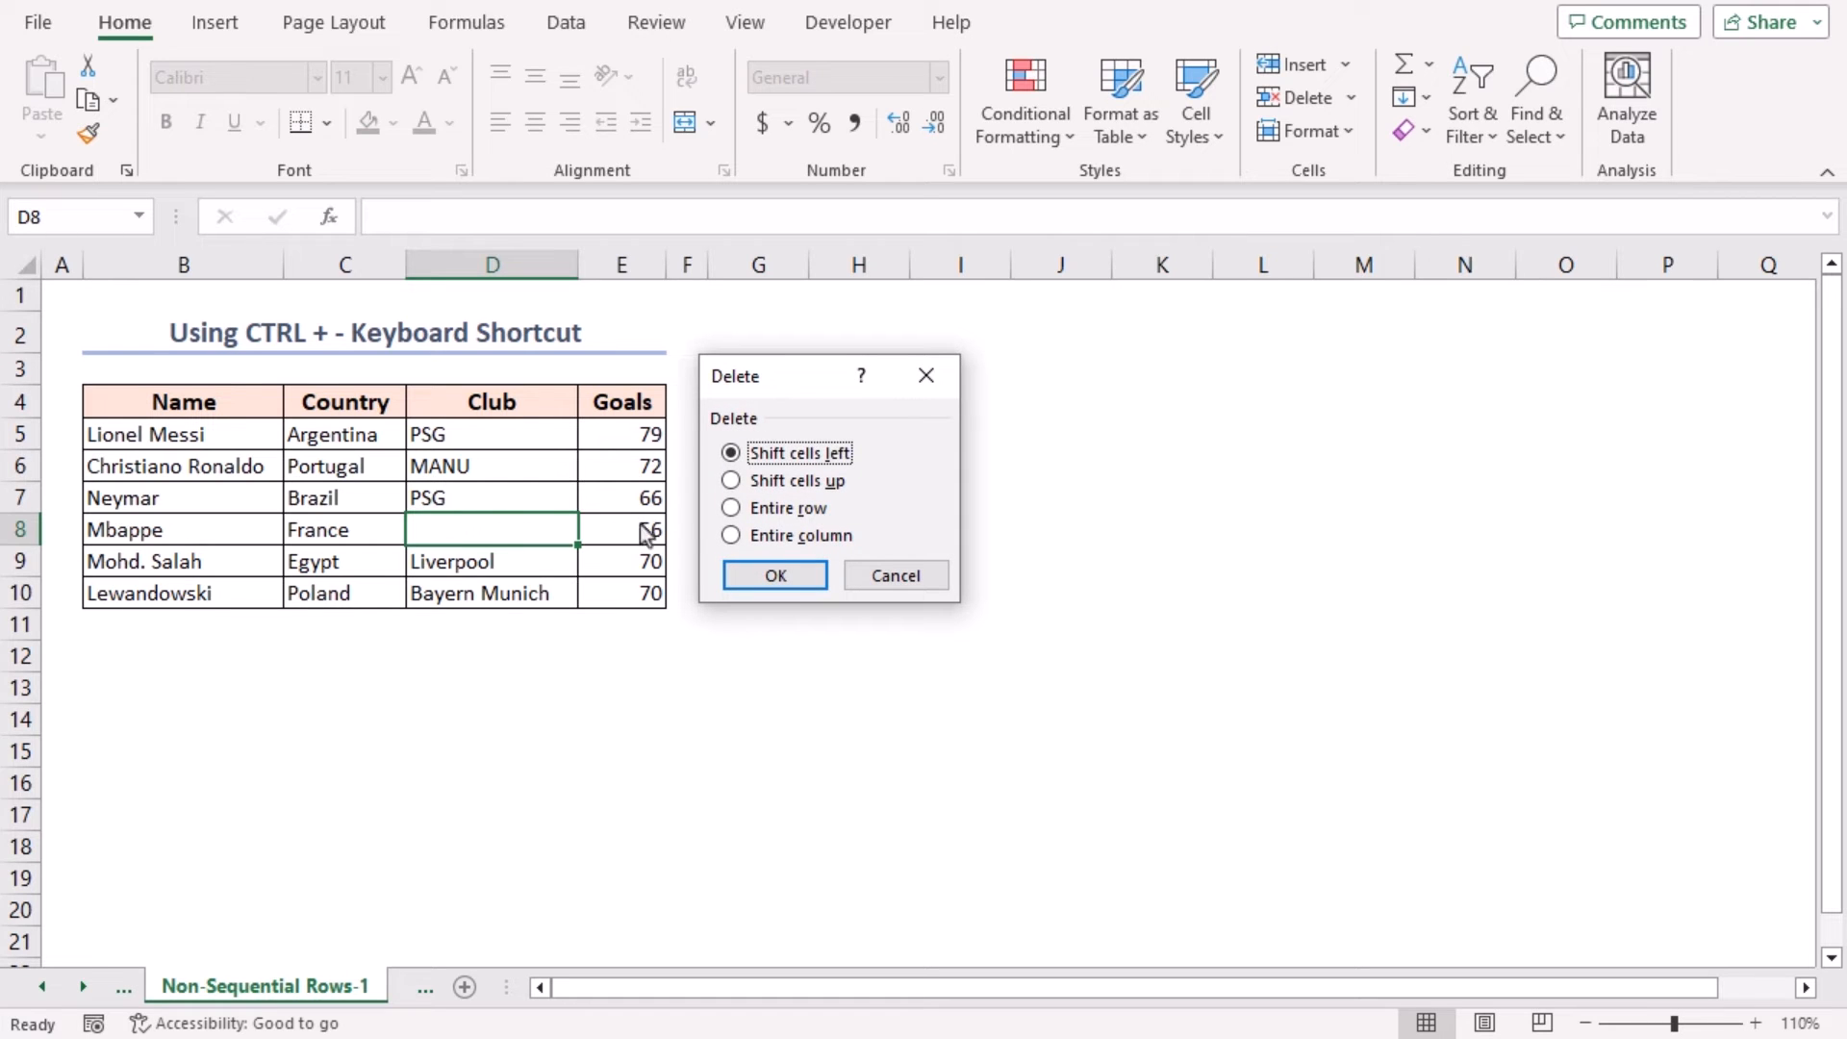
click(732, 507)
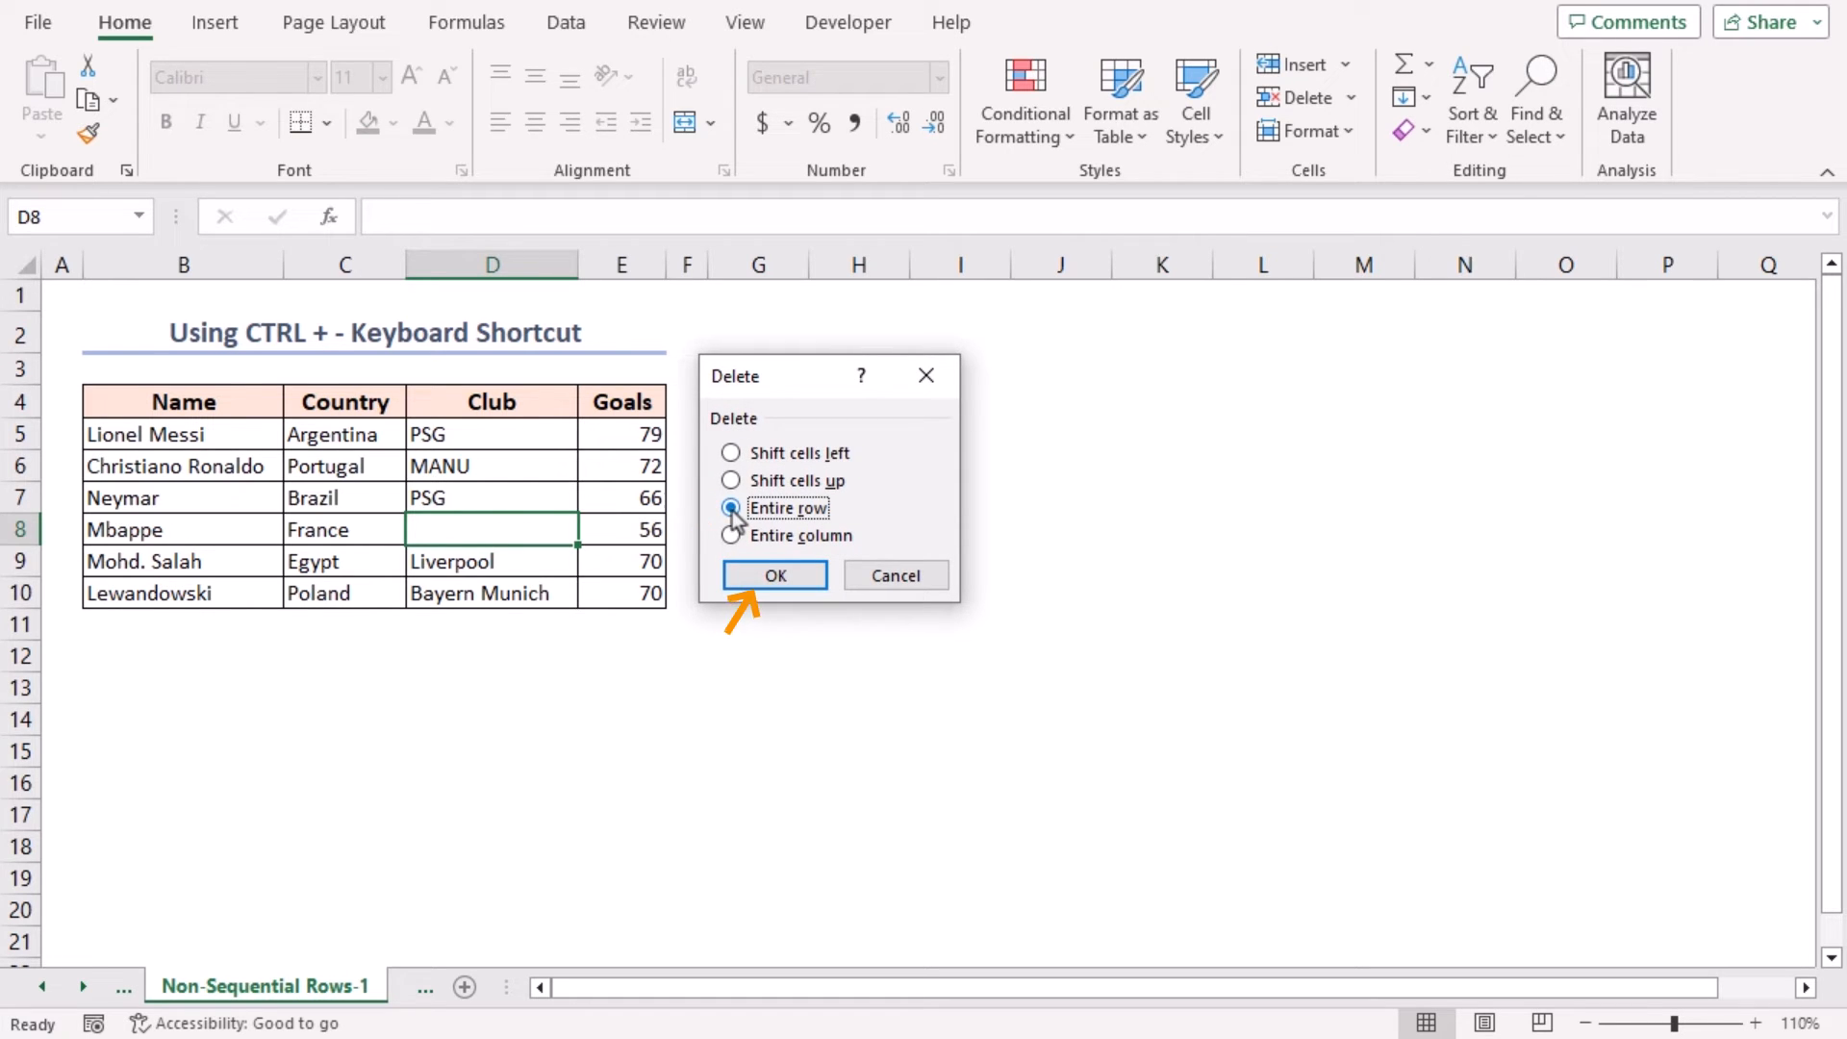
click(773, 575)
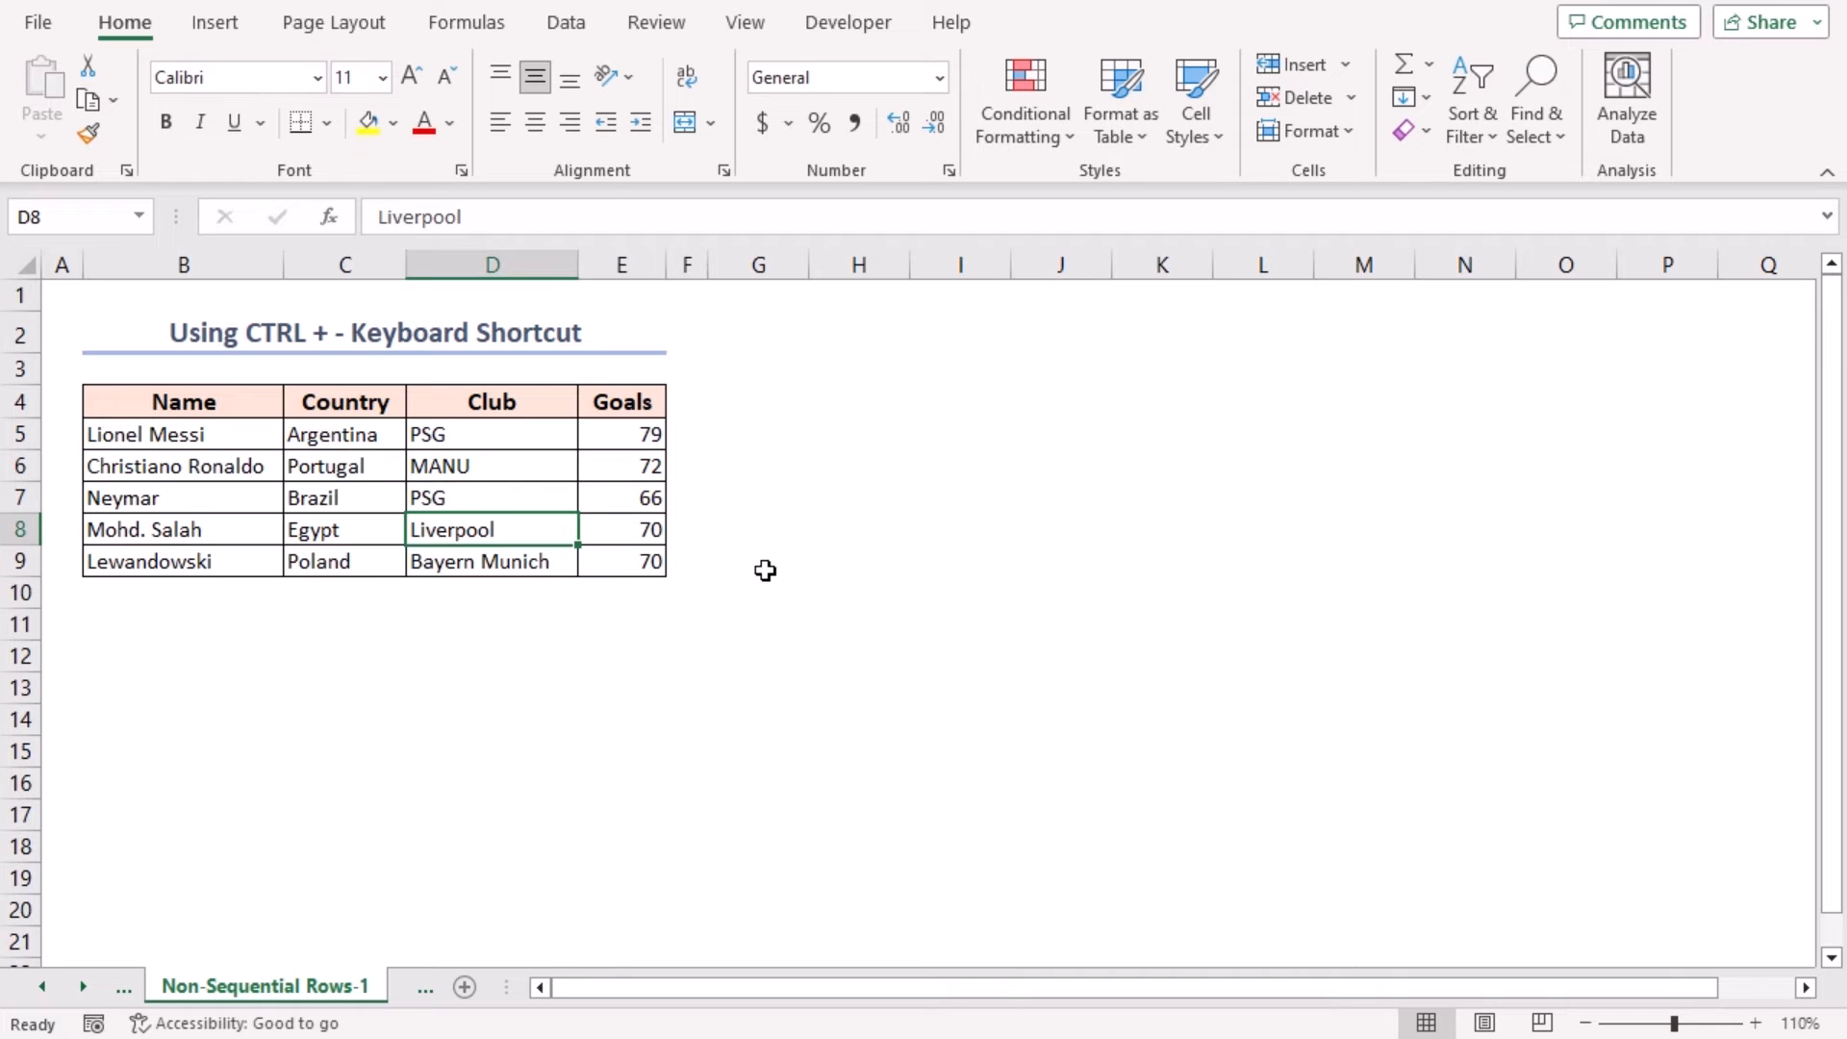
mouse_move(12, 476)
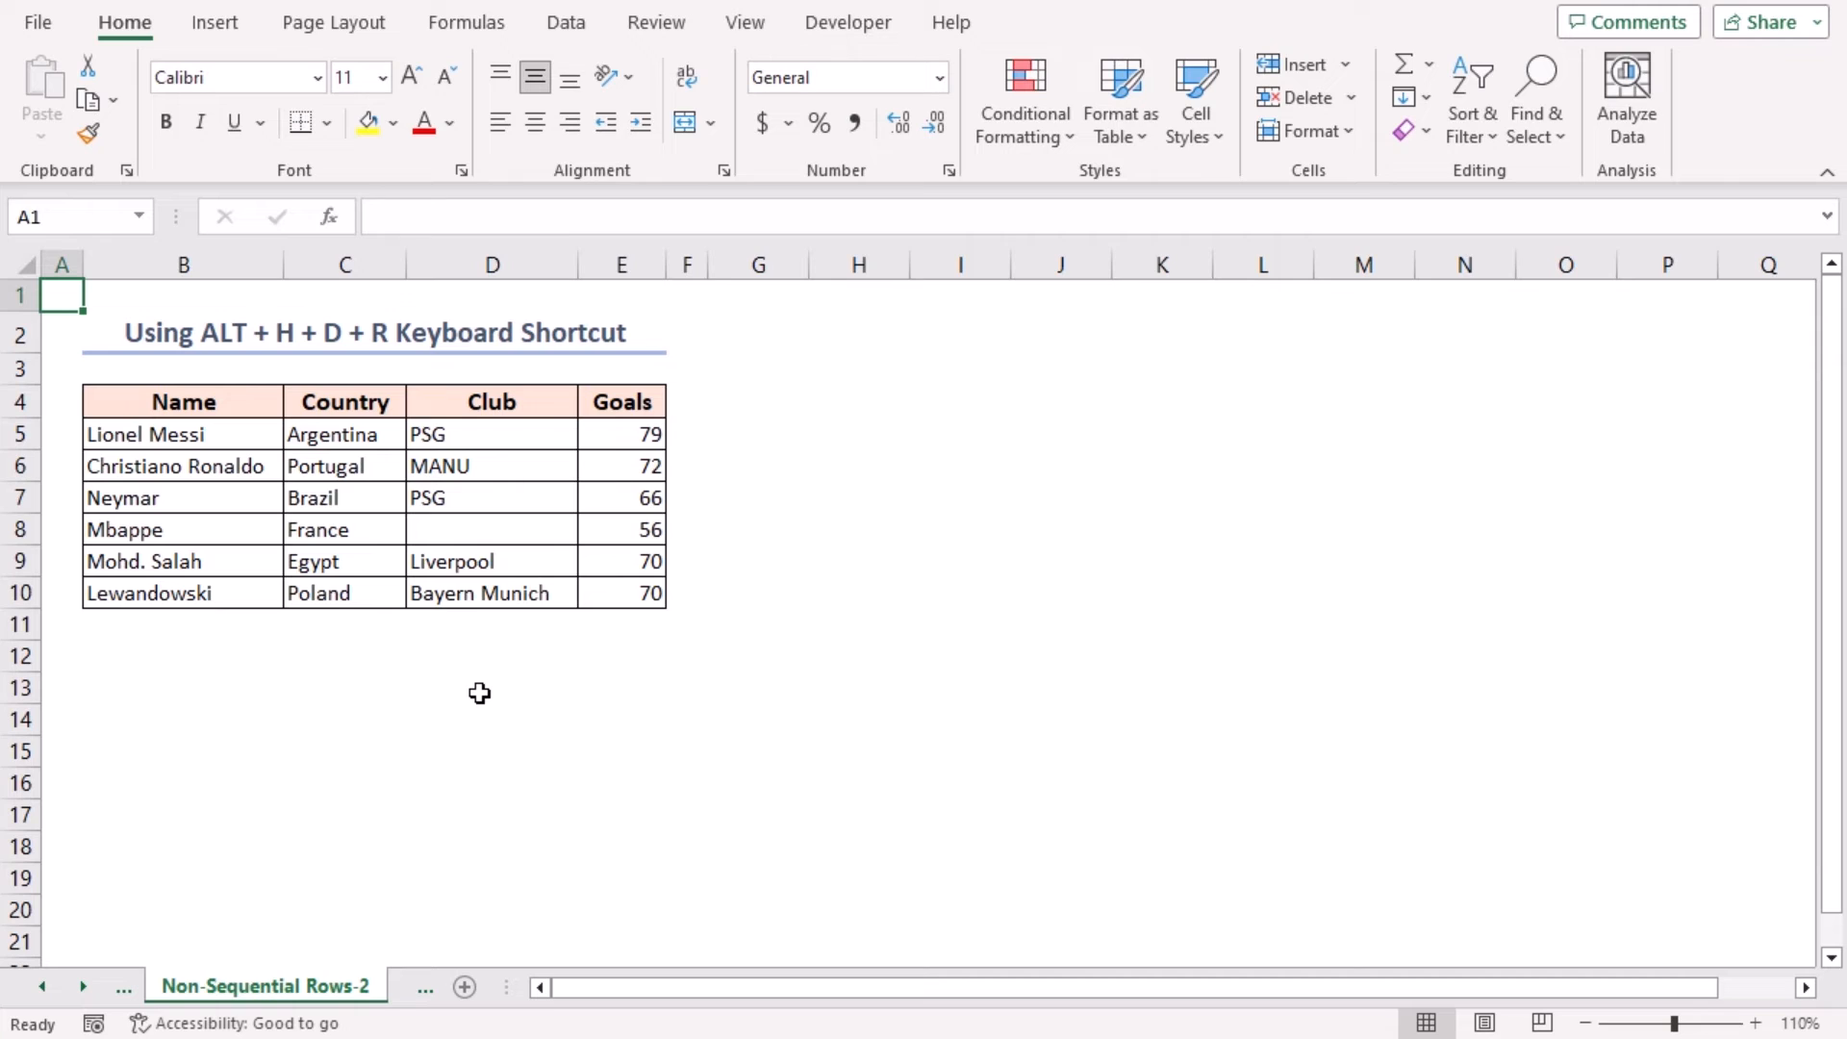
mouse_move(271, 561)
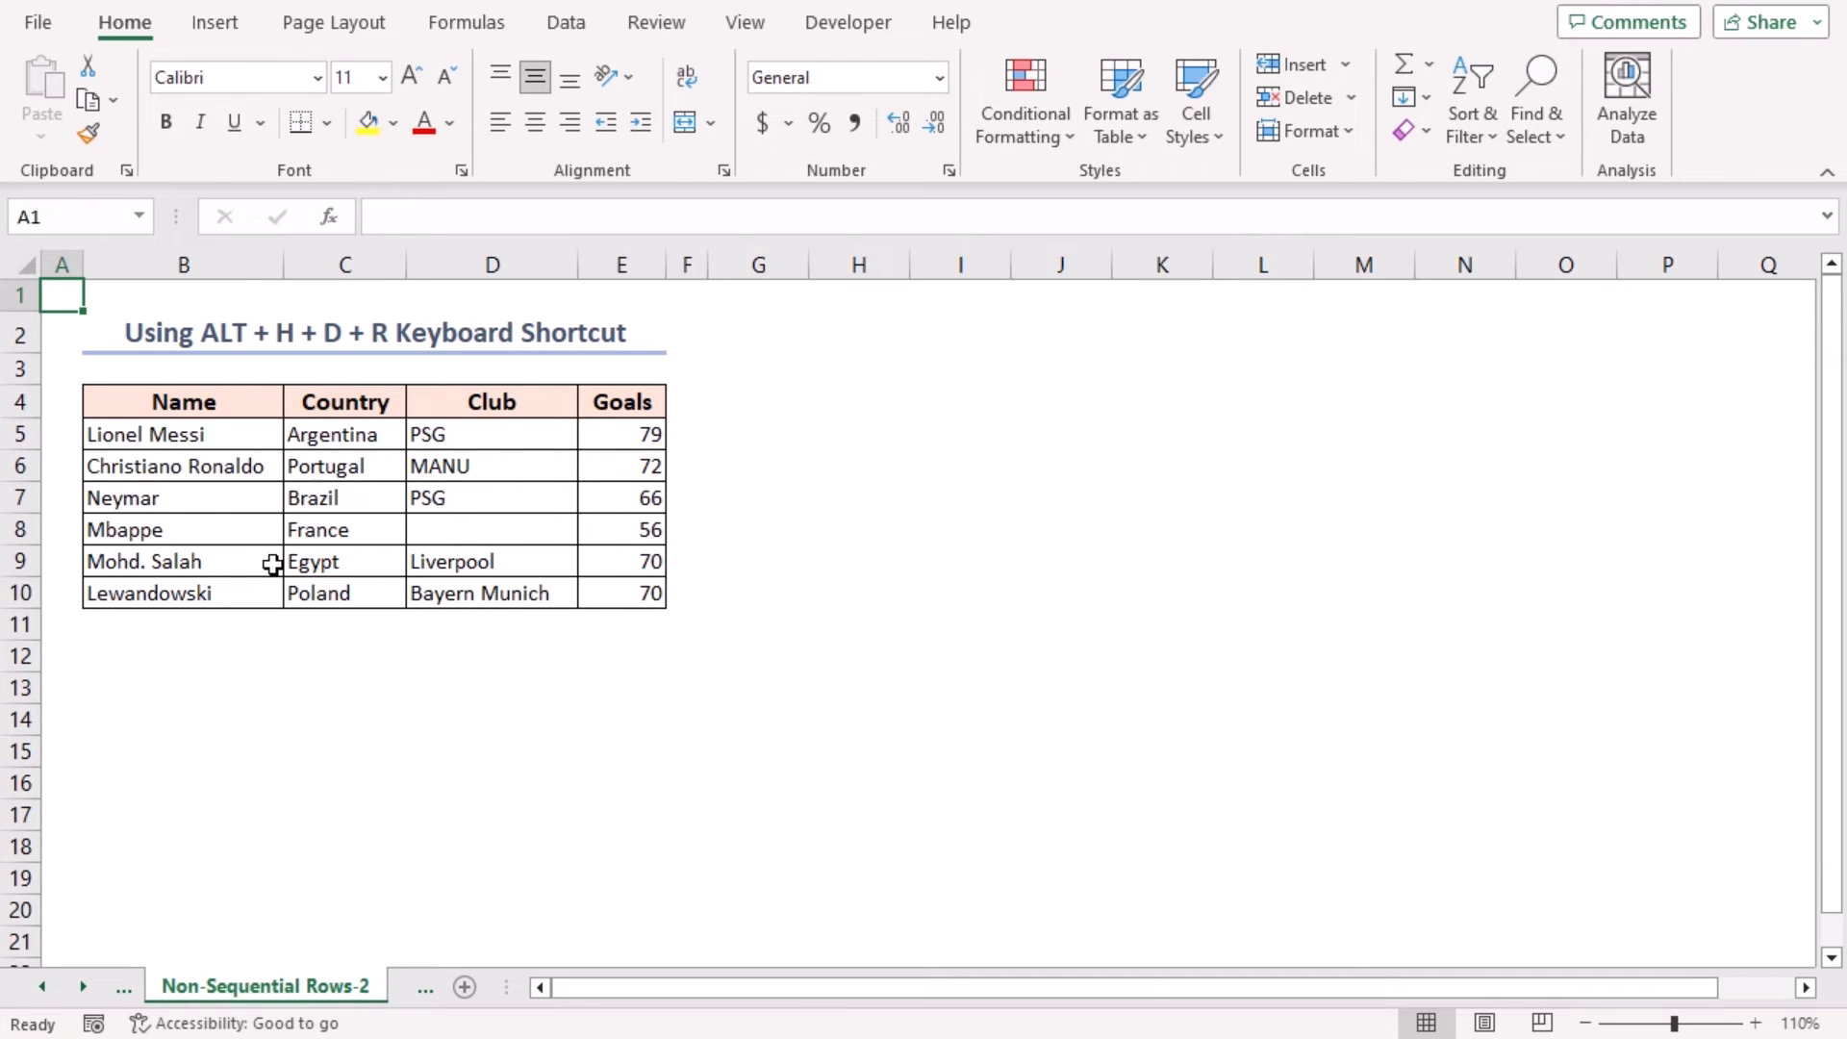
- On Non-Sequential Rows-2, pick cells in Messi's, Neymar's and Salah's rows for deletion
click(491, 561)
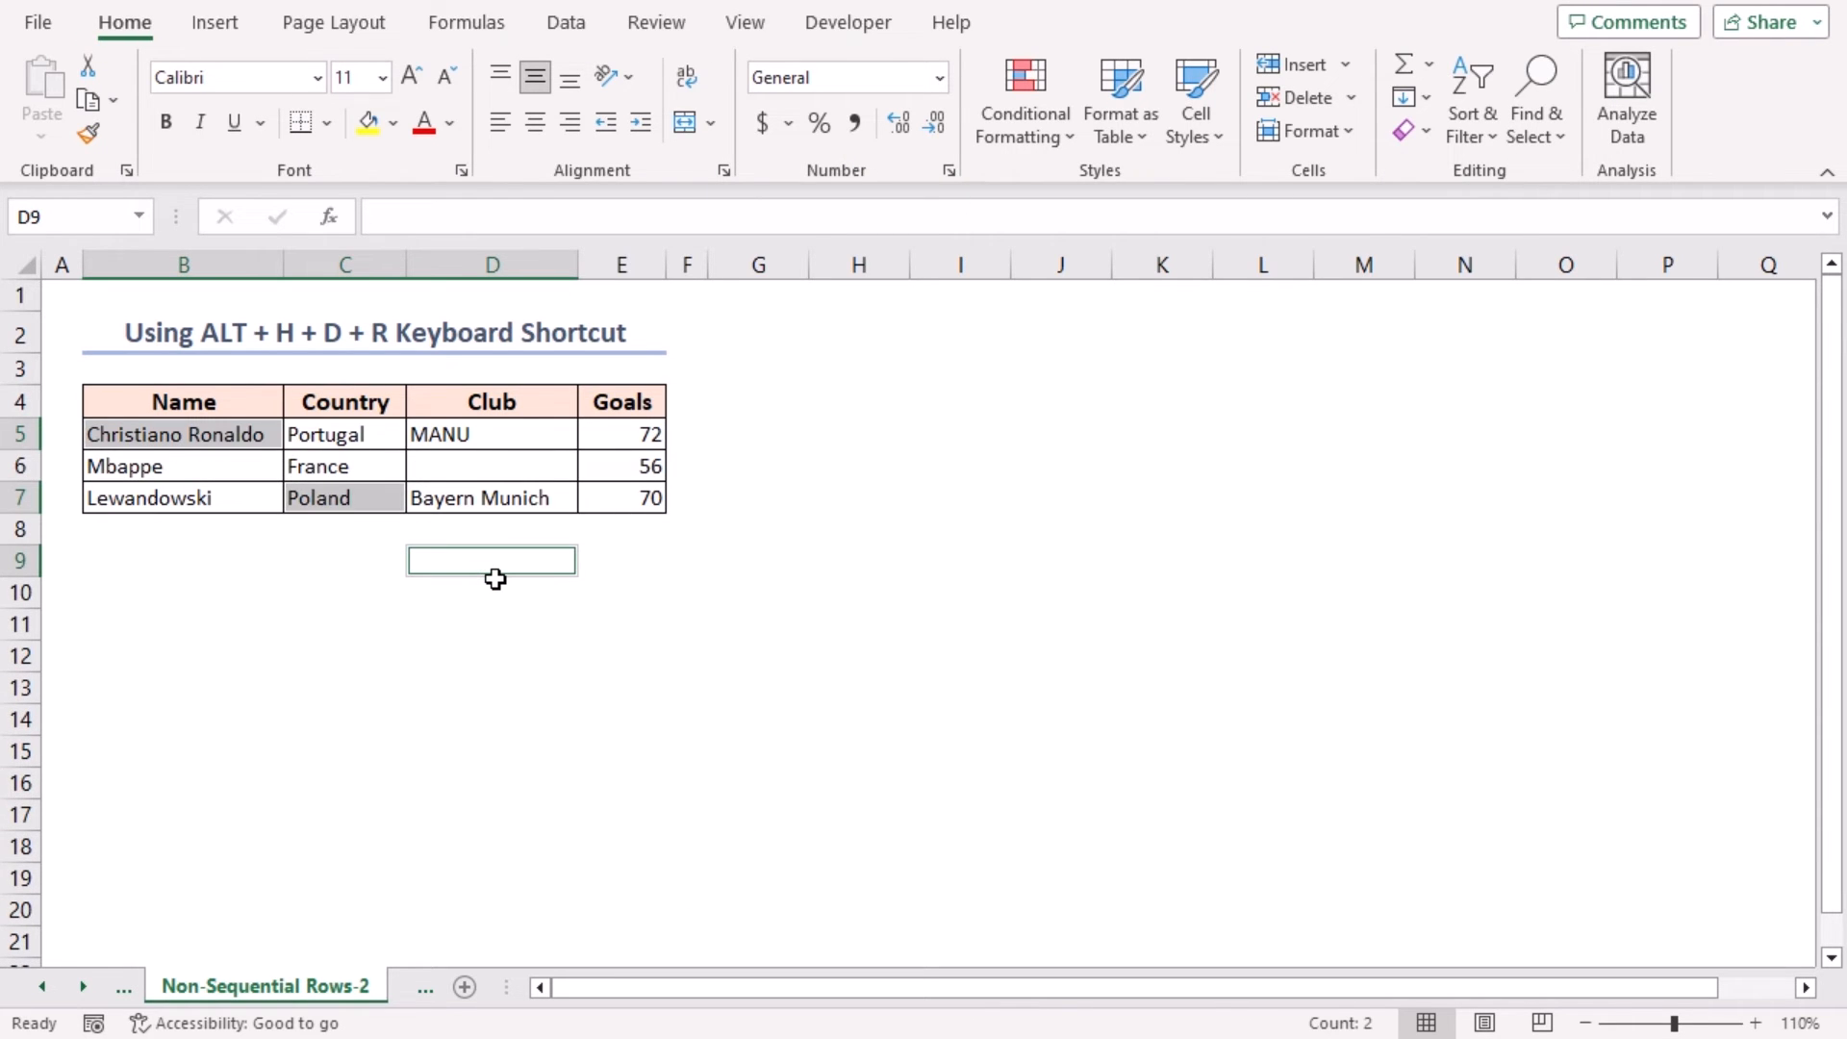
mouse_move(577, 493)
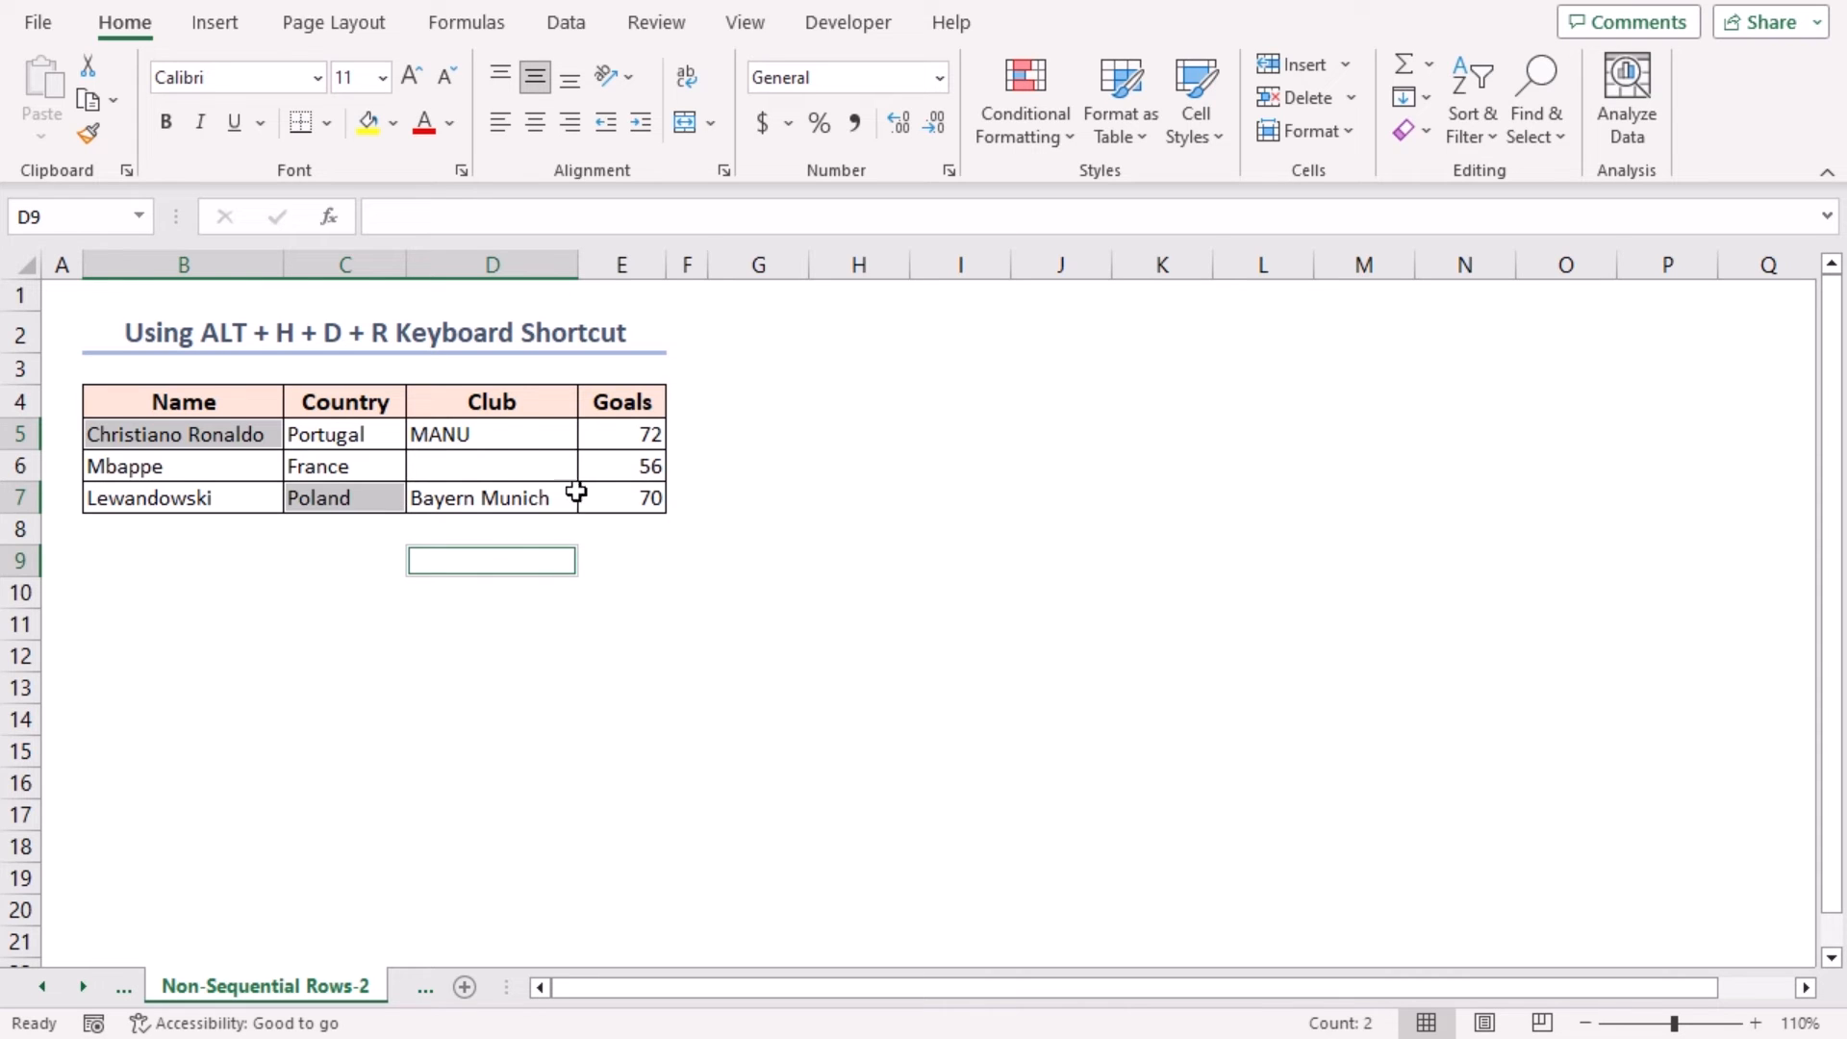
mouse_move(356, 600)
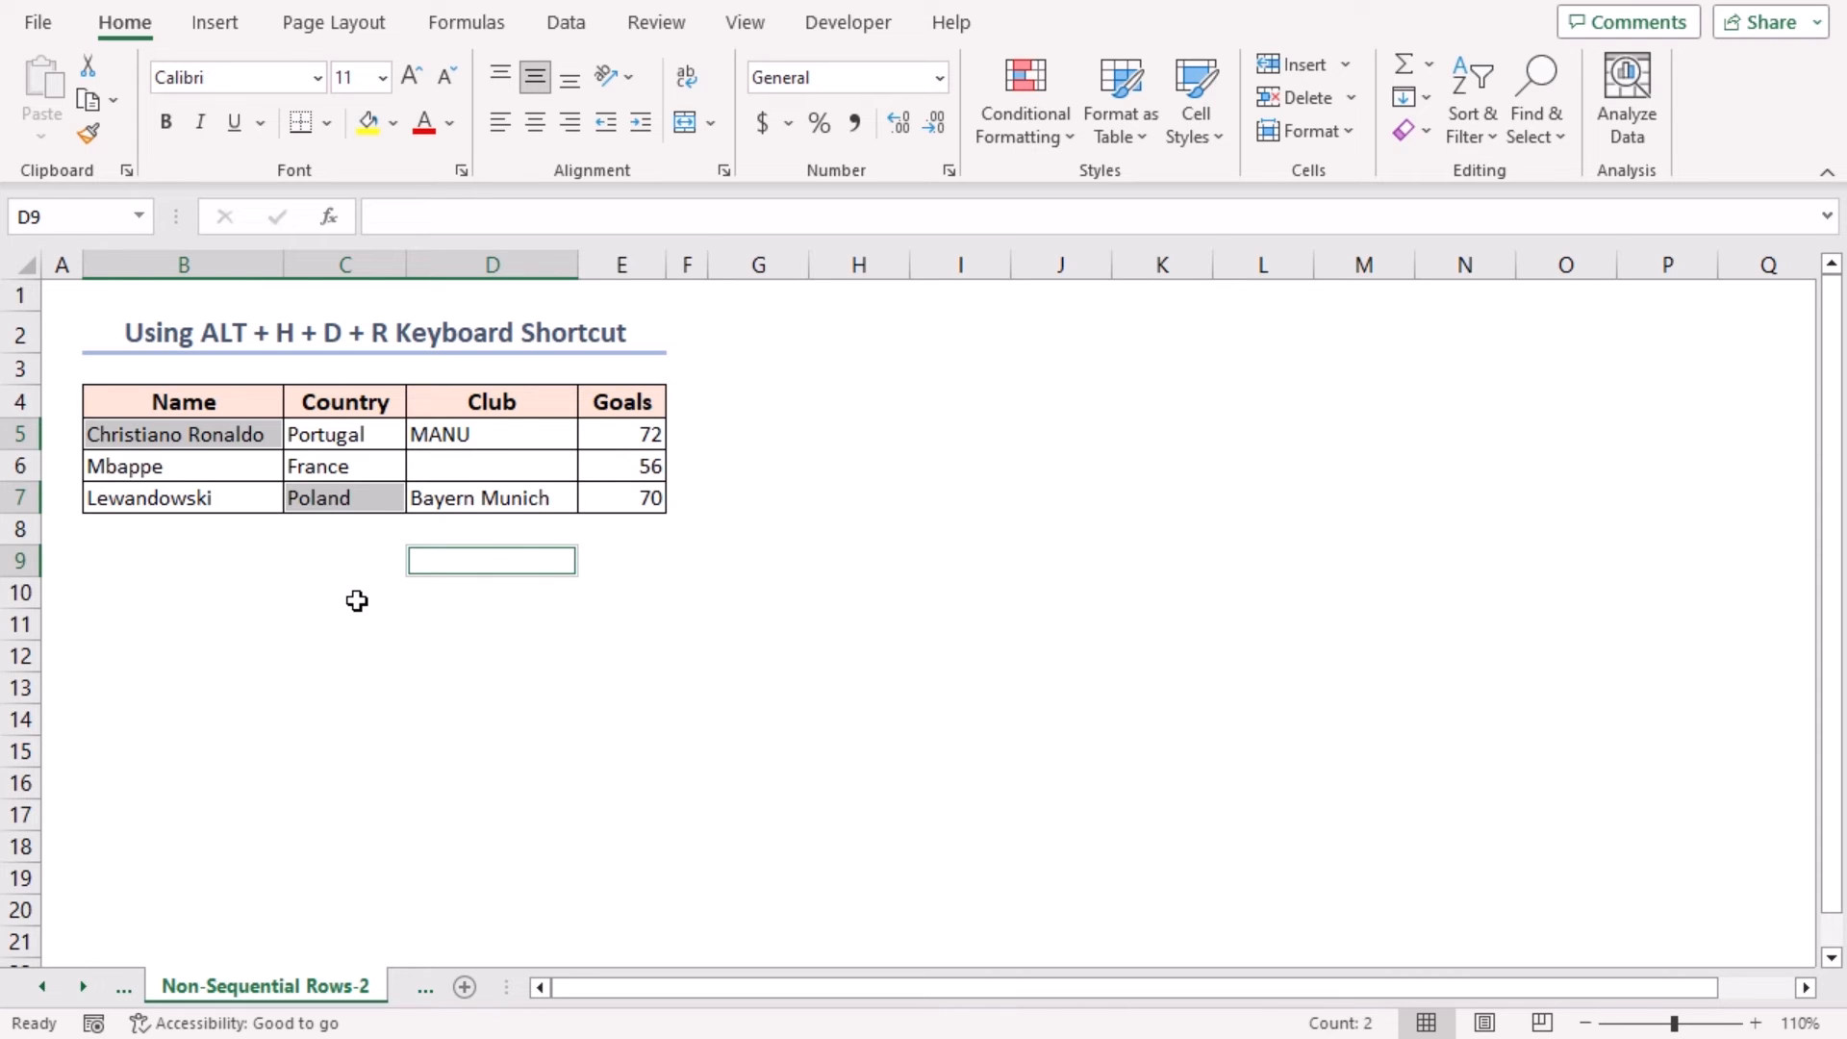
- Restore the three rows, delete Christiano Ronaldo's row with Alt+H+D+R, and open Context Menu
key(ctrl+z)
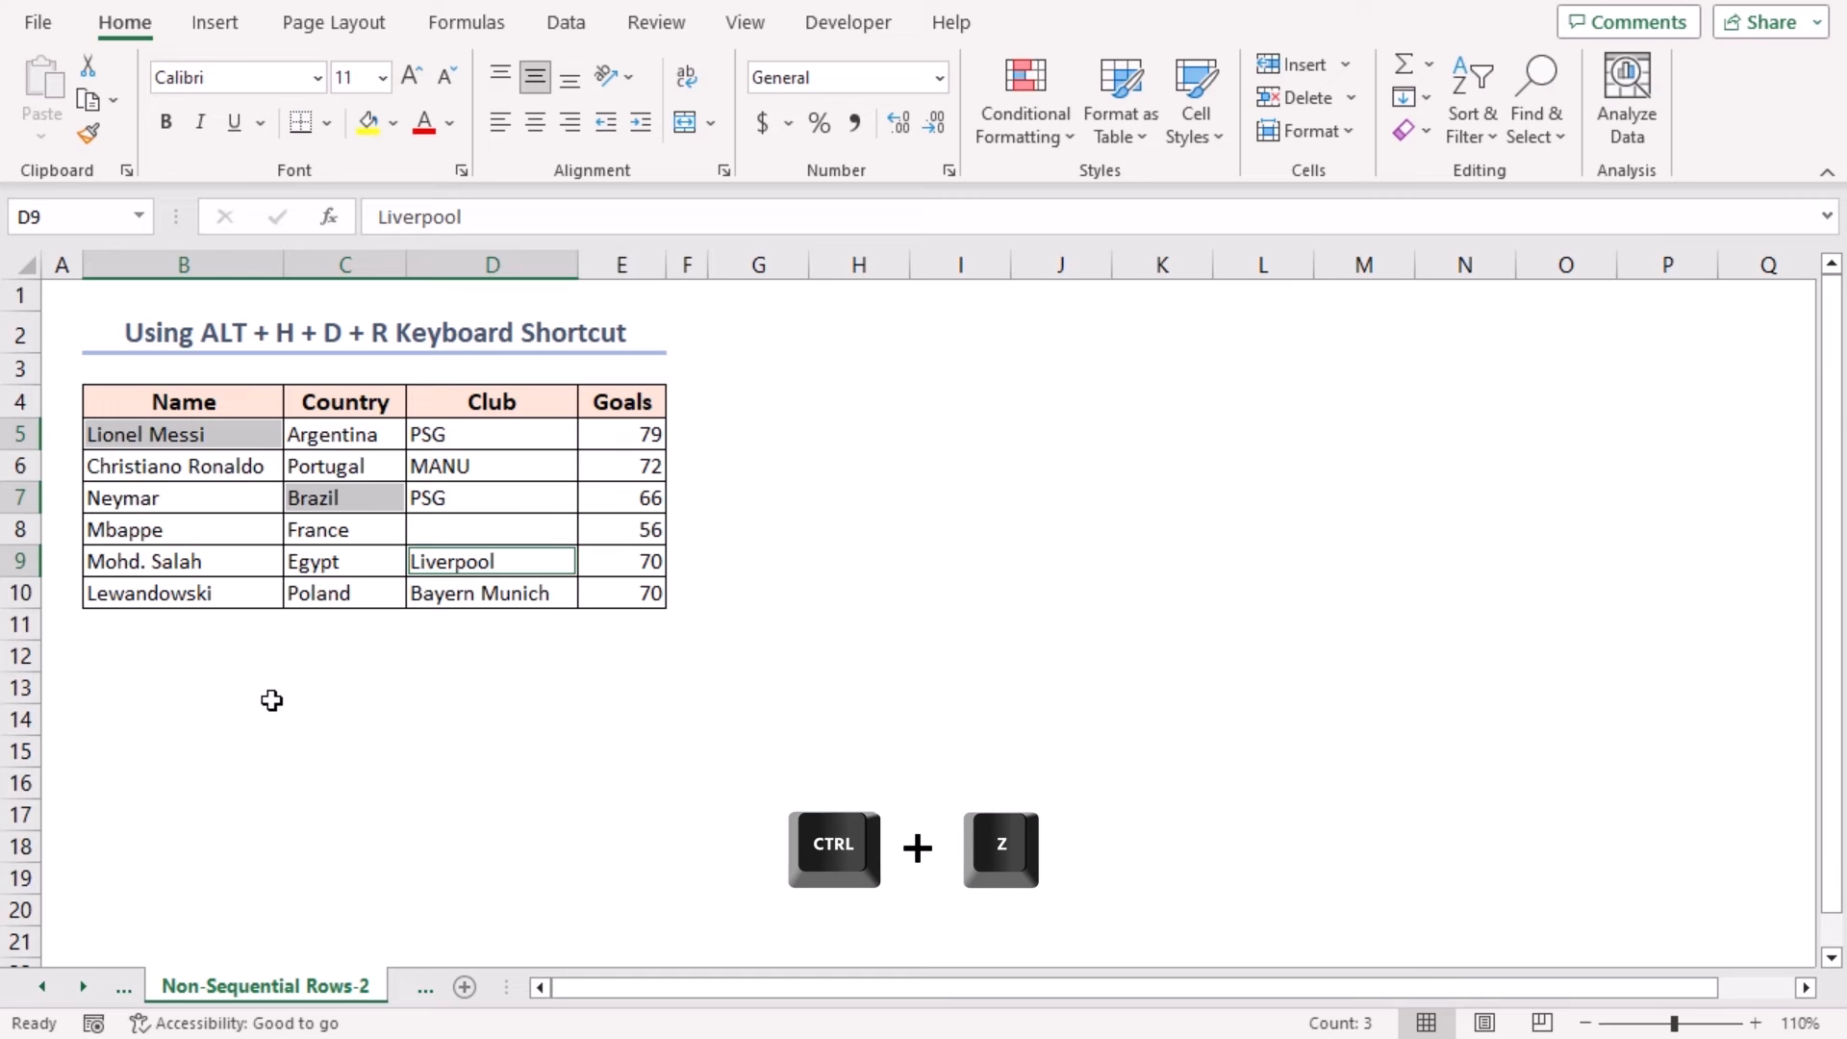
key(ctrl+z)
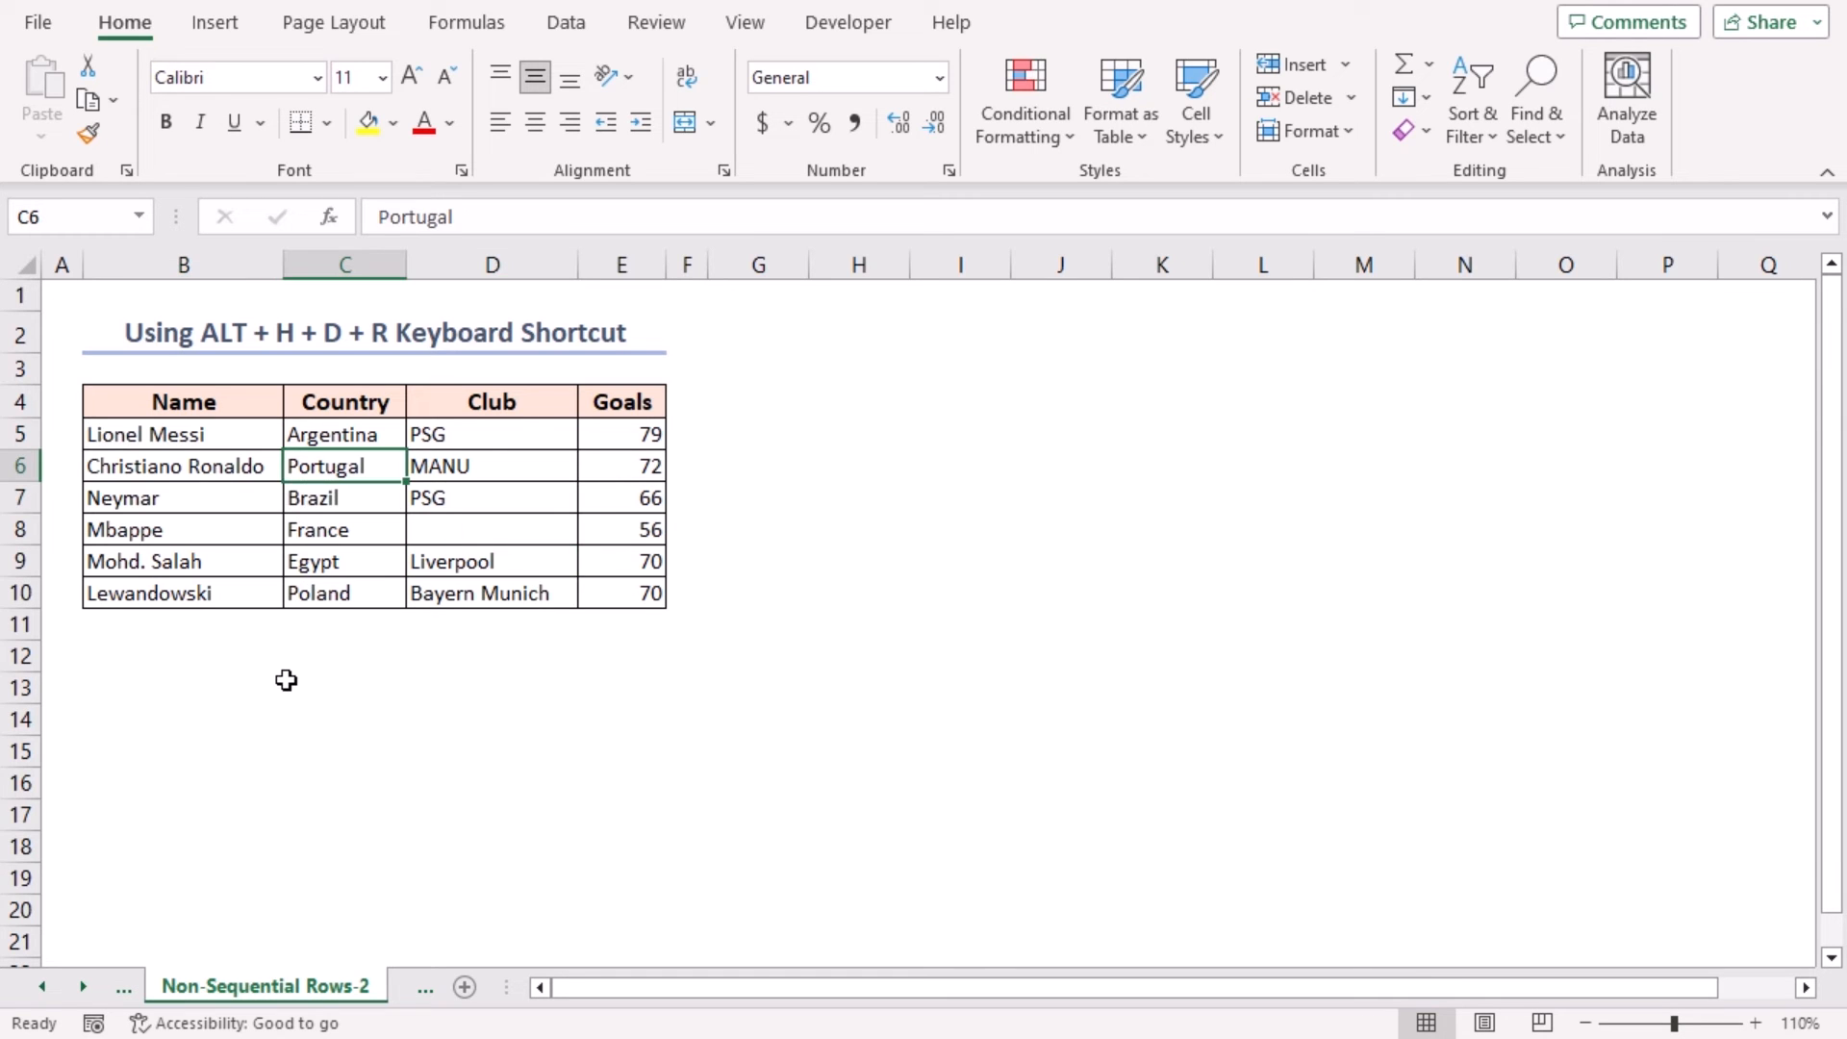
key(alt+h)
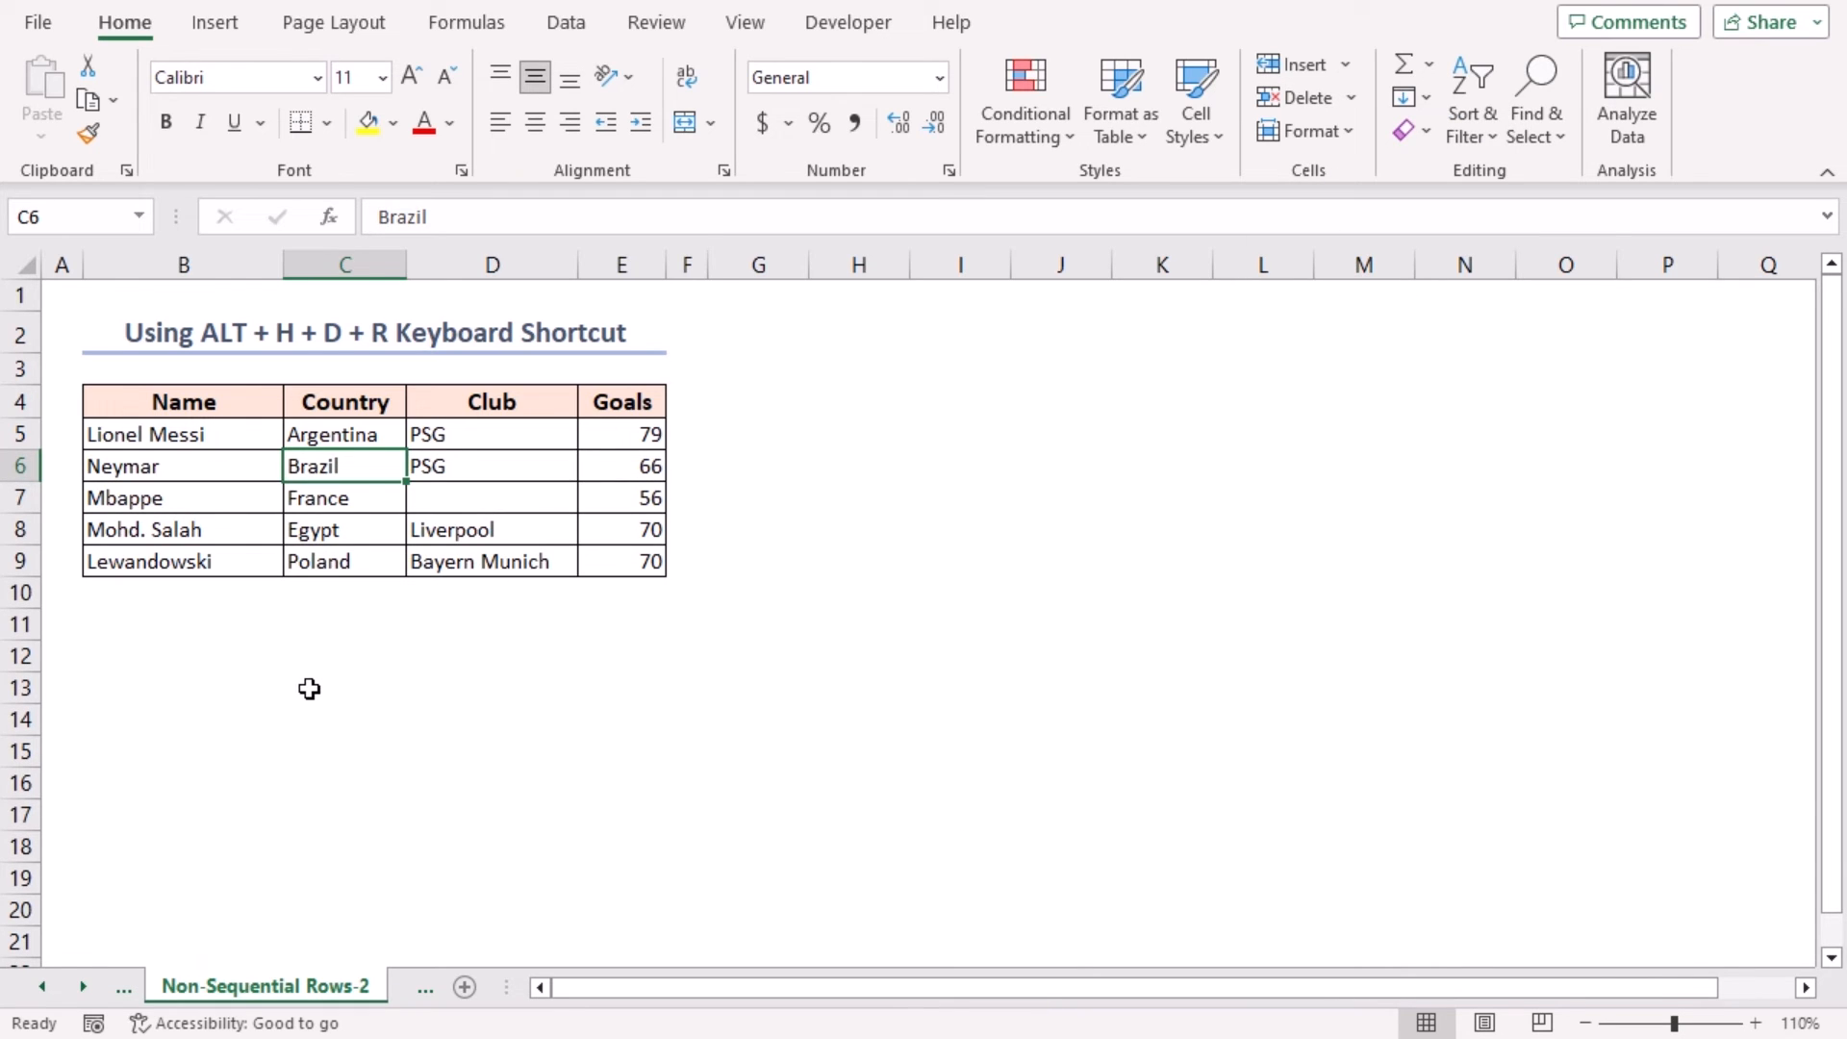
mouse_move(324, 690)
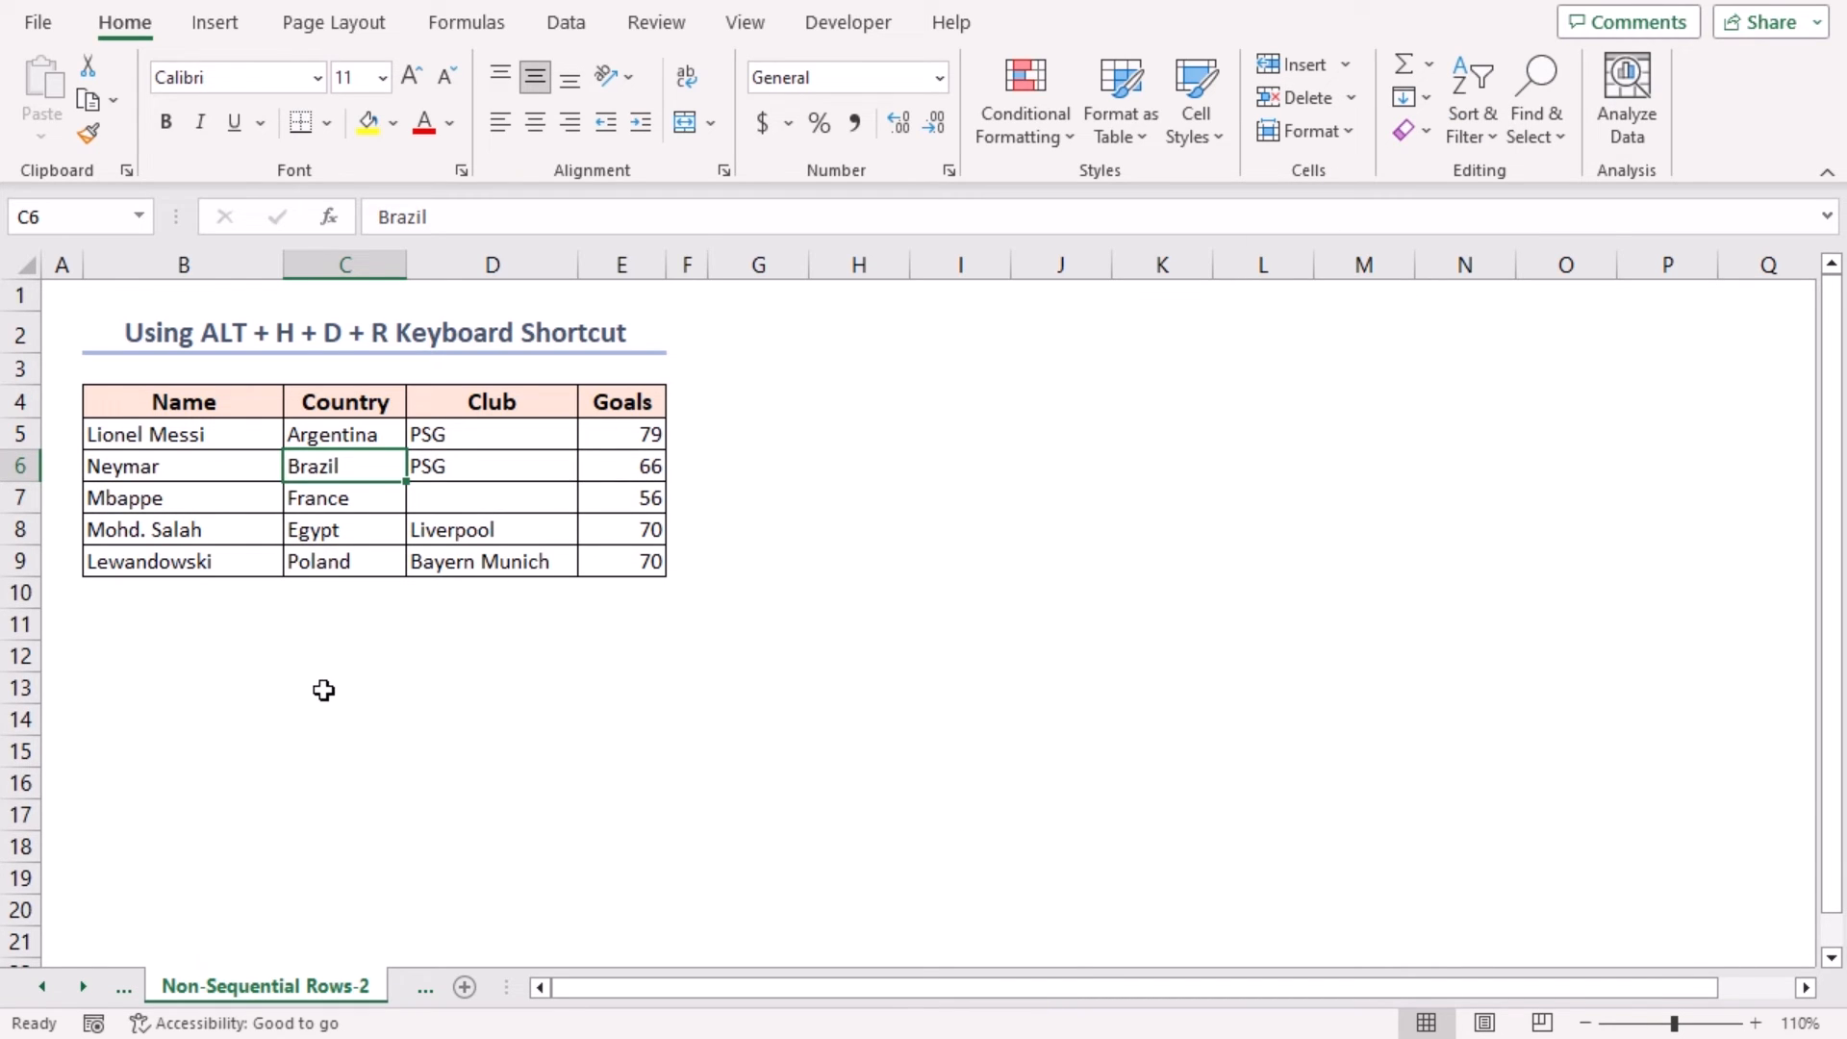
click(224, 986)
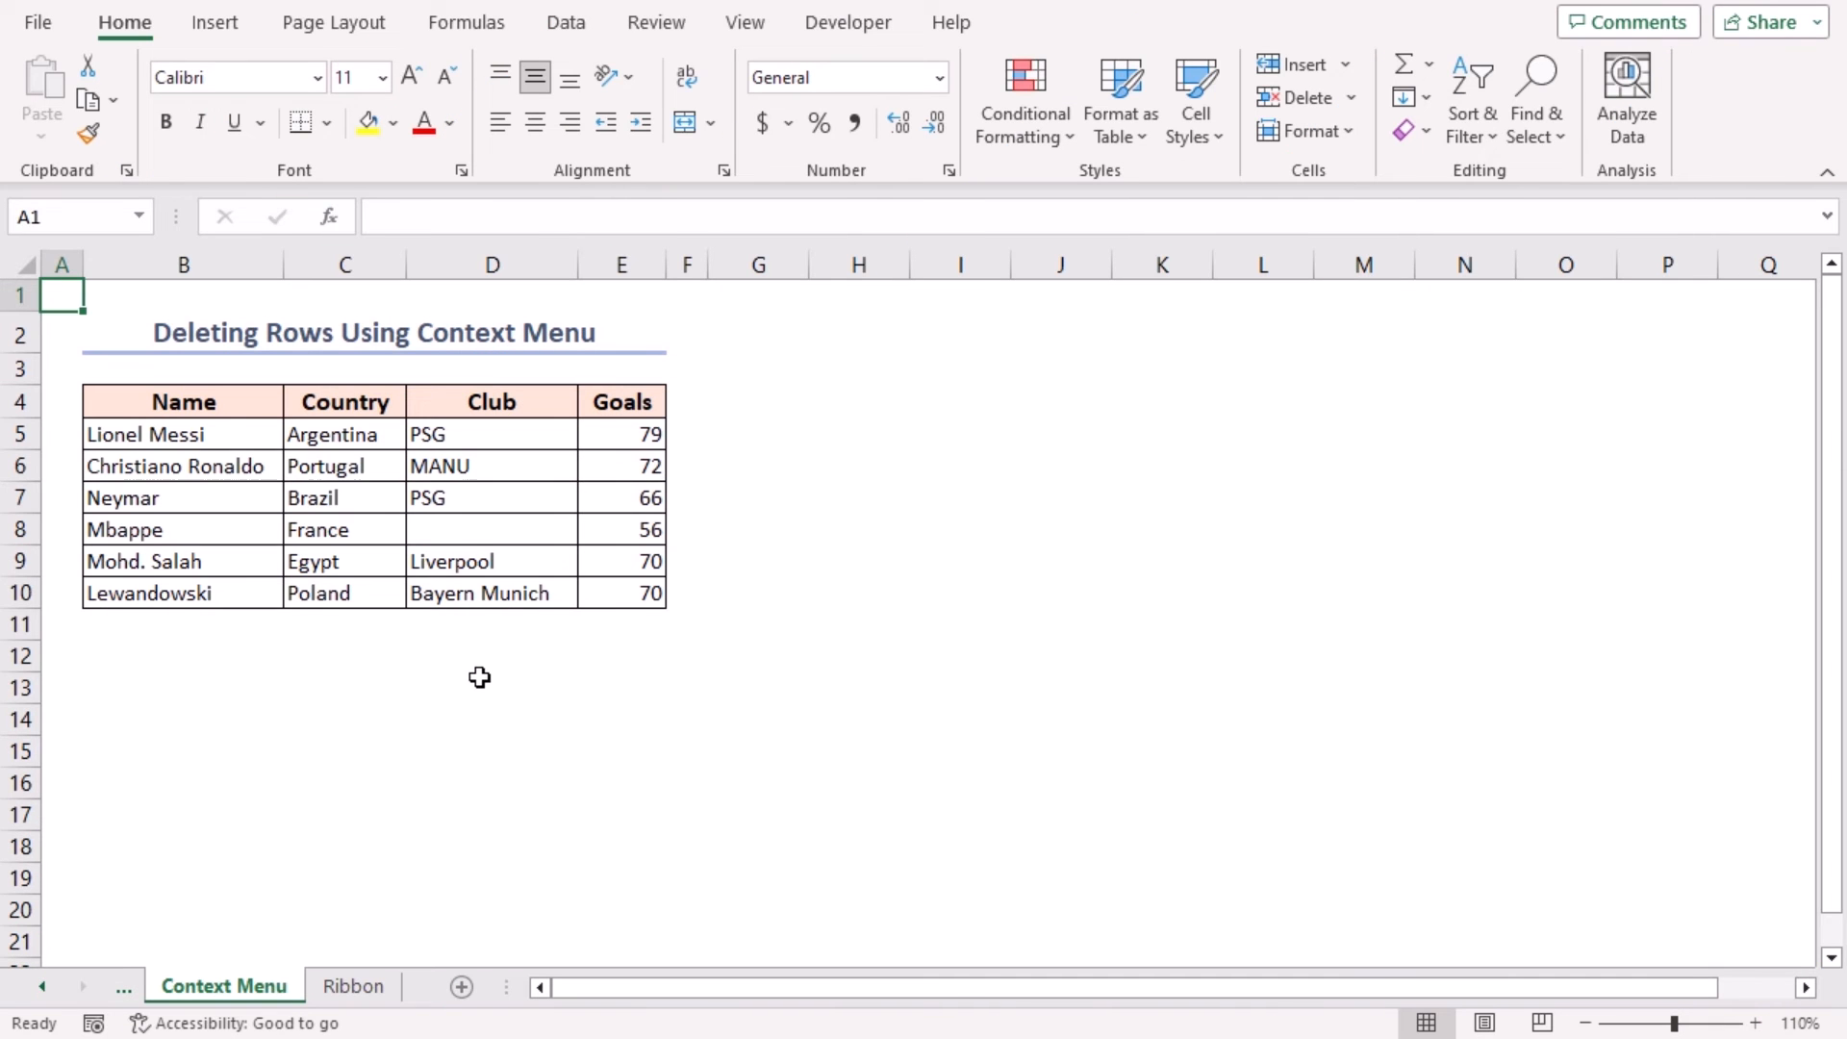
mouse_move(473, 674)
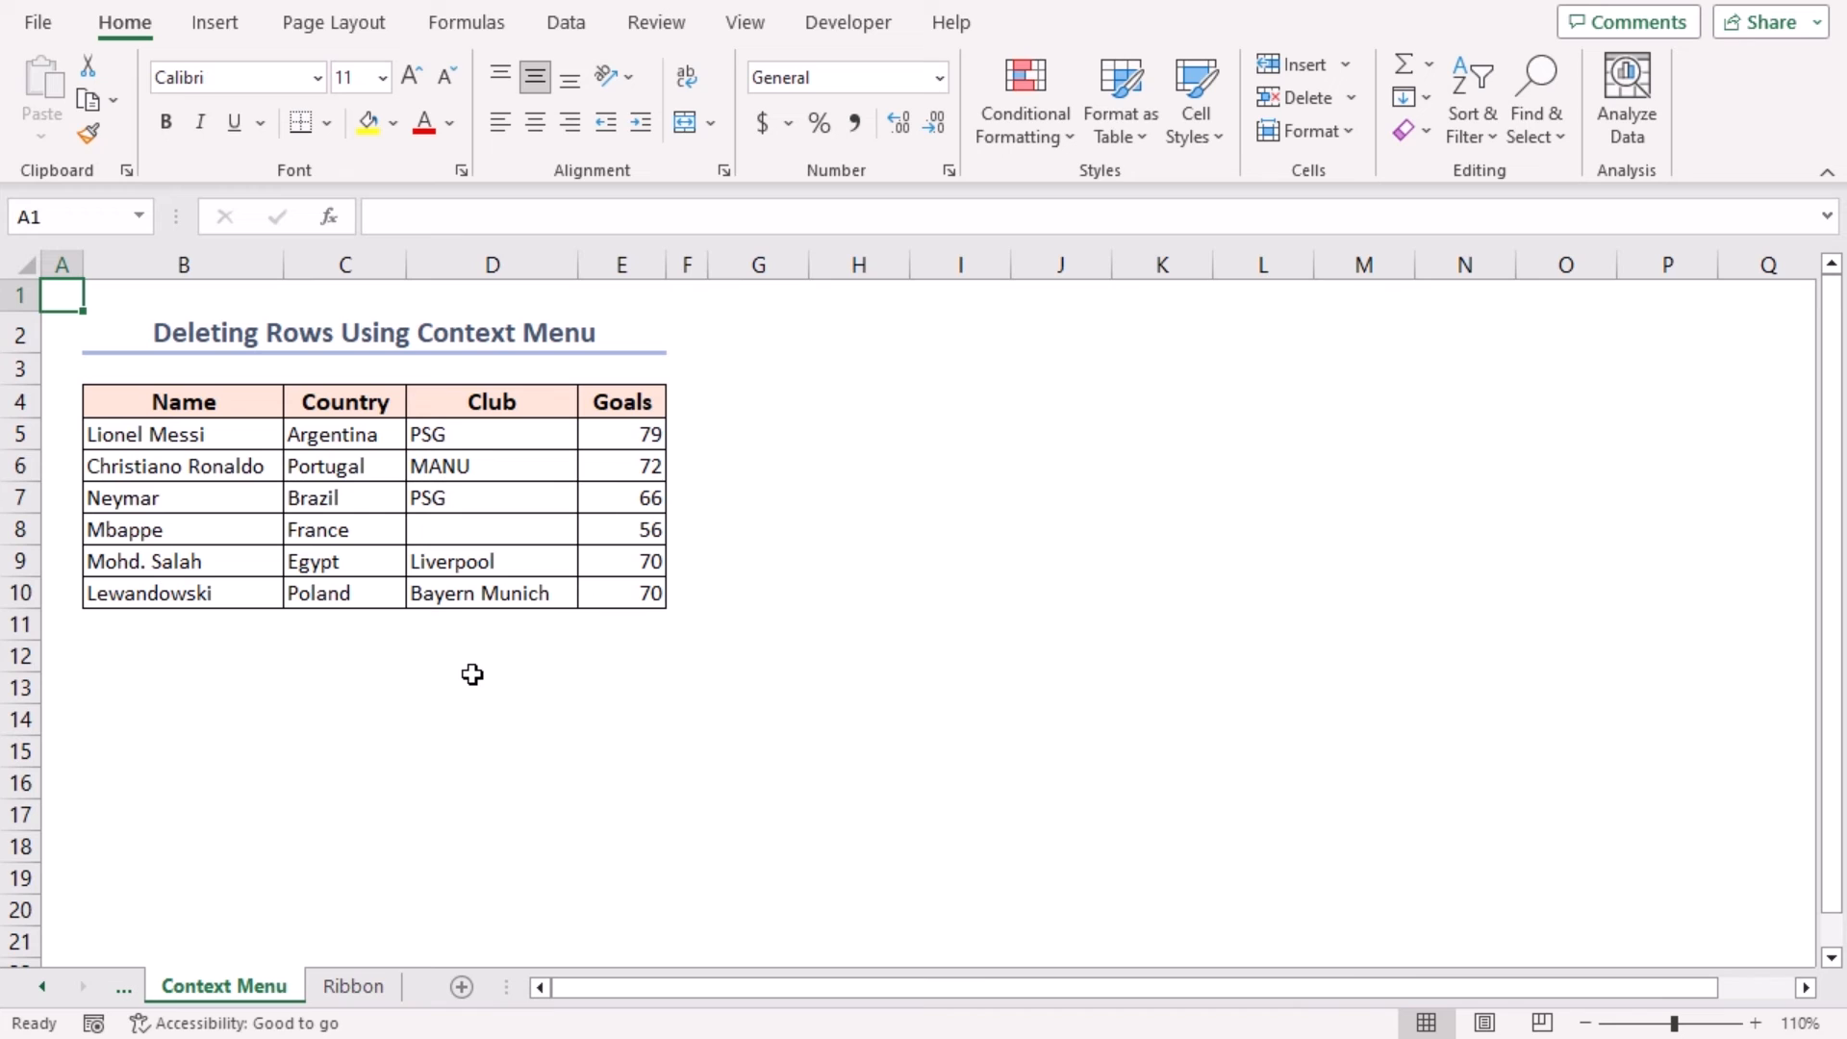
- Ctrl-select cells in Messi's, Neymar's and Salah's rows and delete entire rows via right-click Delete
key(ctrl)
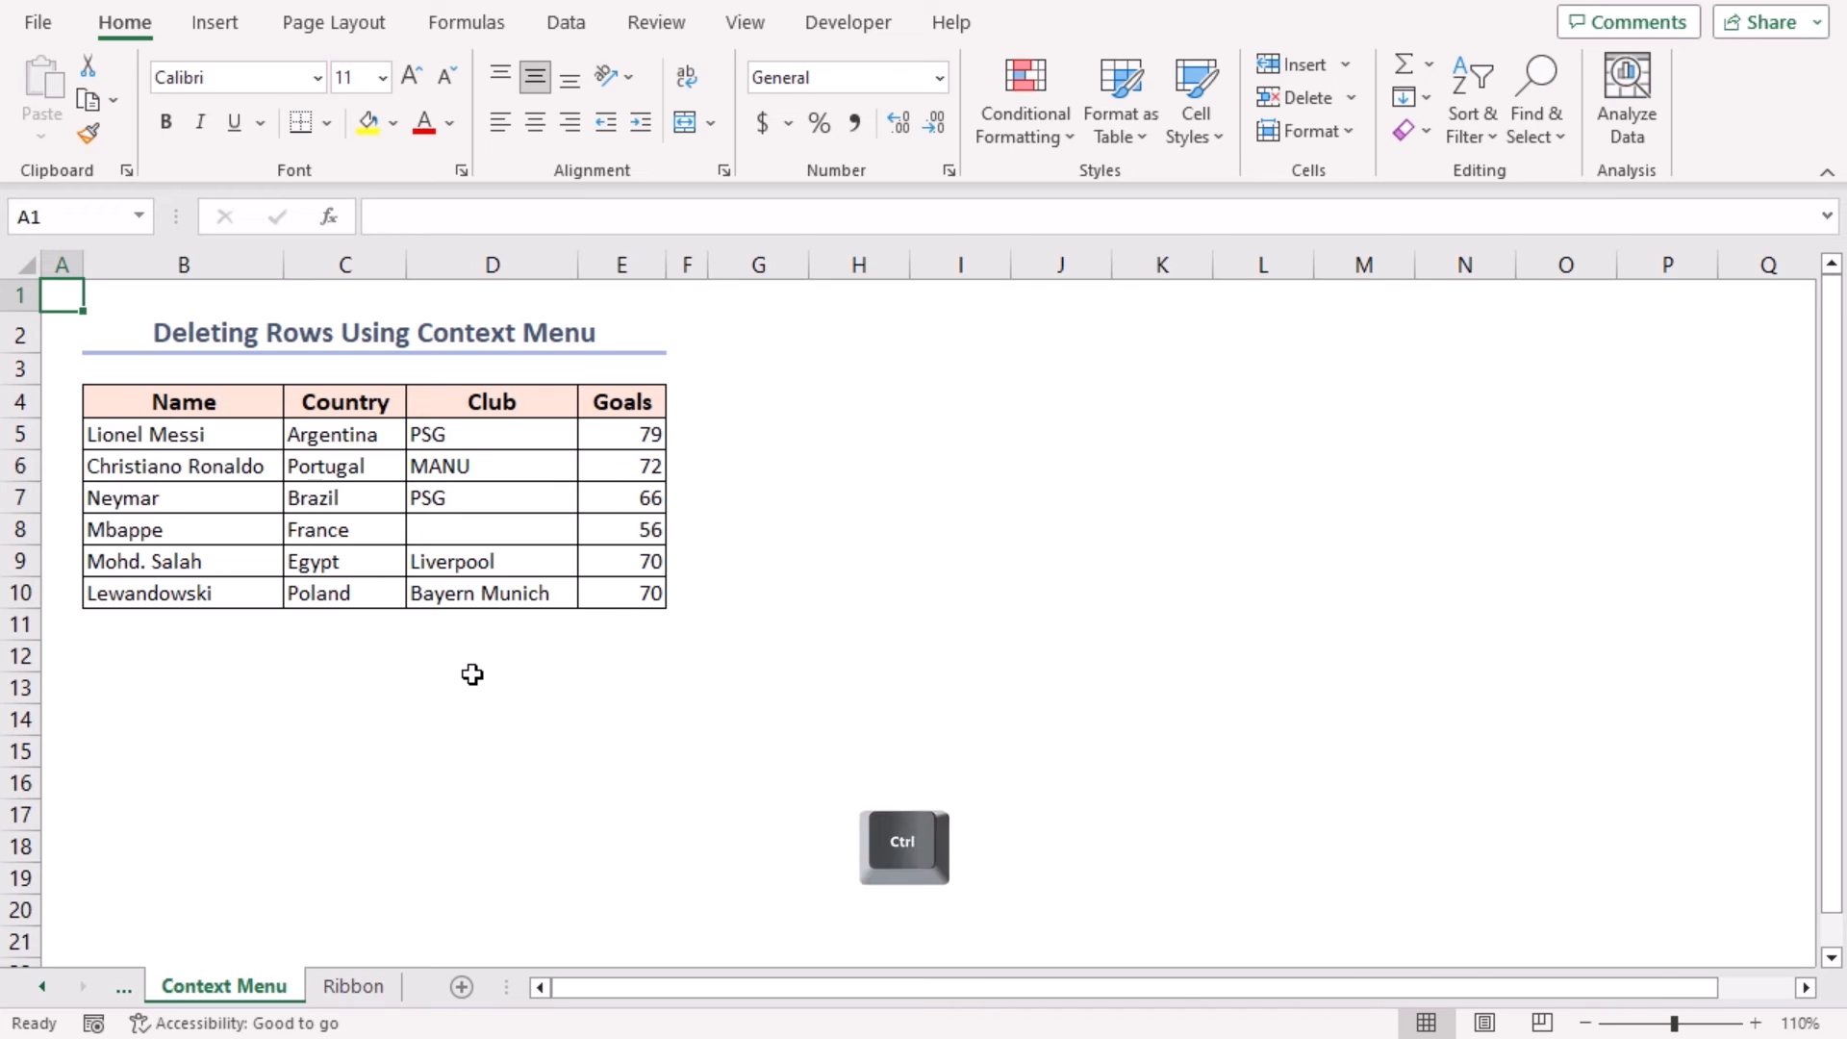
click(344, 497)
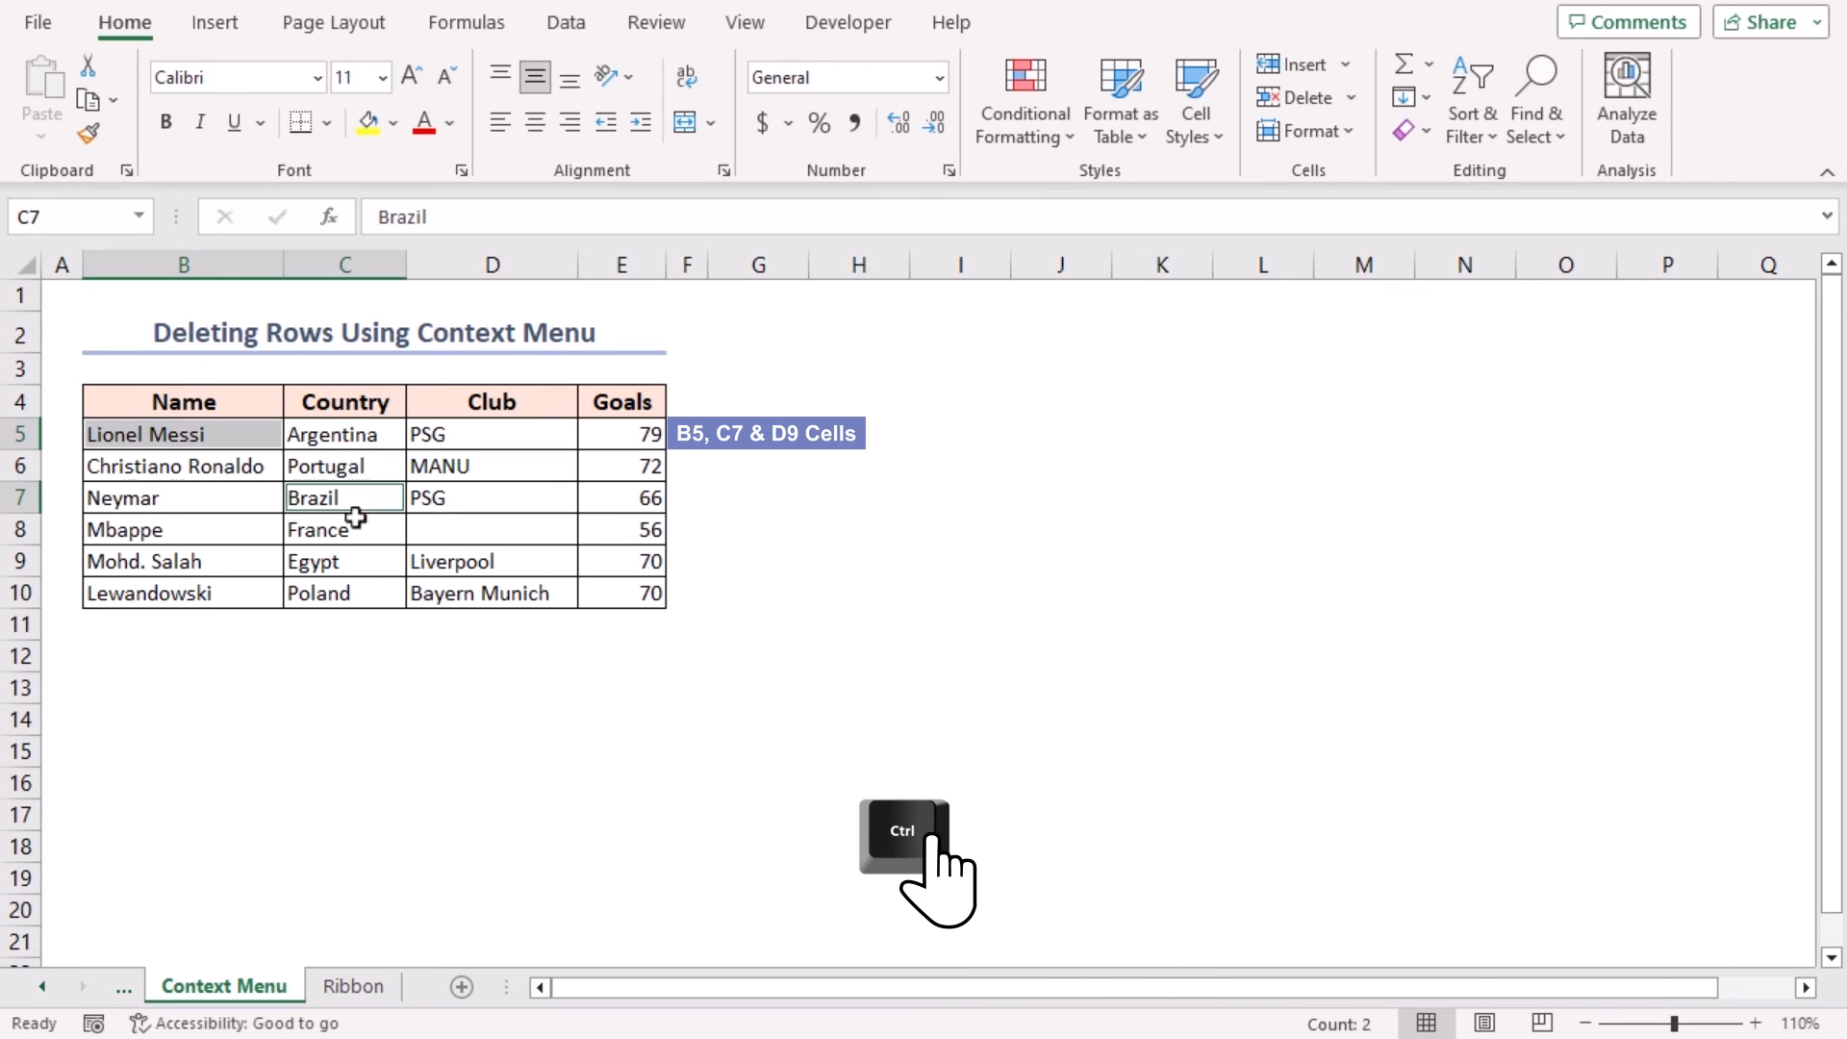
click(490, 561)
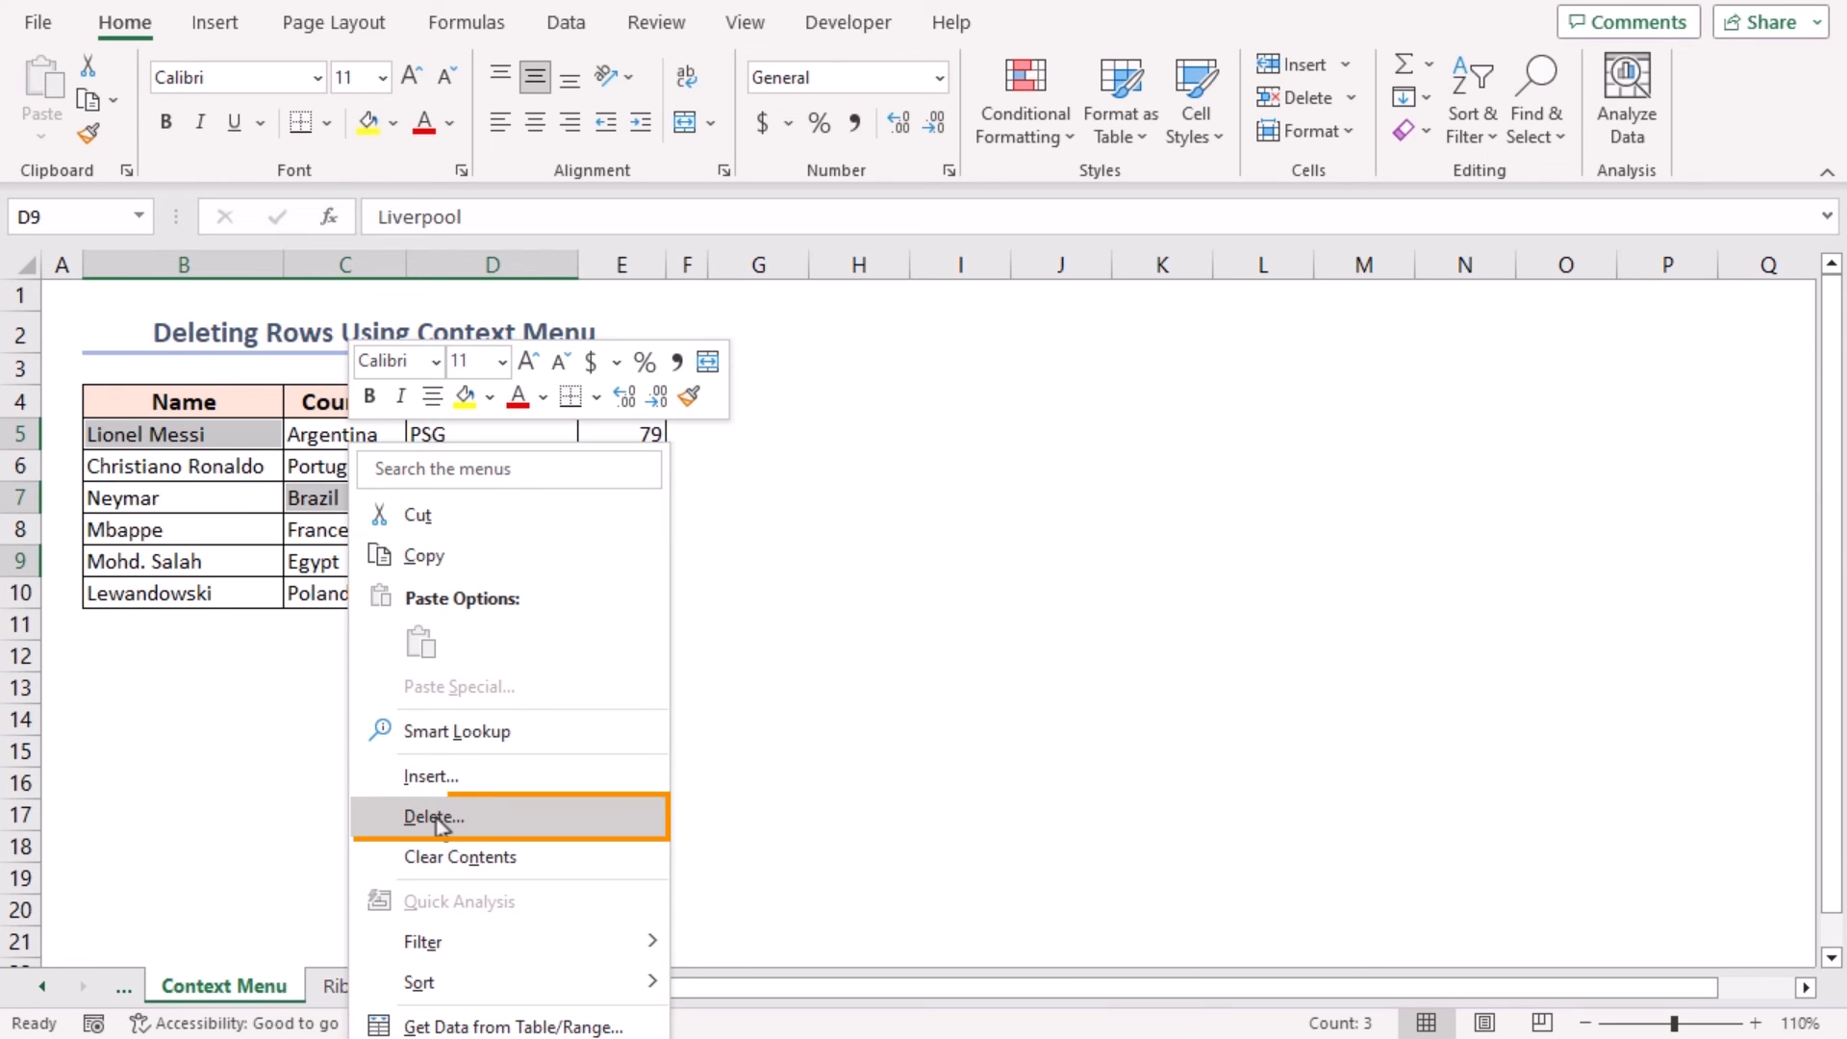
click(433, 817)
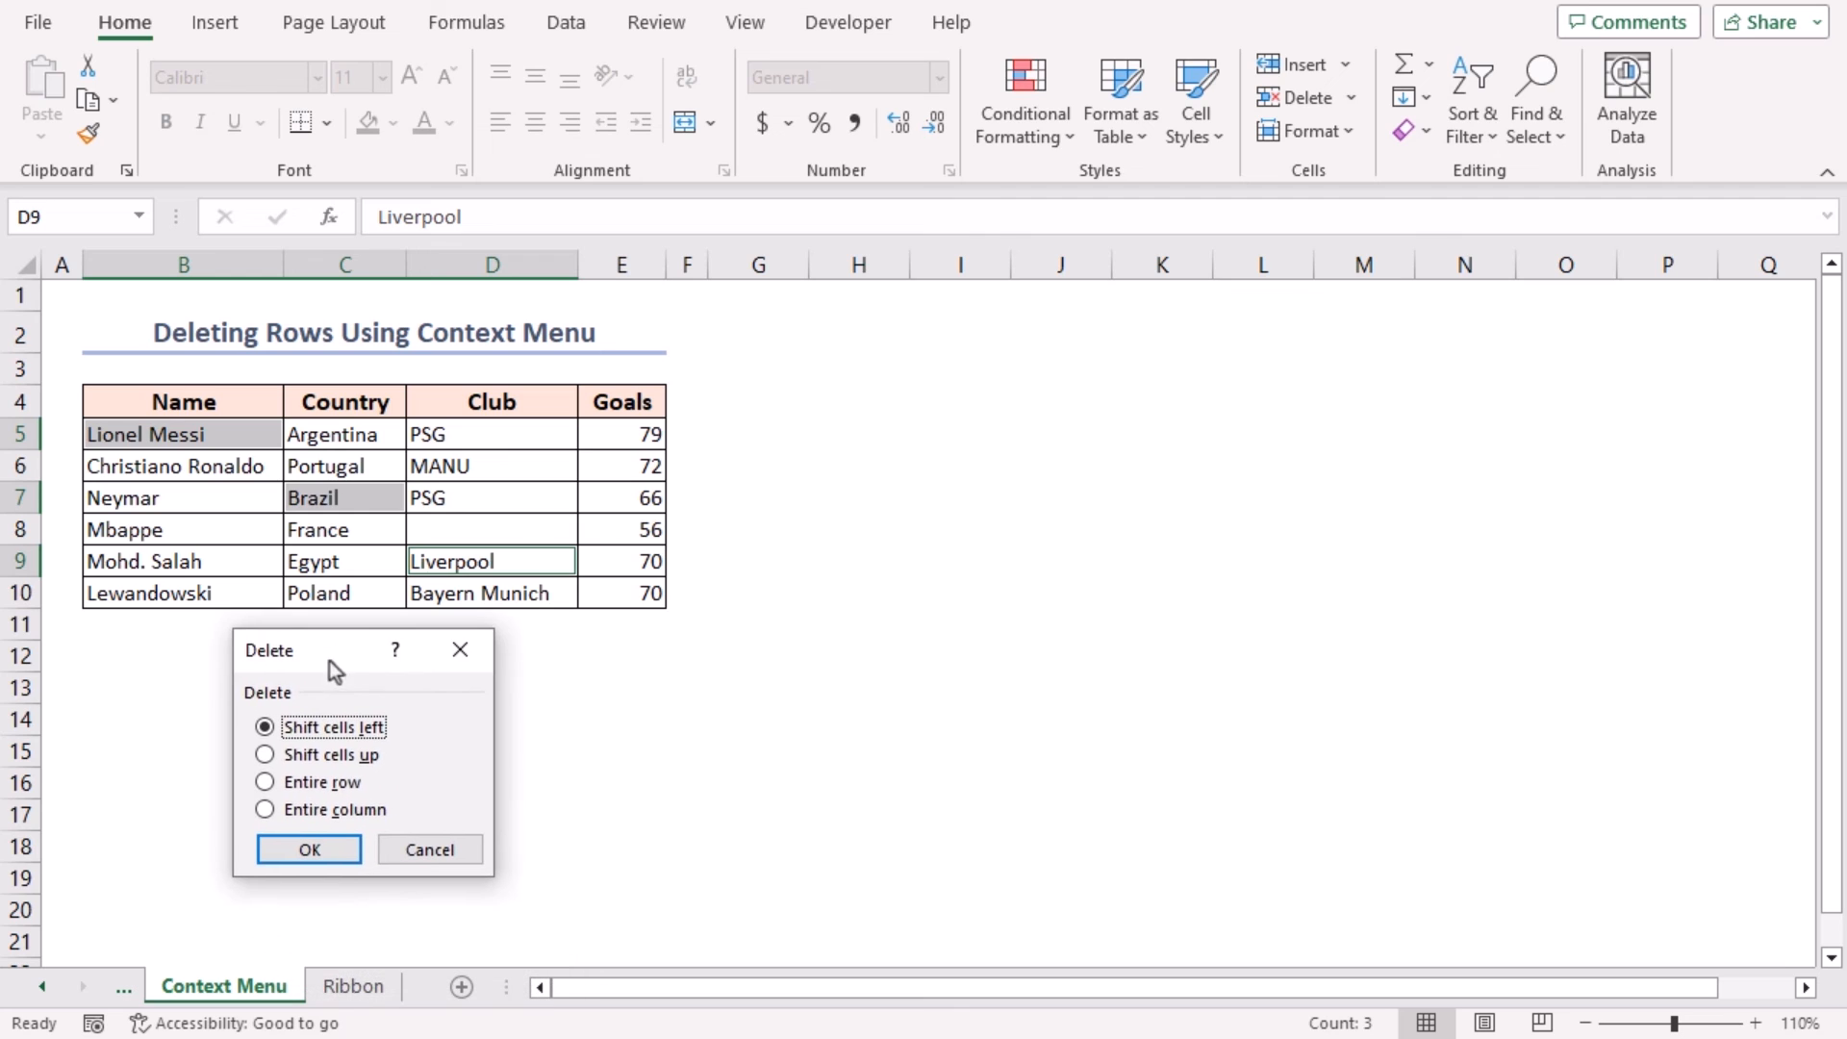
mouse_move(274, 817)
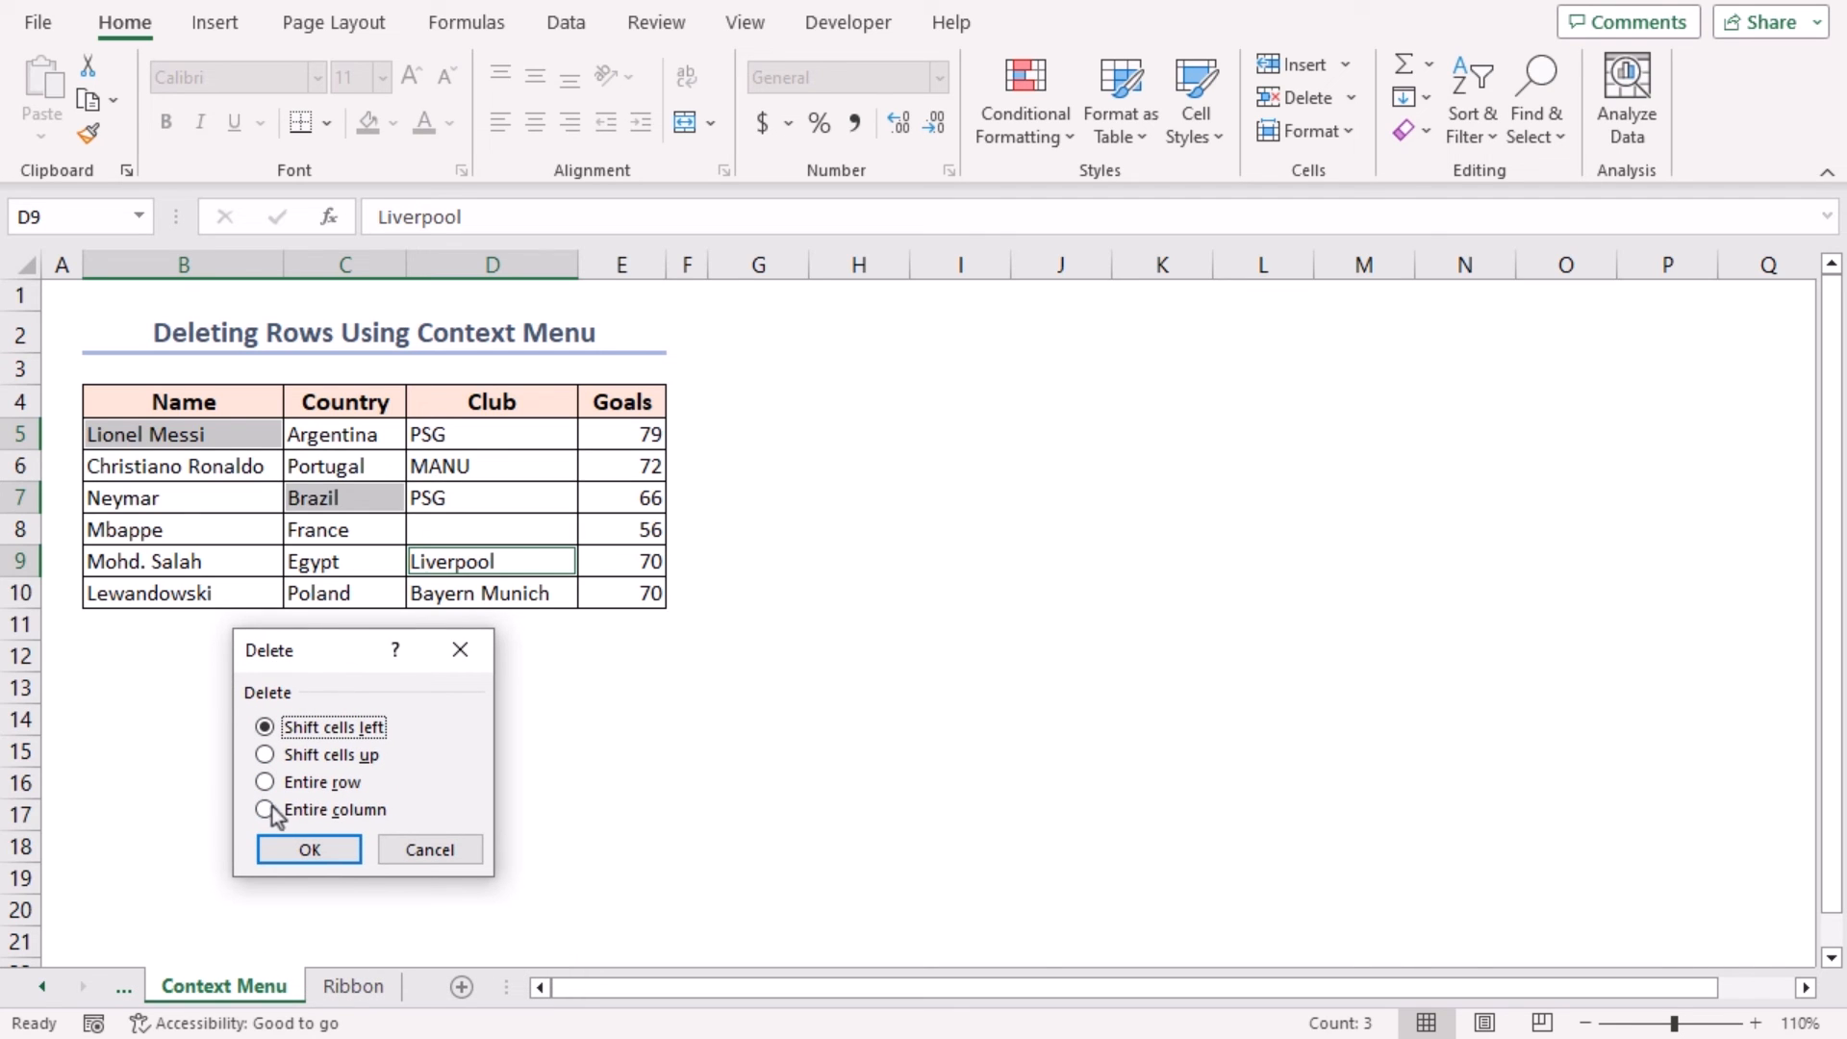
click(265, 781)
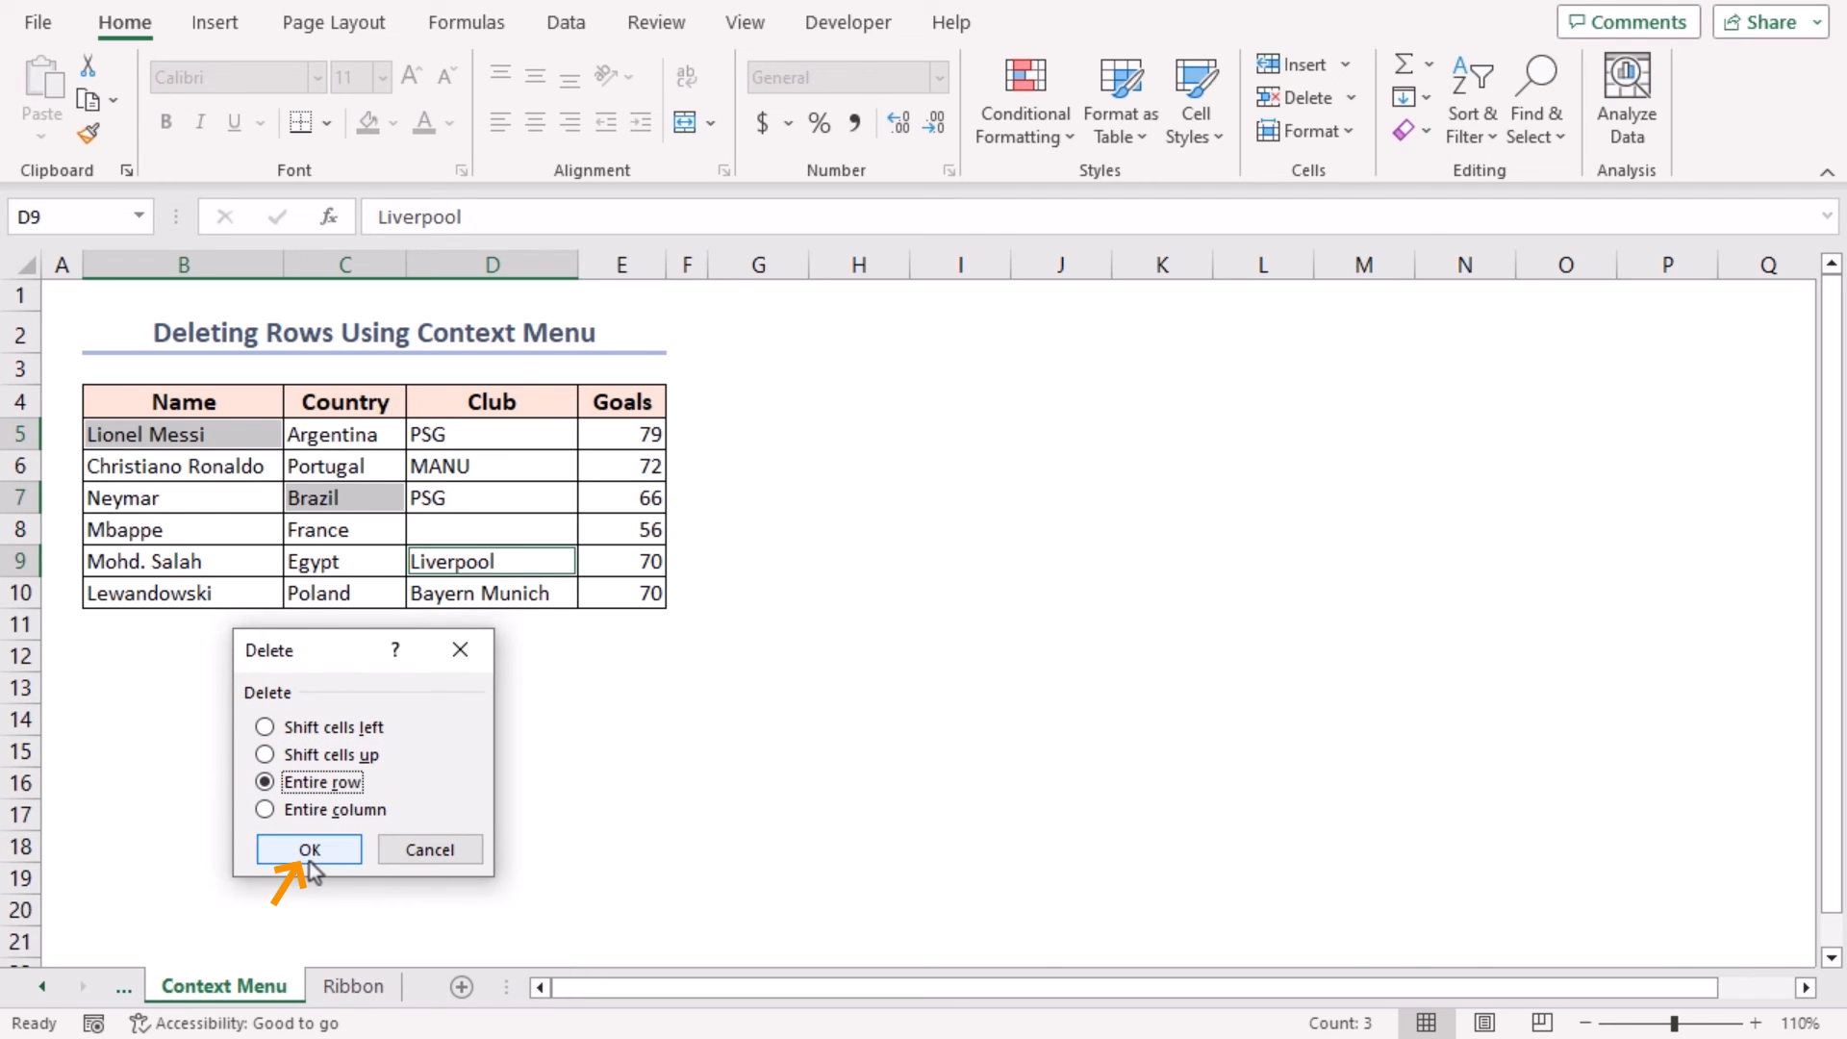
click(308, 850)
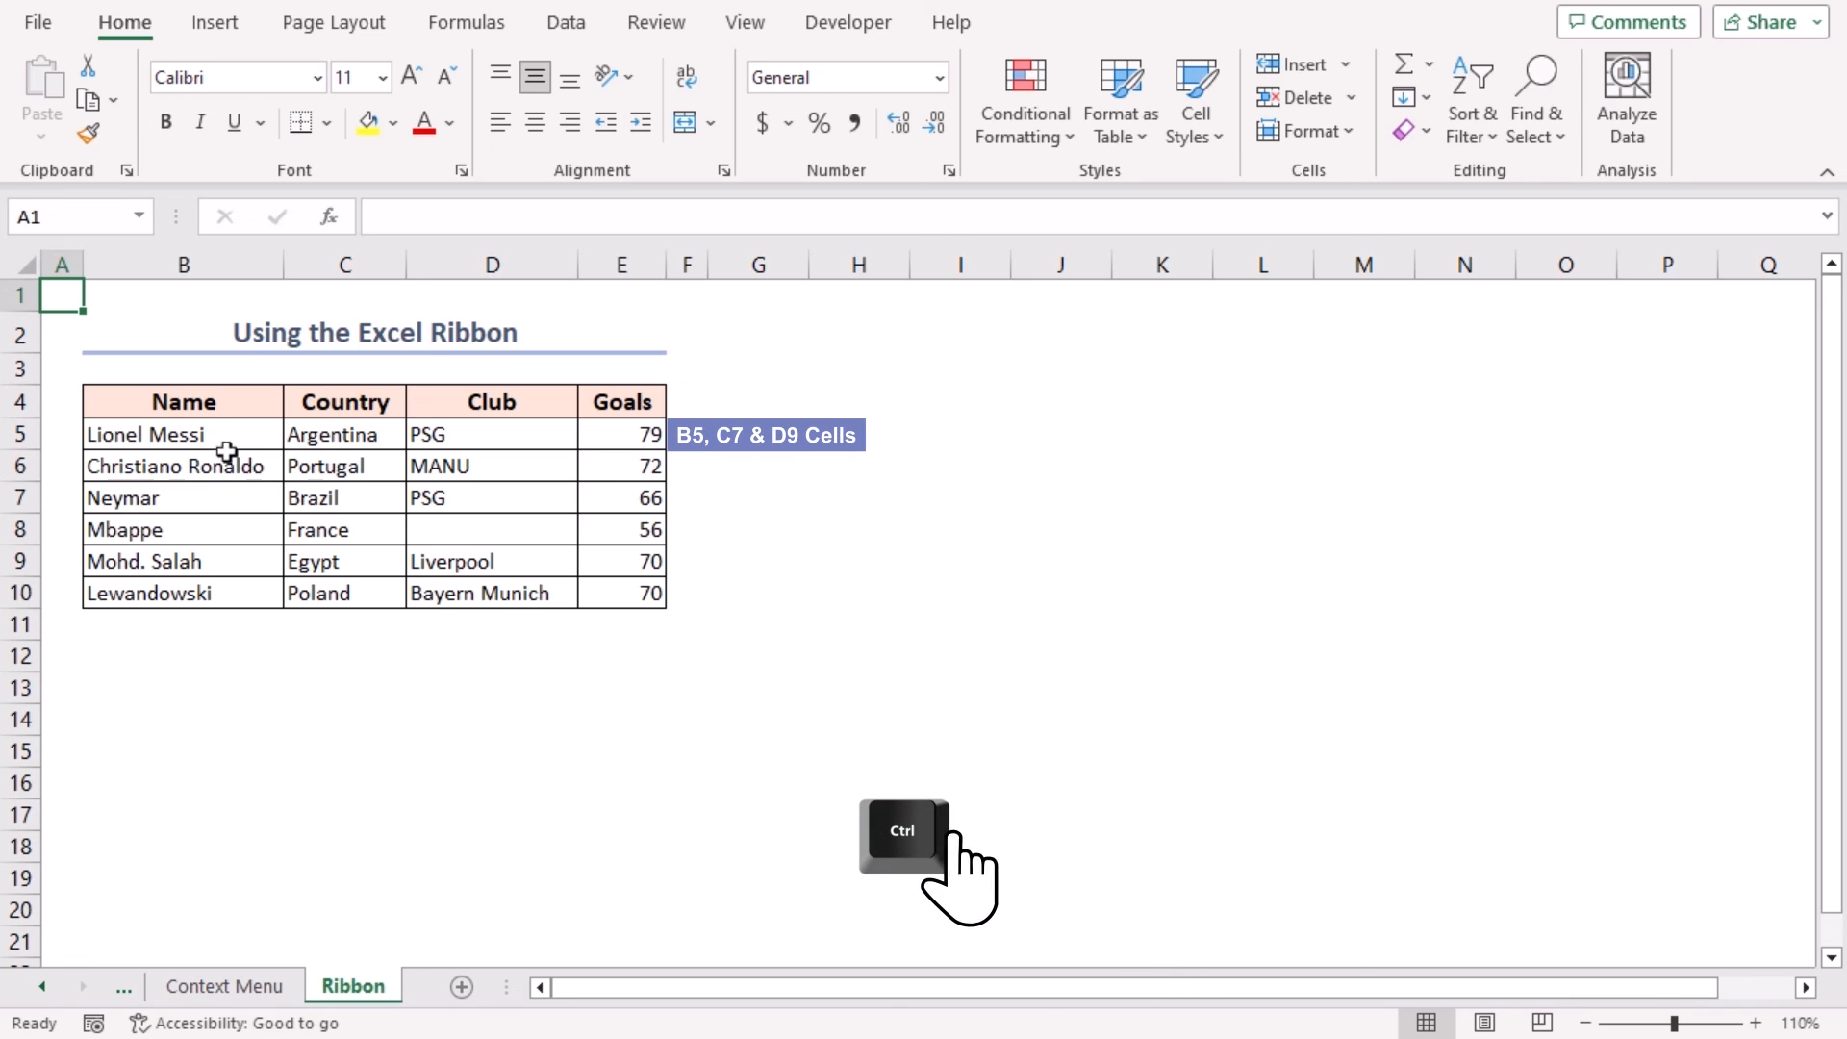
- Delete Messi's, Neymar's and Salah's rows with Home > Delete > Delete Sheet Rows, then undo
click(344, 561)
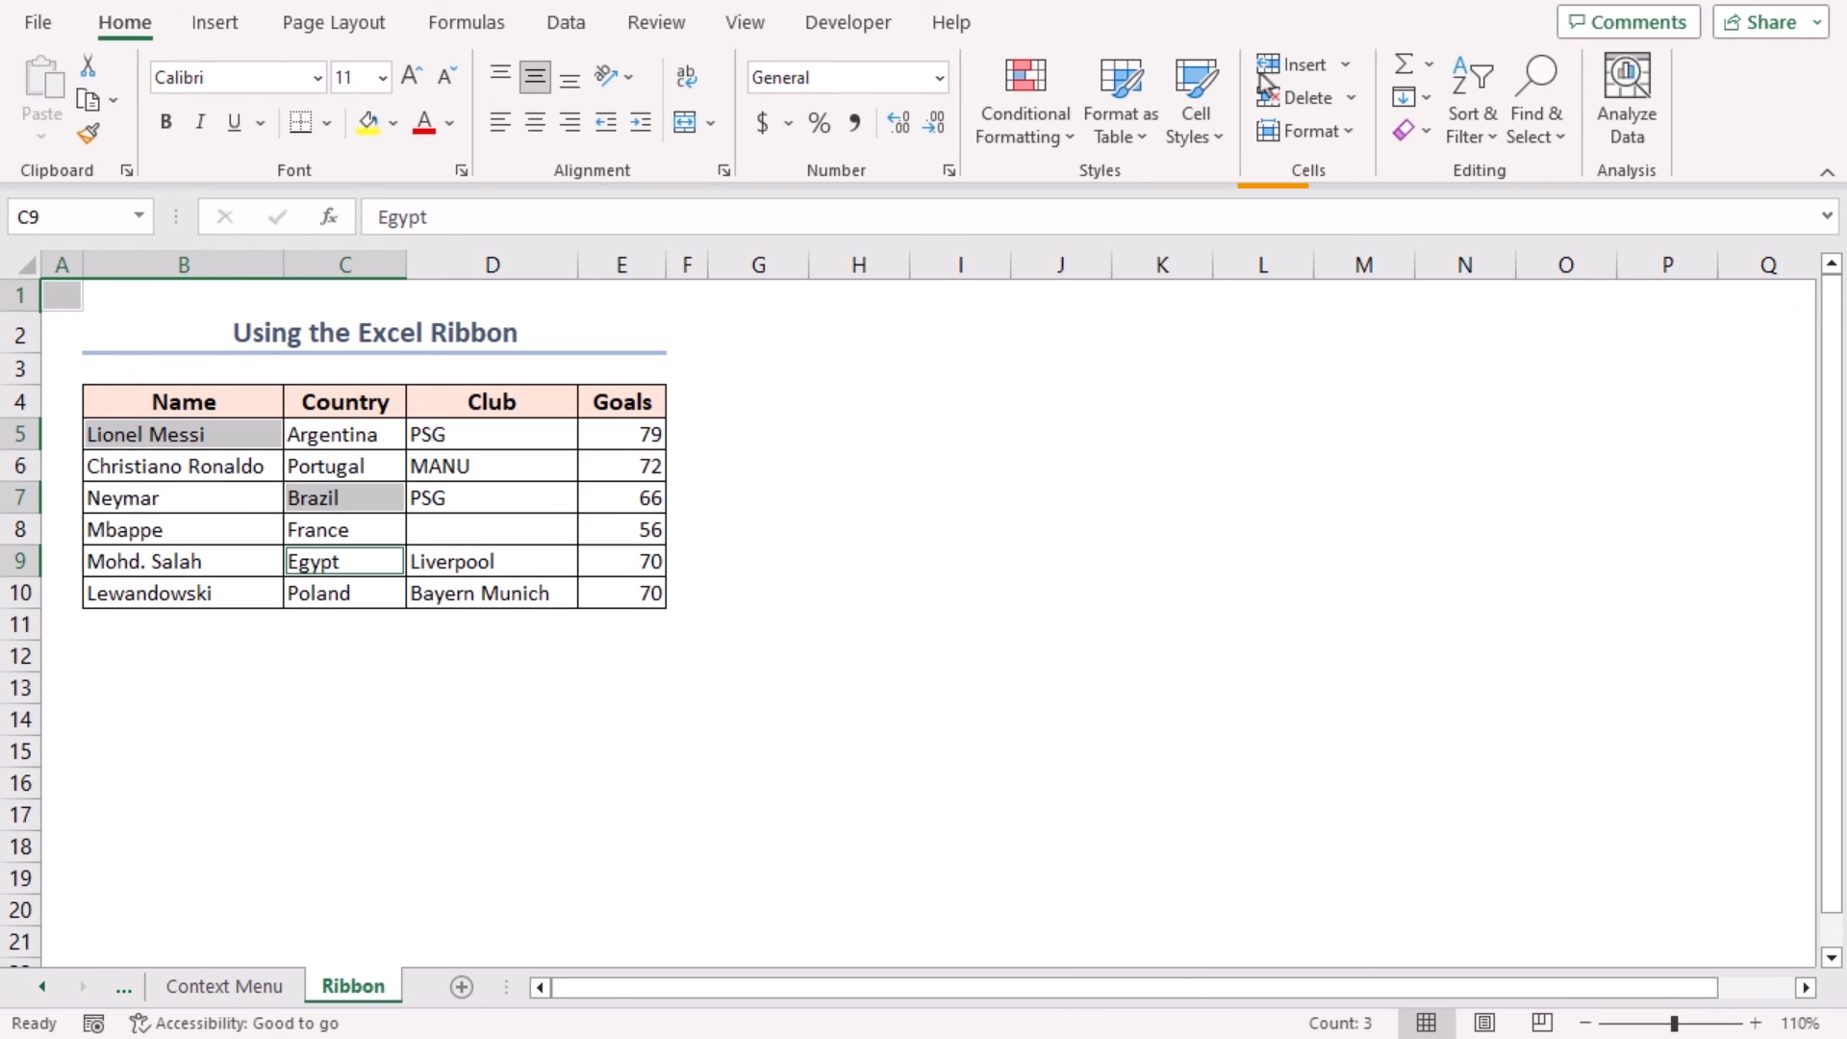
mouse_move(1319, 177)
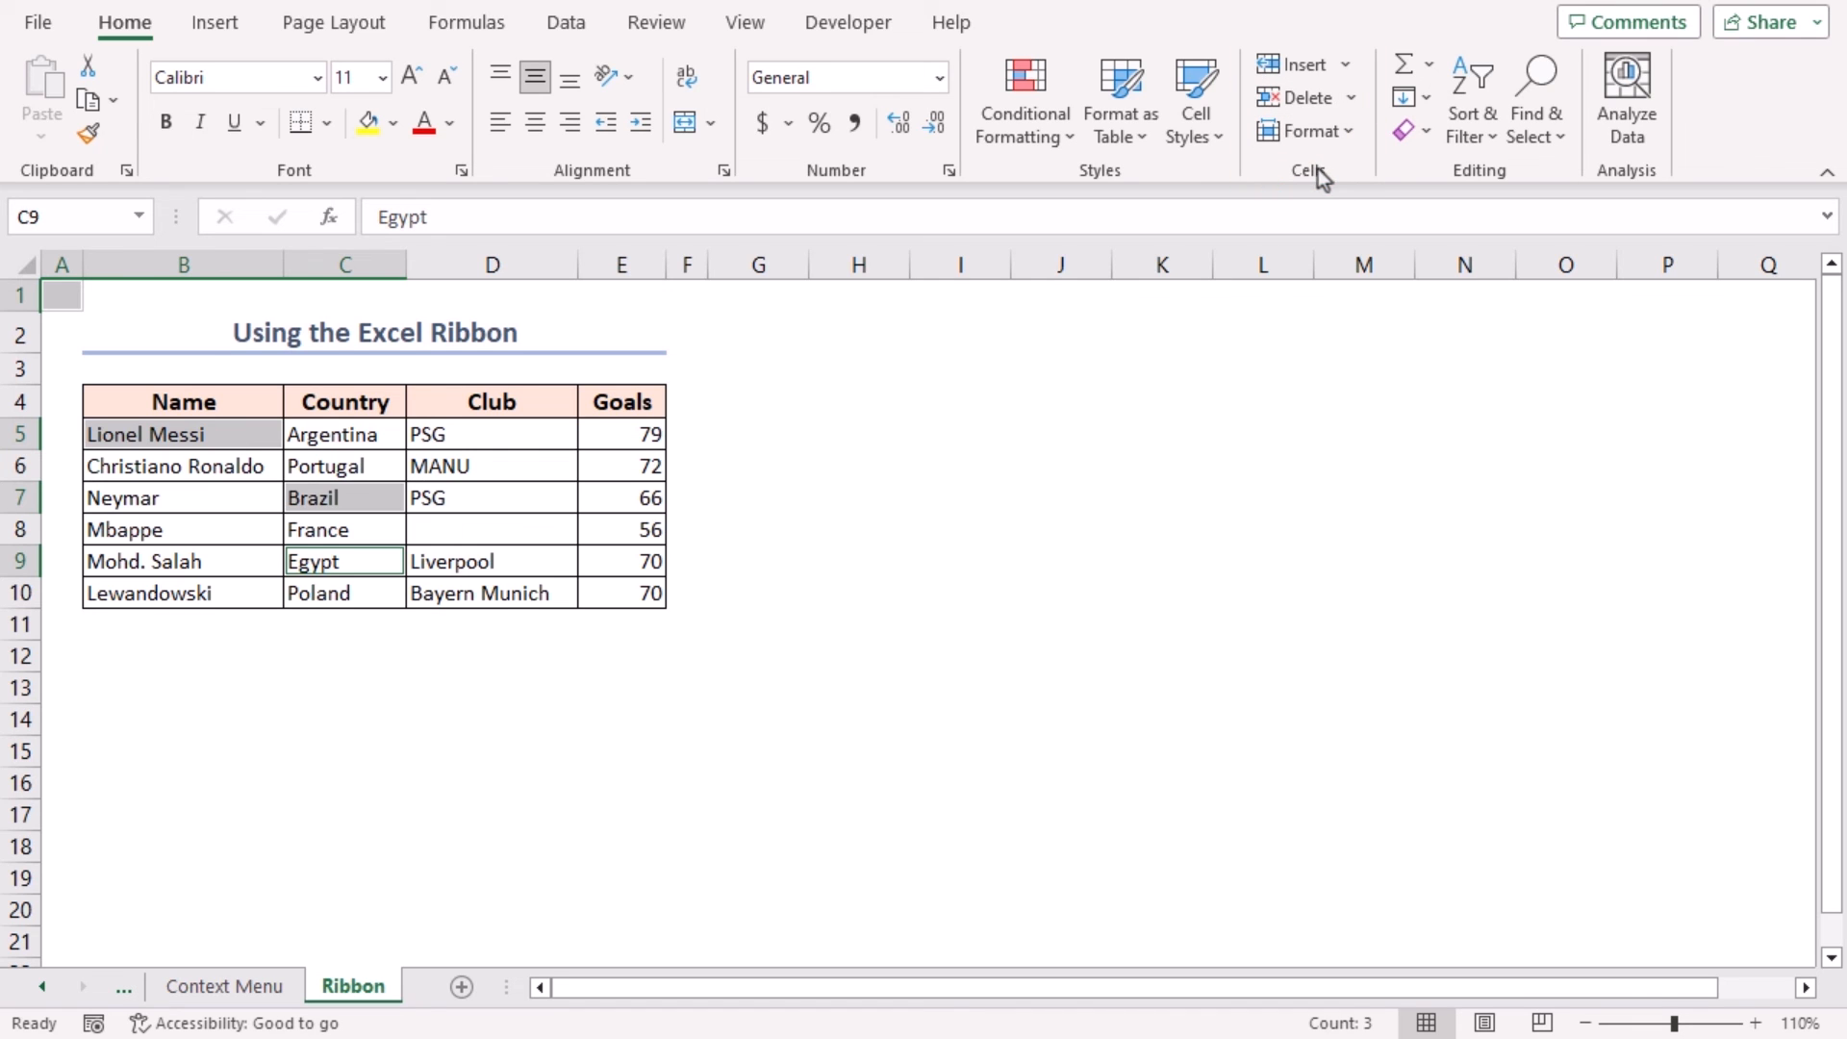
click(1349, 98)
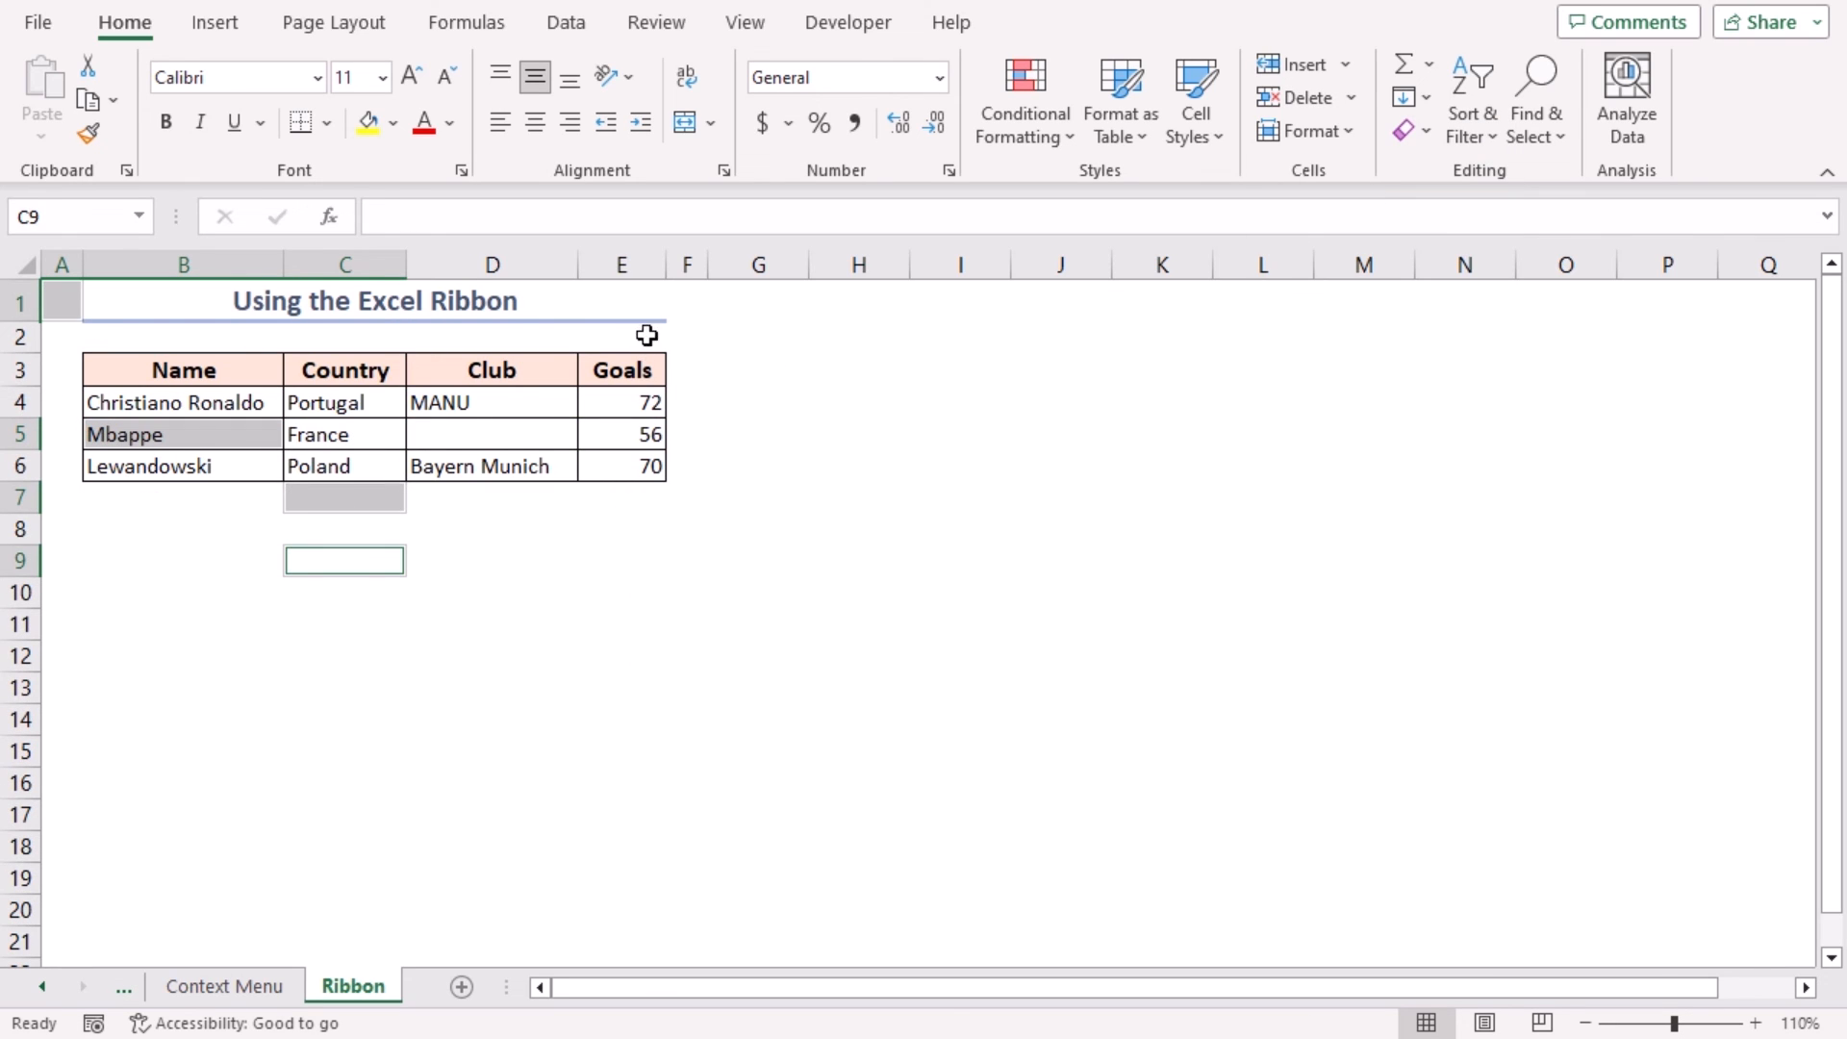
mouse_move(487, 566)
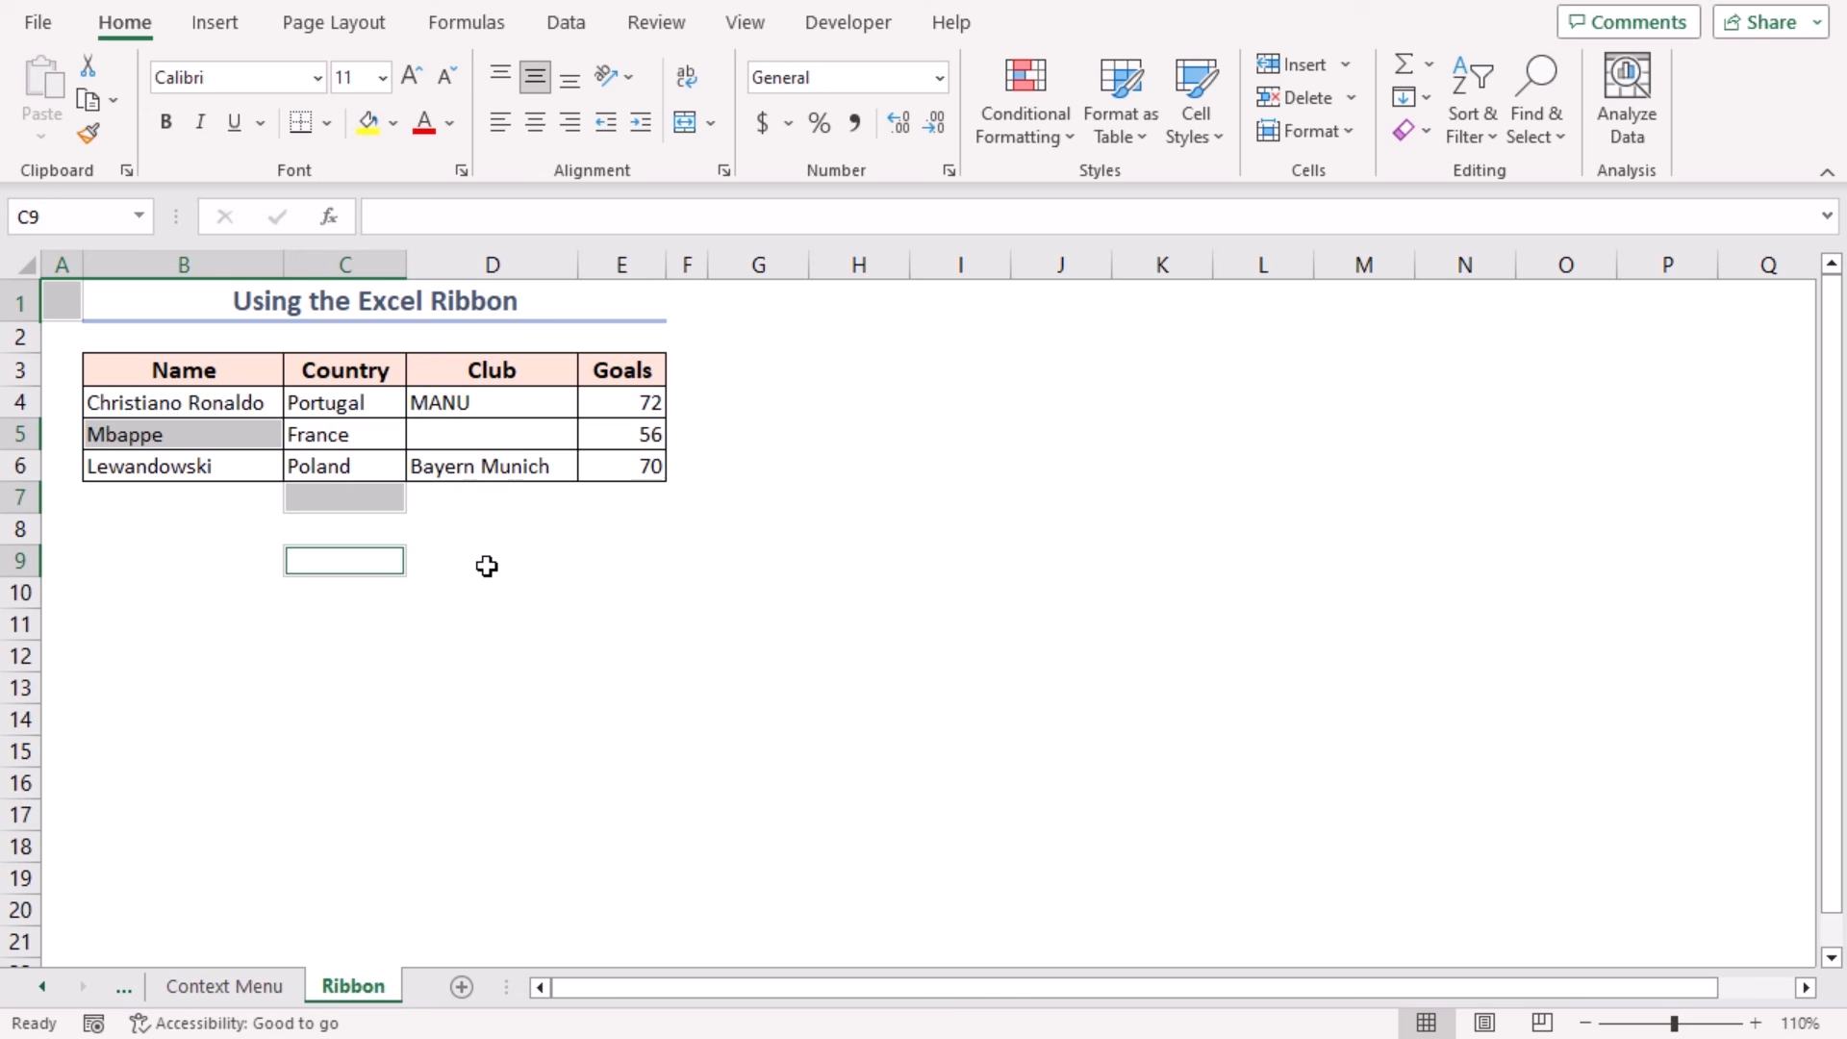
key(ctrl+z)
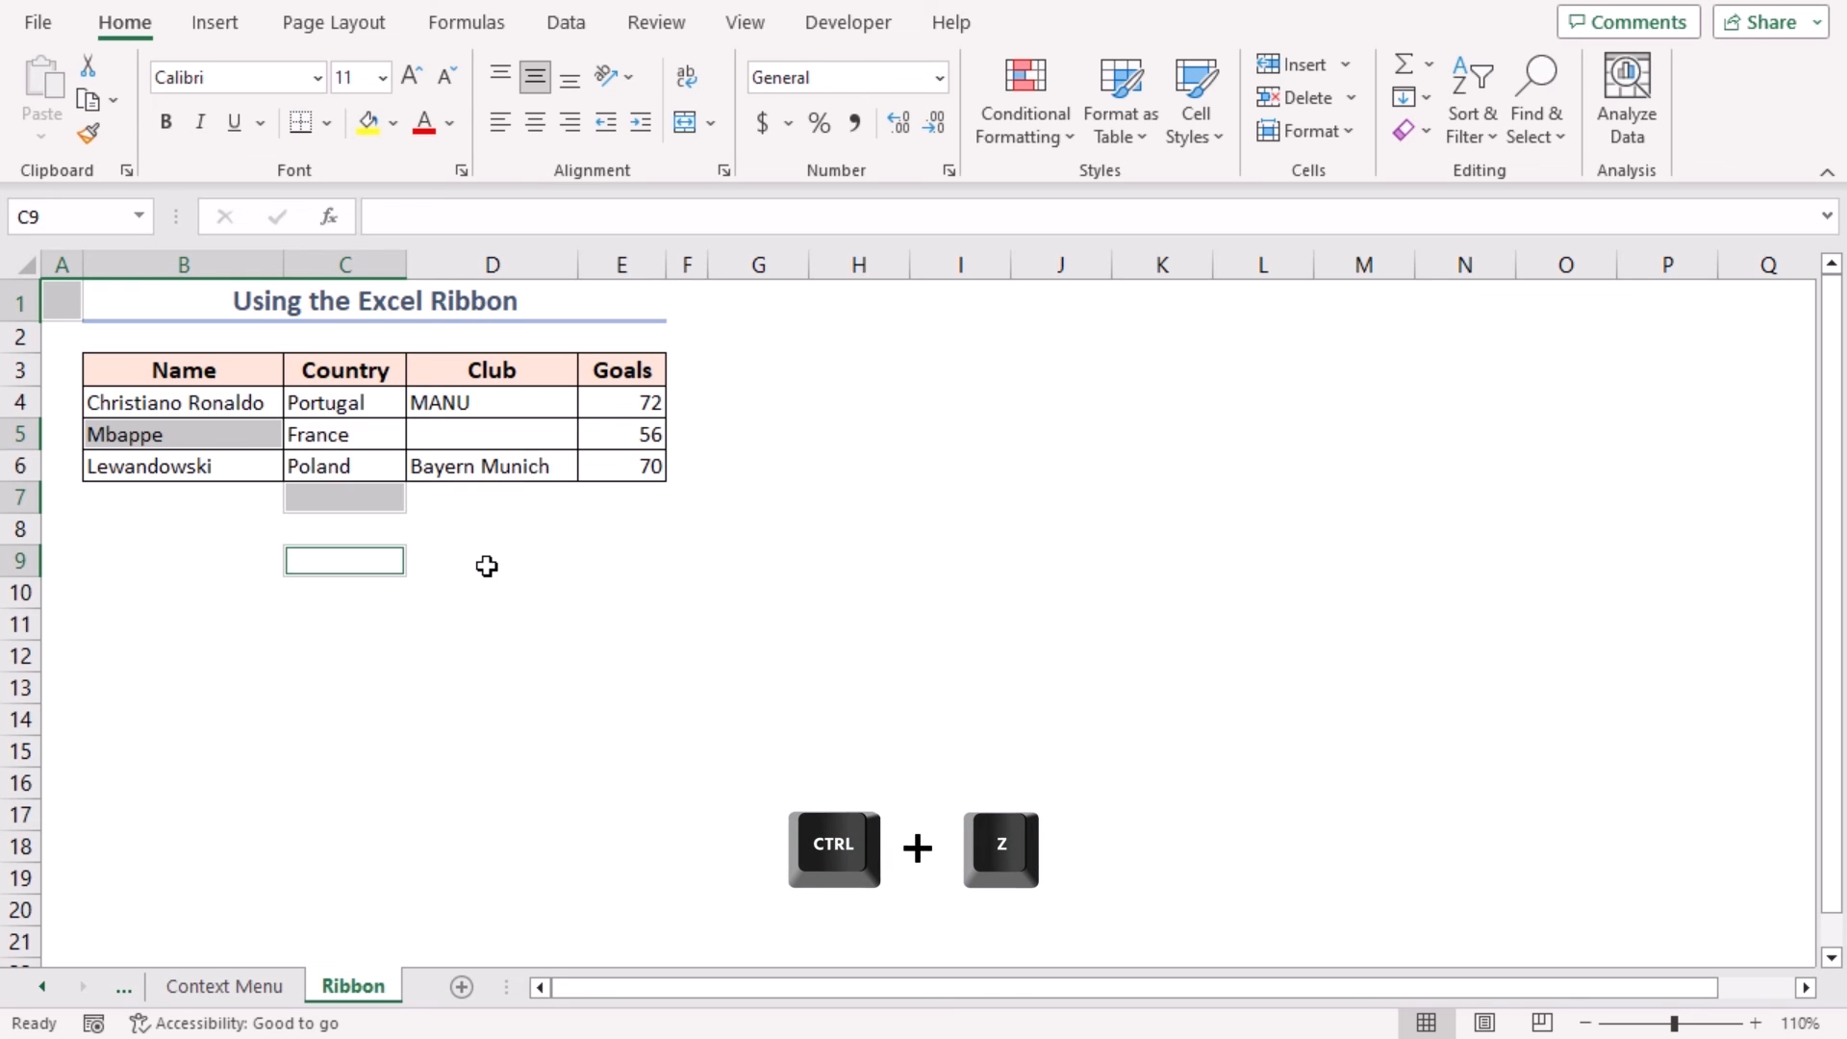